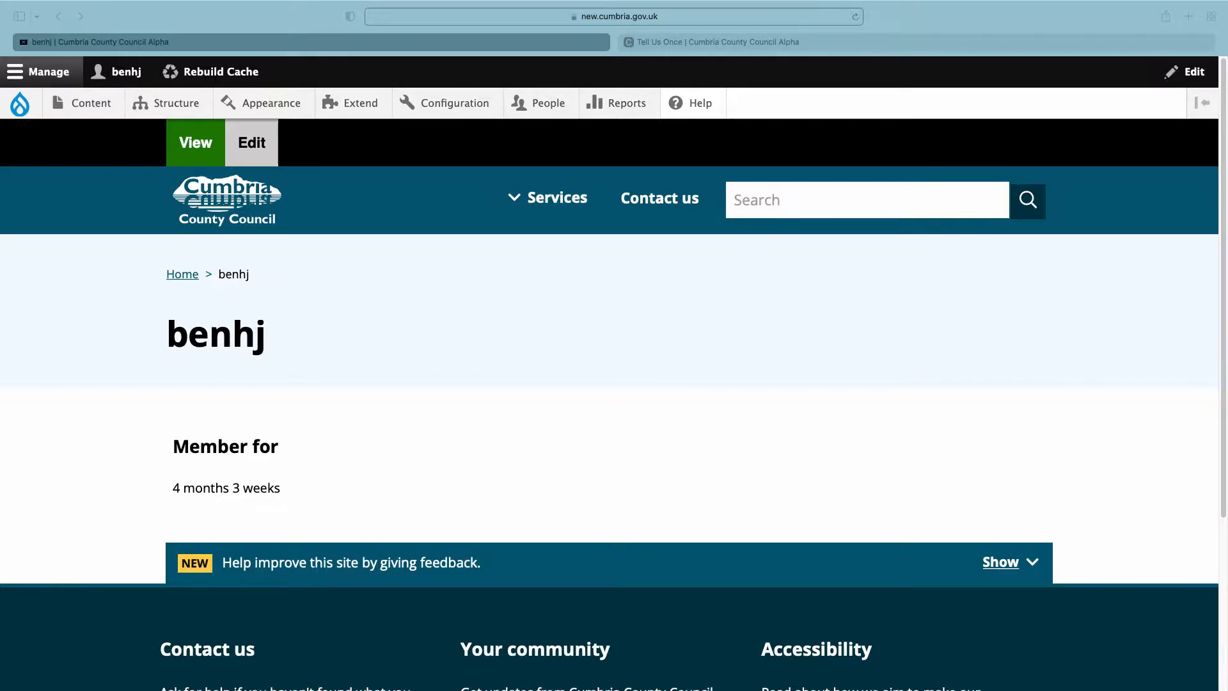
pyautogui.moveTo(348, 450)
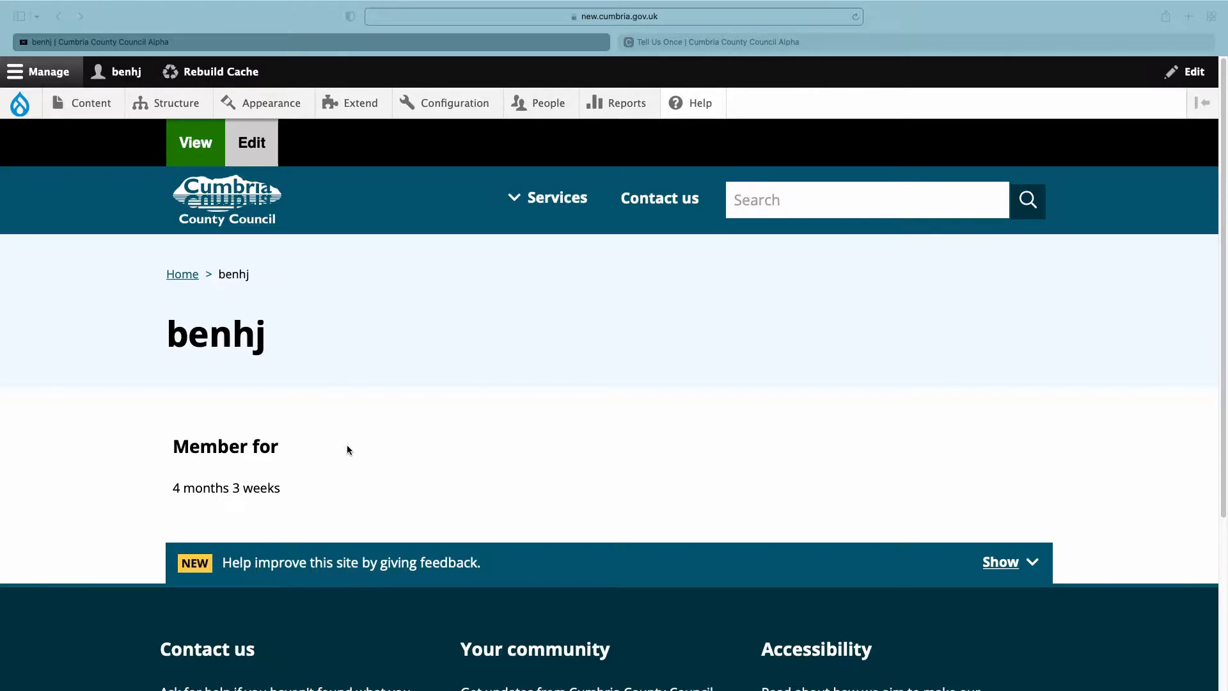
pyautogui.moveTo(213, 399)
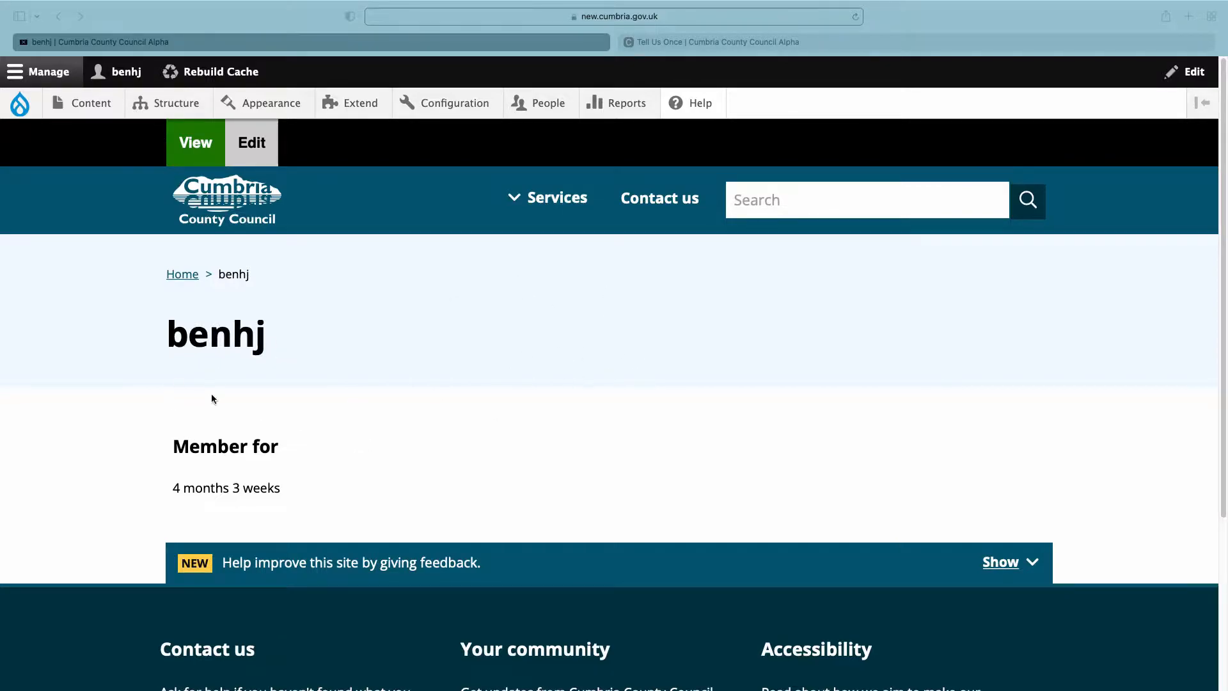
pyautogui.moveTo(311, 366)
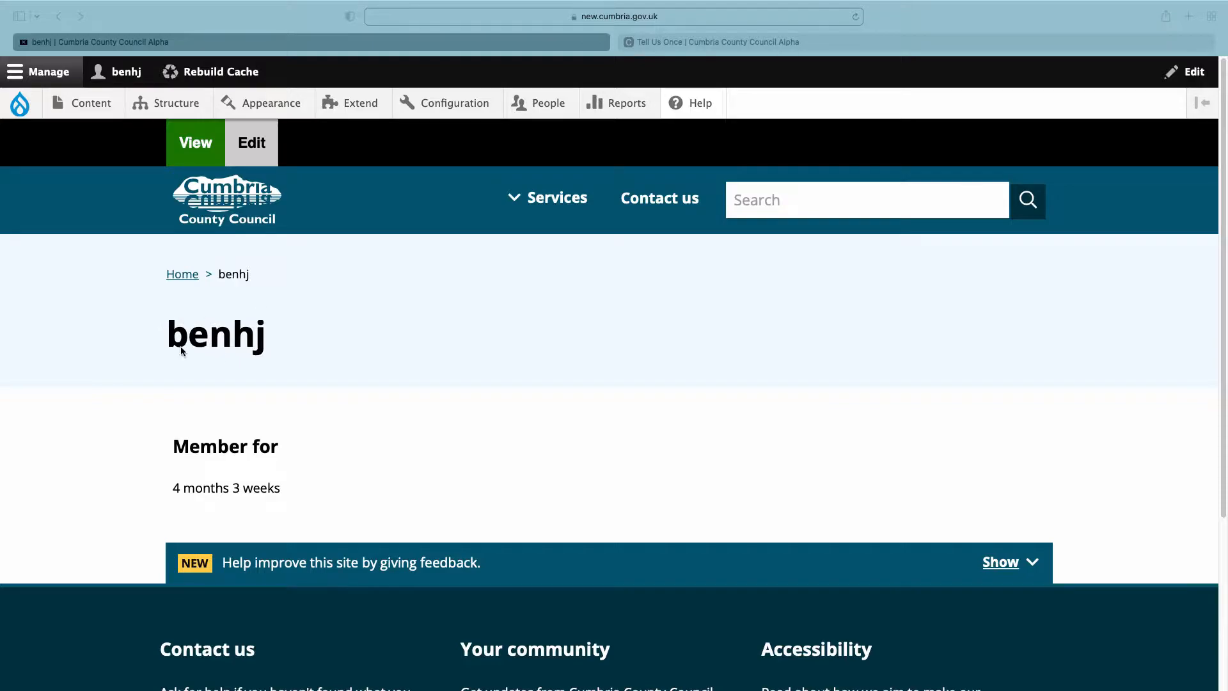
pyautogui.moveTo(253, 130)
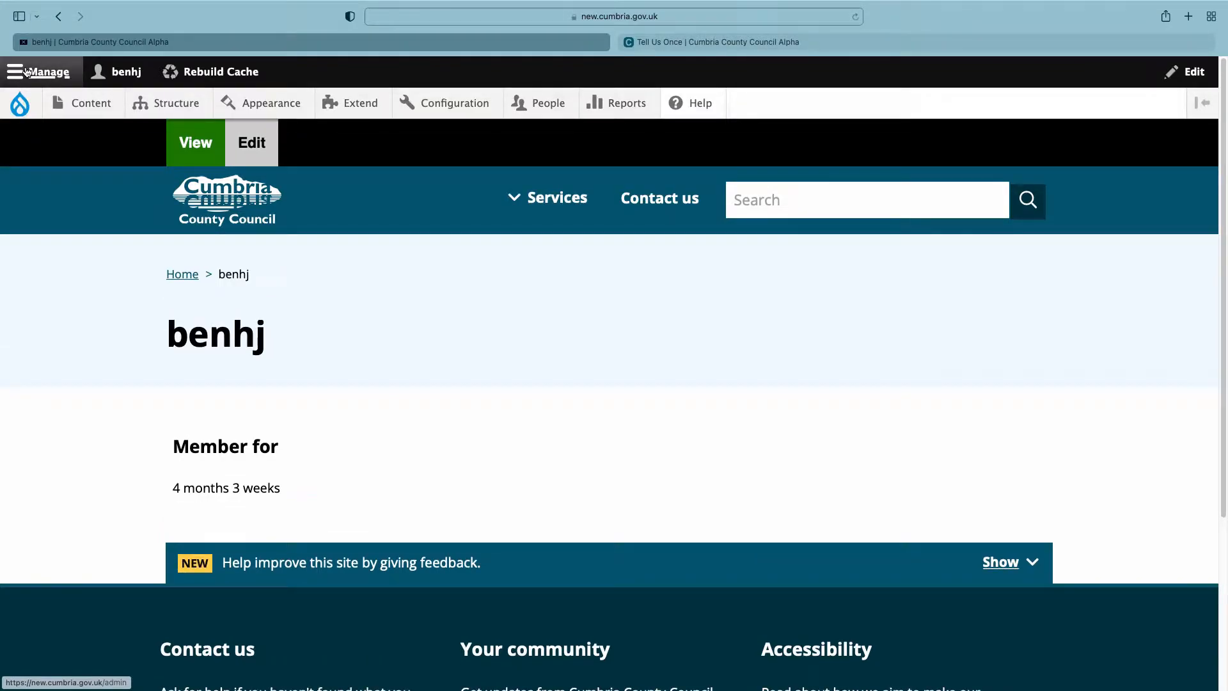
# Browse the Administration Content list past step-by-step pages, guide pages and a directory venue
pyautogui.click(89, 102)
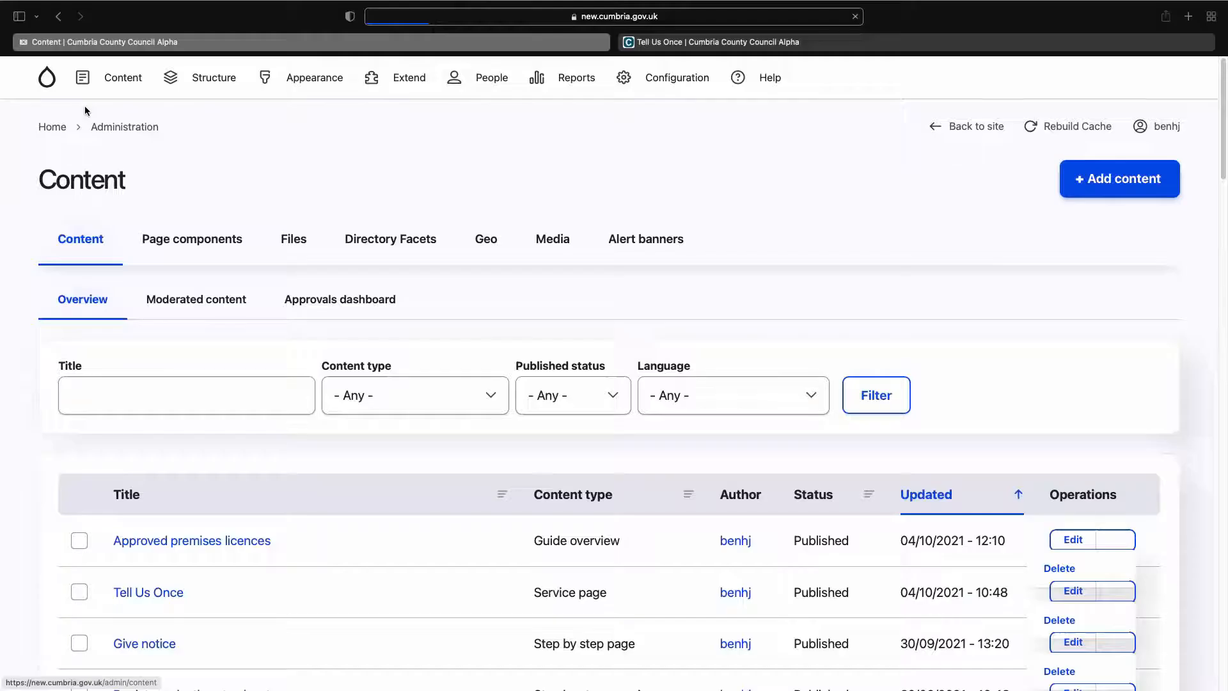
pyautogui.click(123, 77)
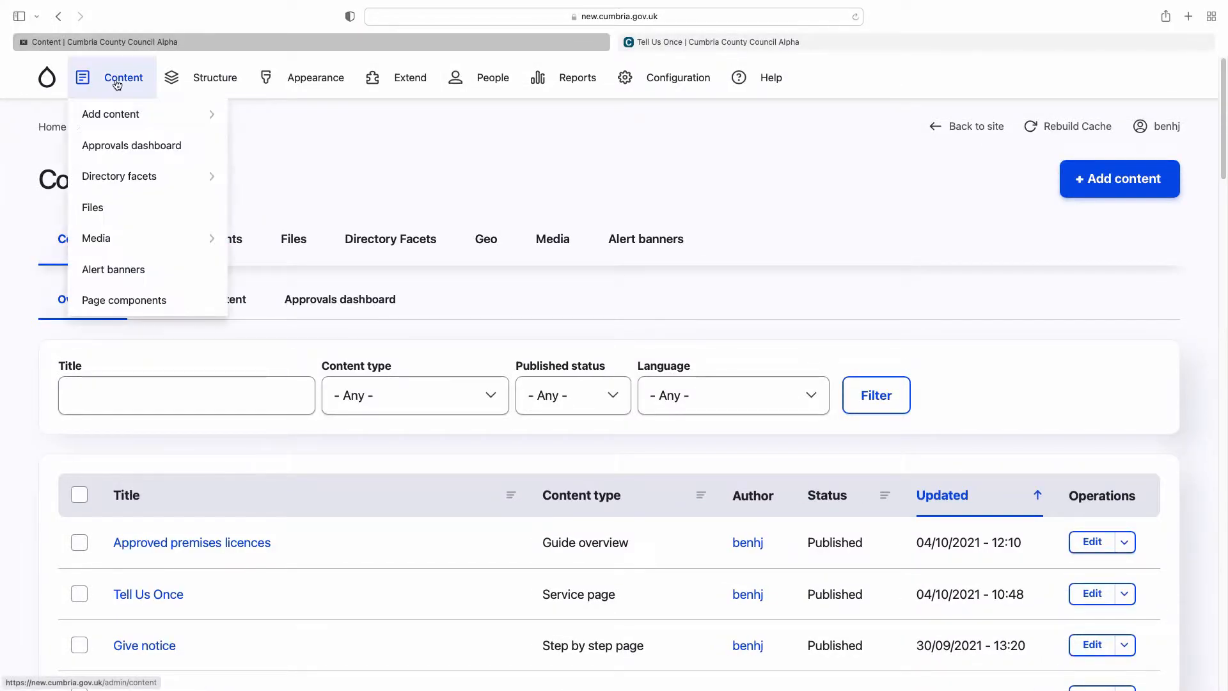
pyautogui.moveTo(127, 115)
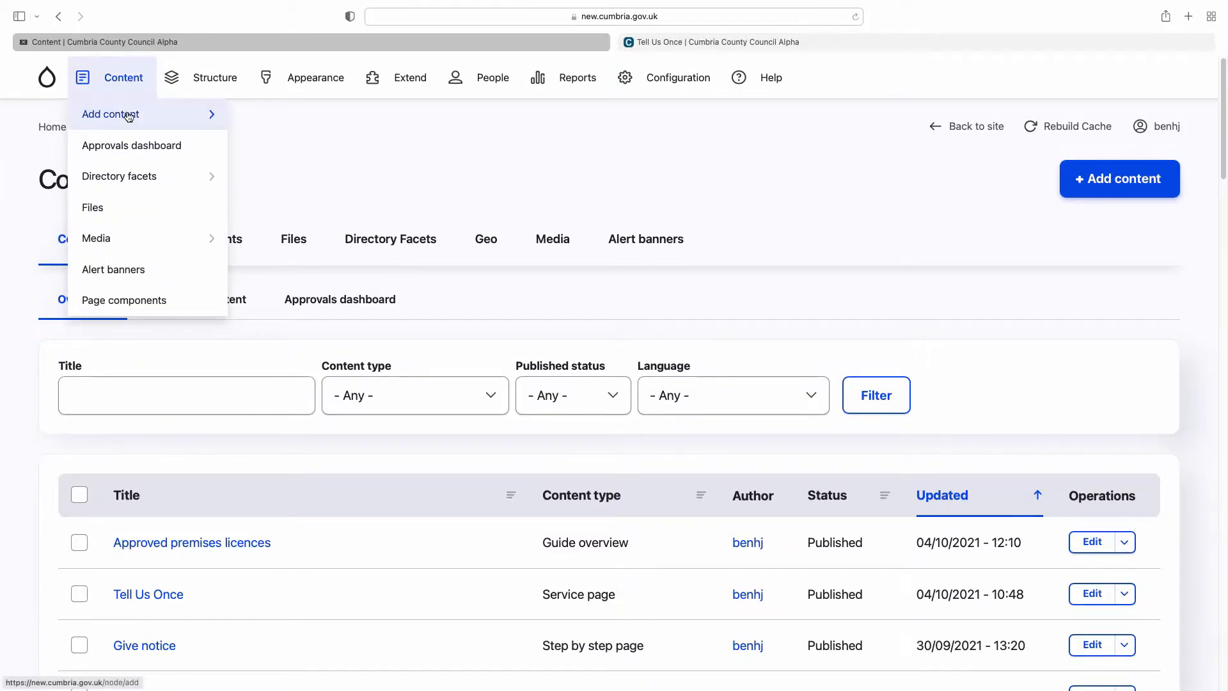
pyautogui.moveTo(123, 311)
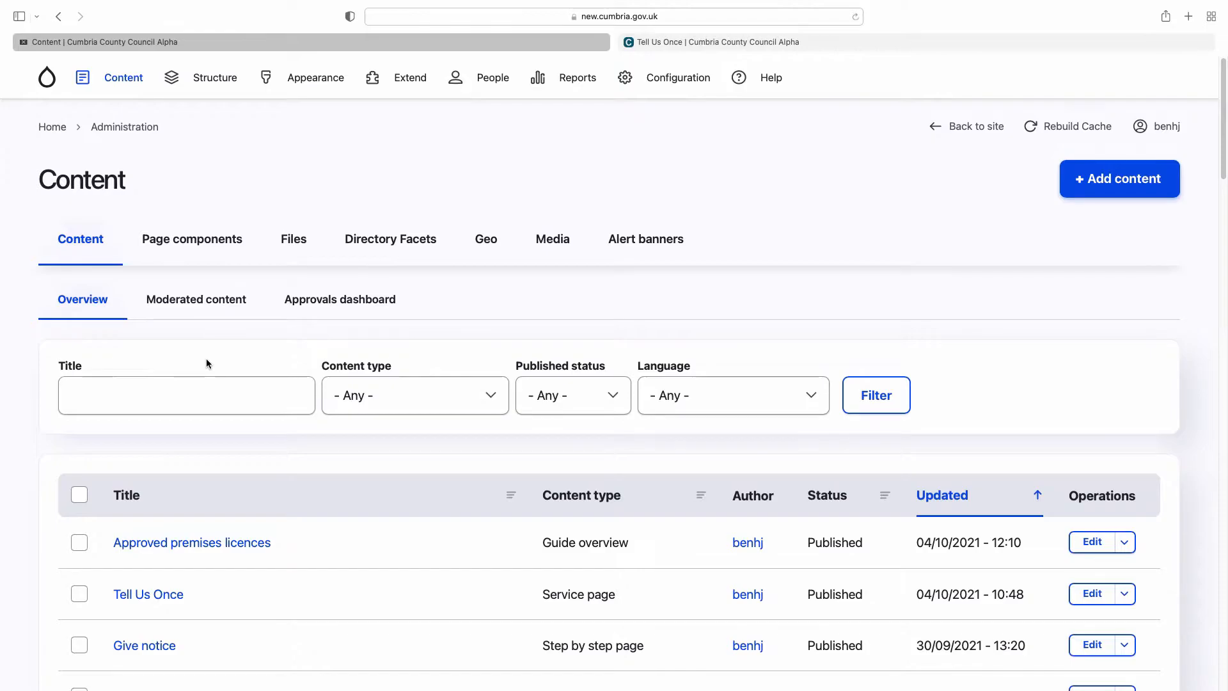
pyautogui.scroll(-3)
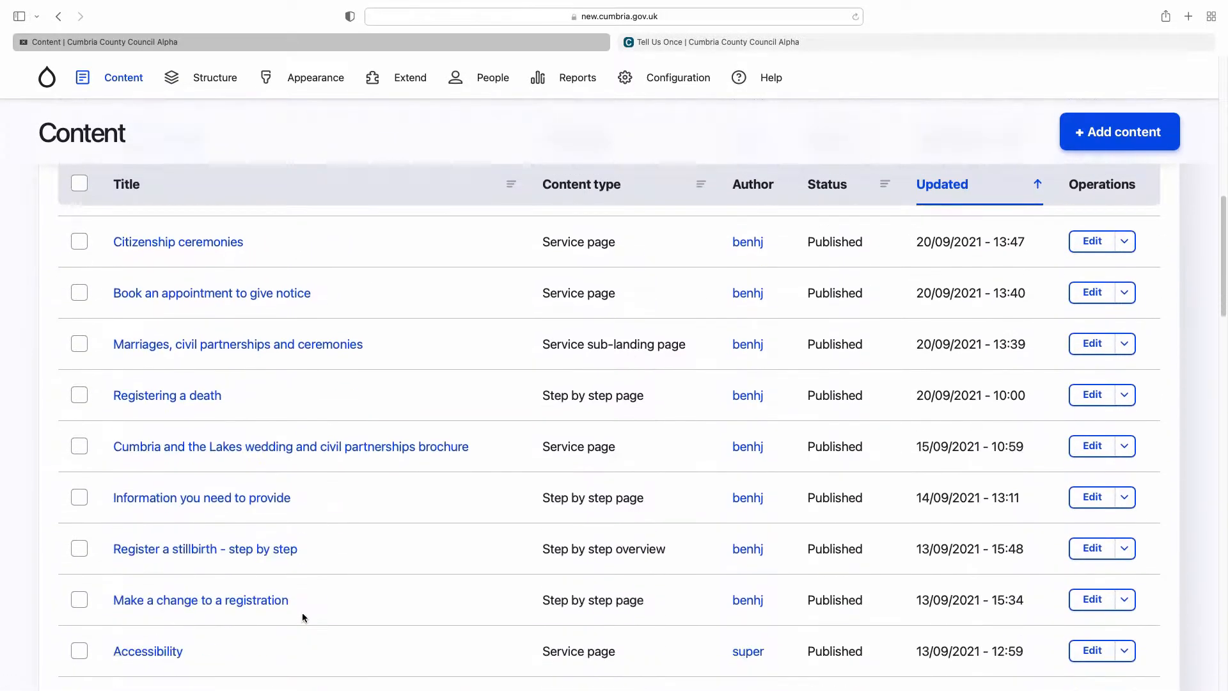
pyautogui.scroll(-3)
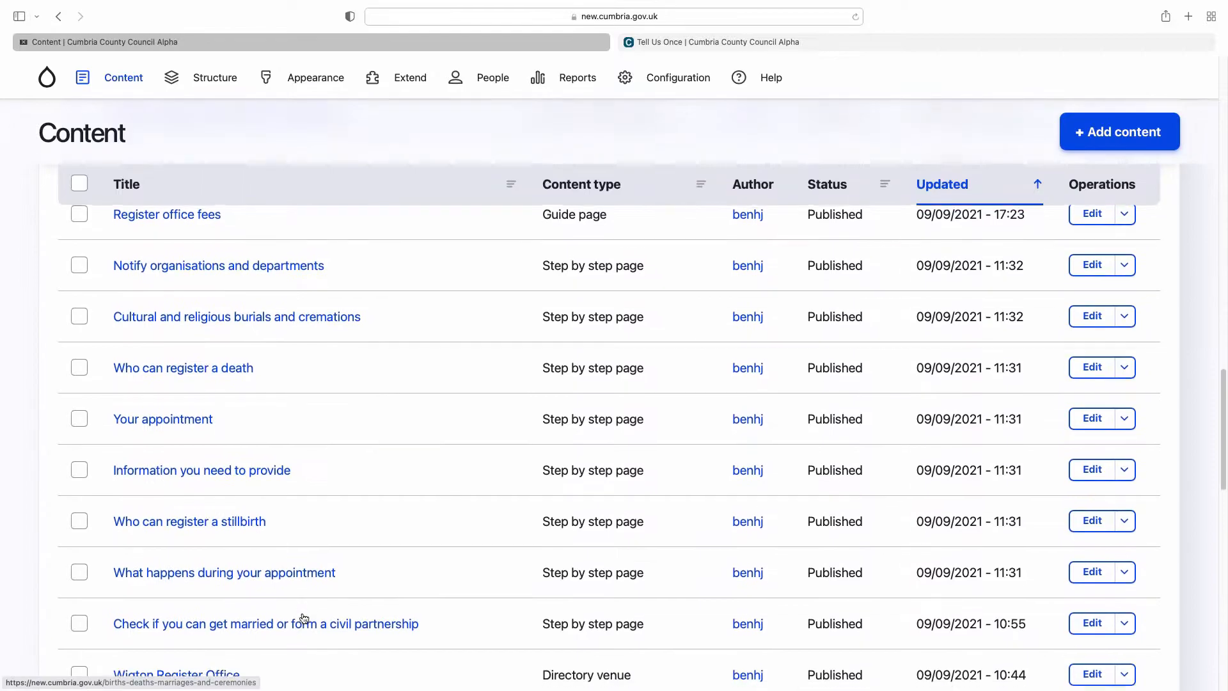
pyautogui.scroll(-3)
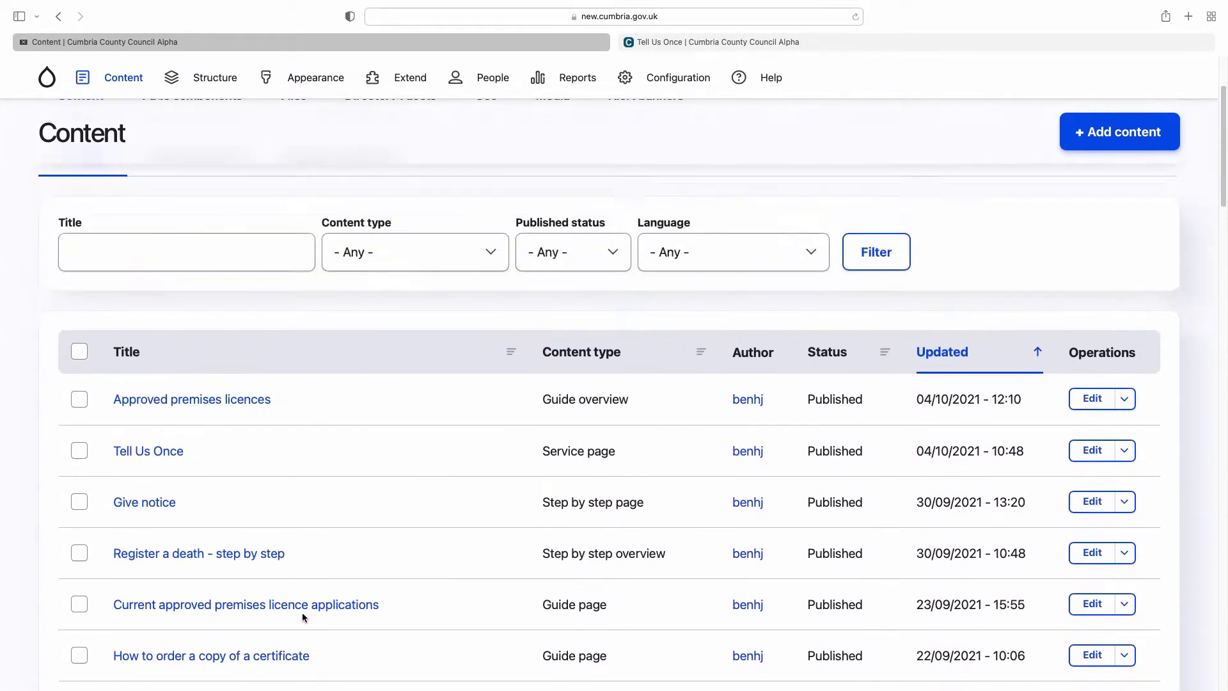
pyautogui.scroll(-3)
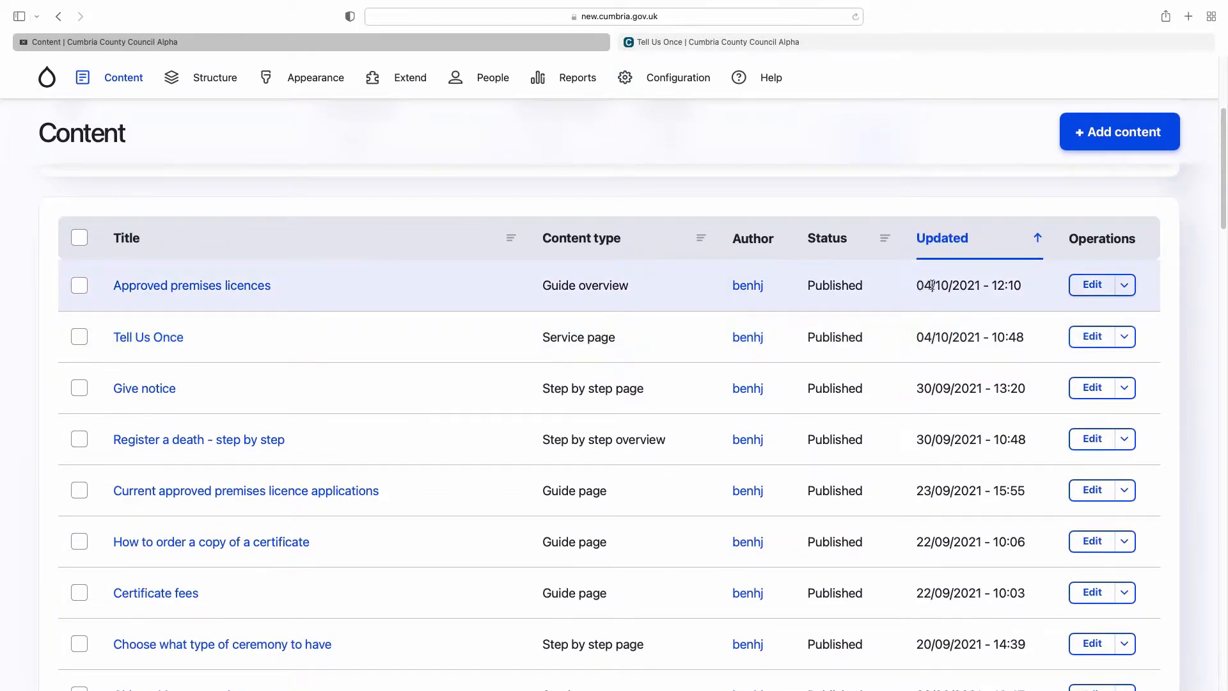
pyautogui.moveTo(921, 359)
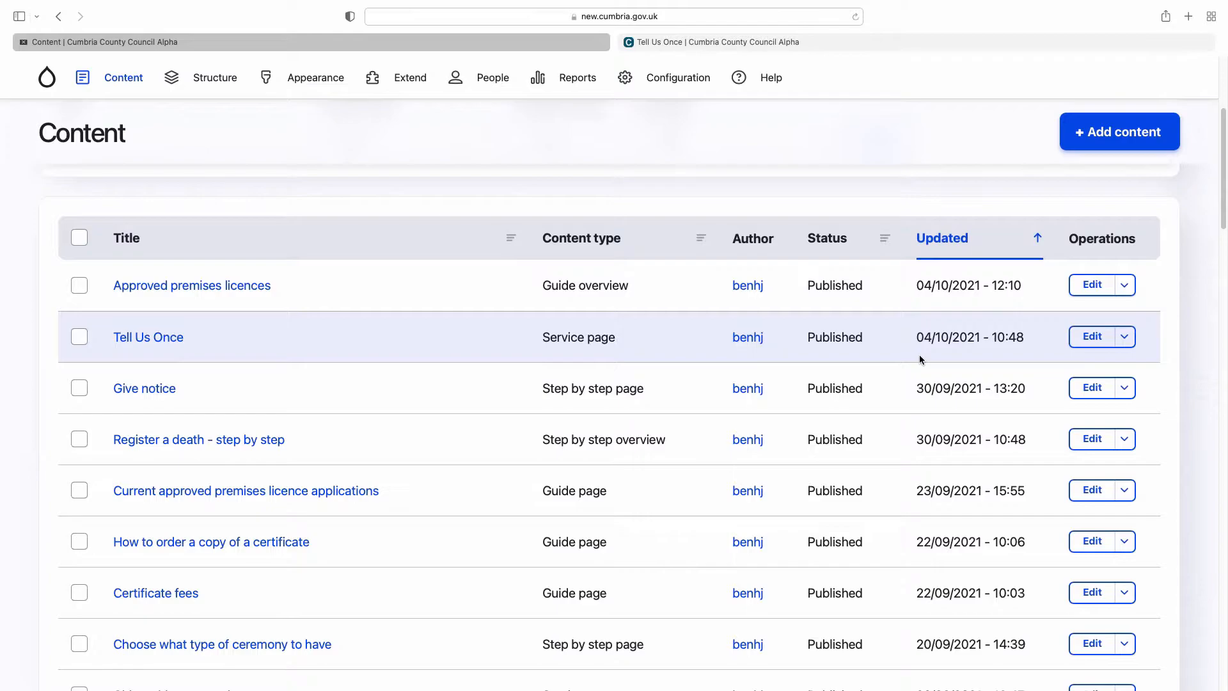
pyautogui.moveTo(969, 335)
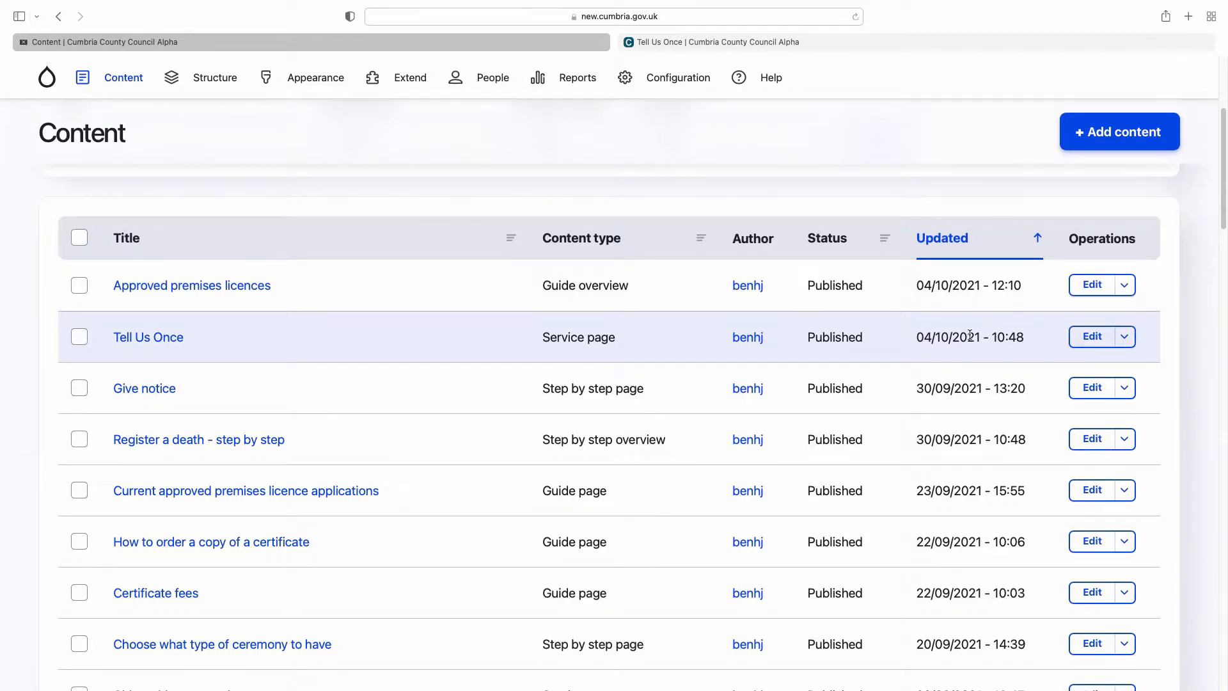
pyautogui.moveTo(251, 316)
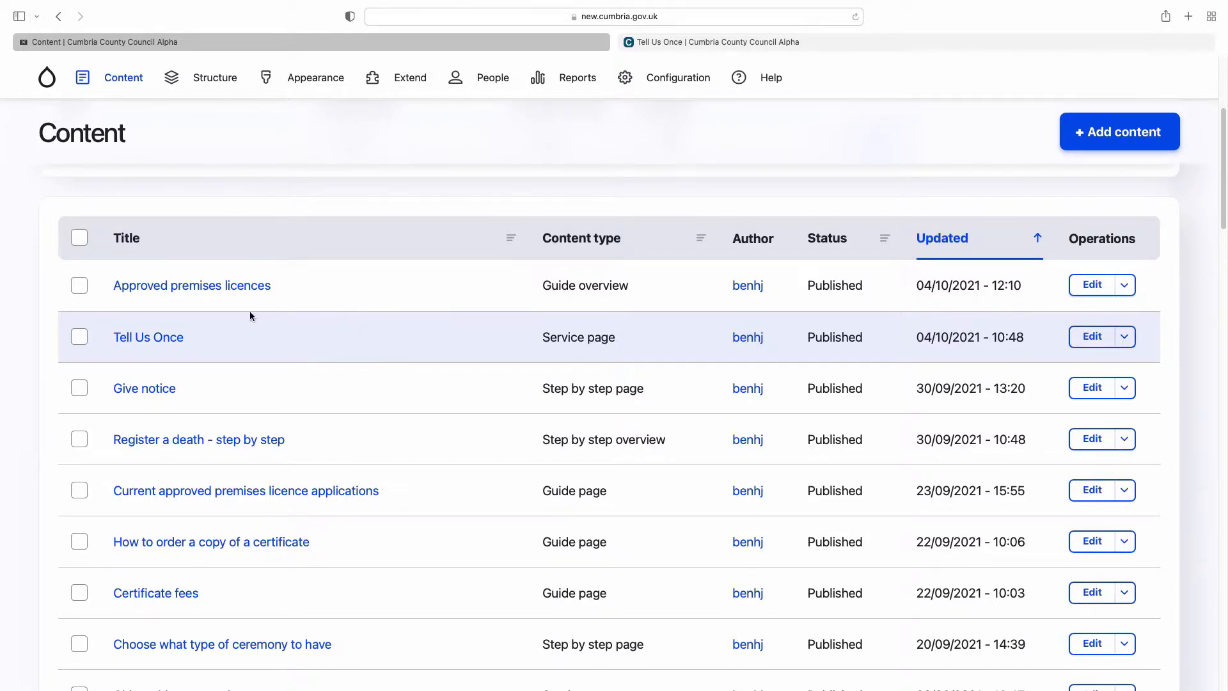
pyautogui.moveTo(632, 266)
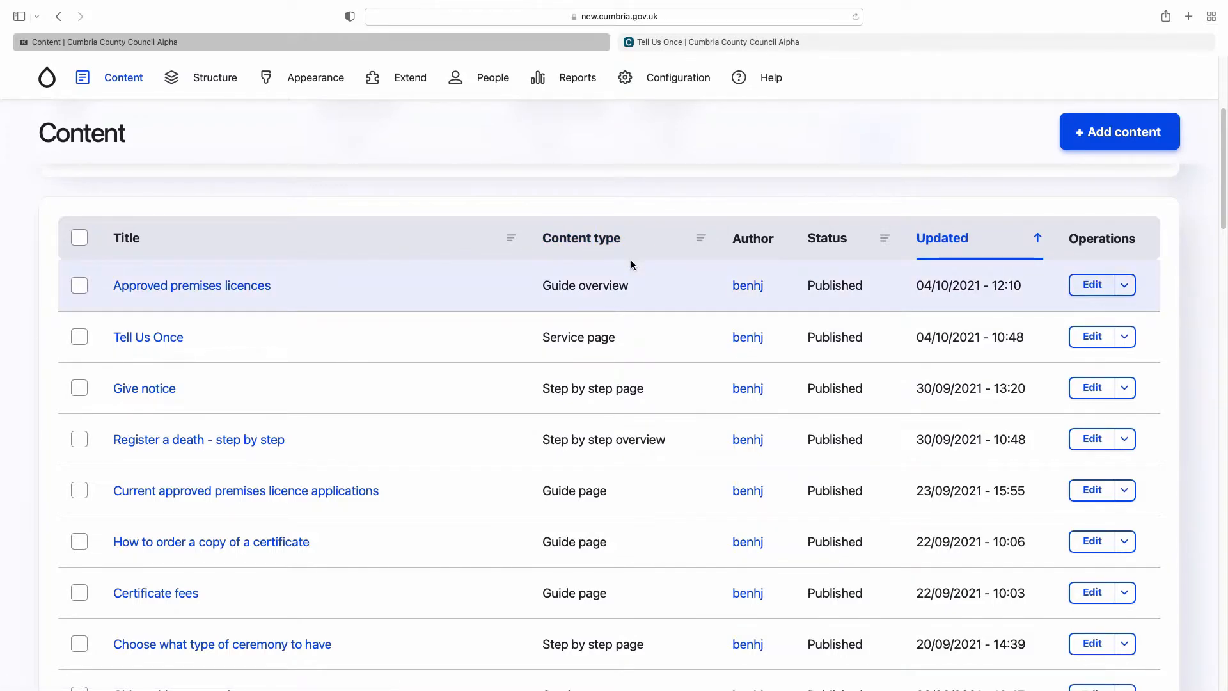
pyautogui.moveTo(463, 465)
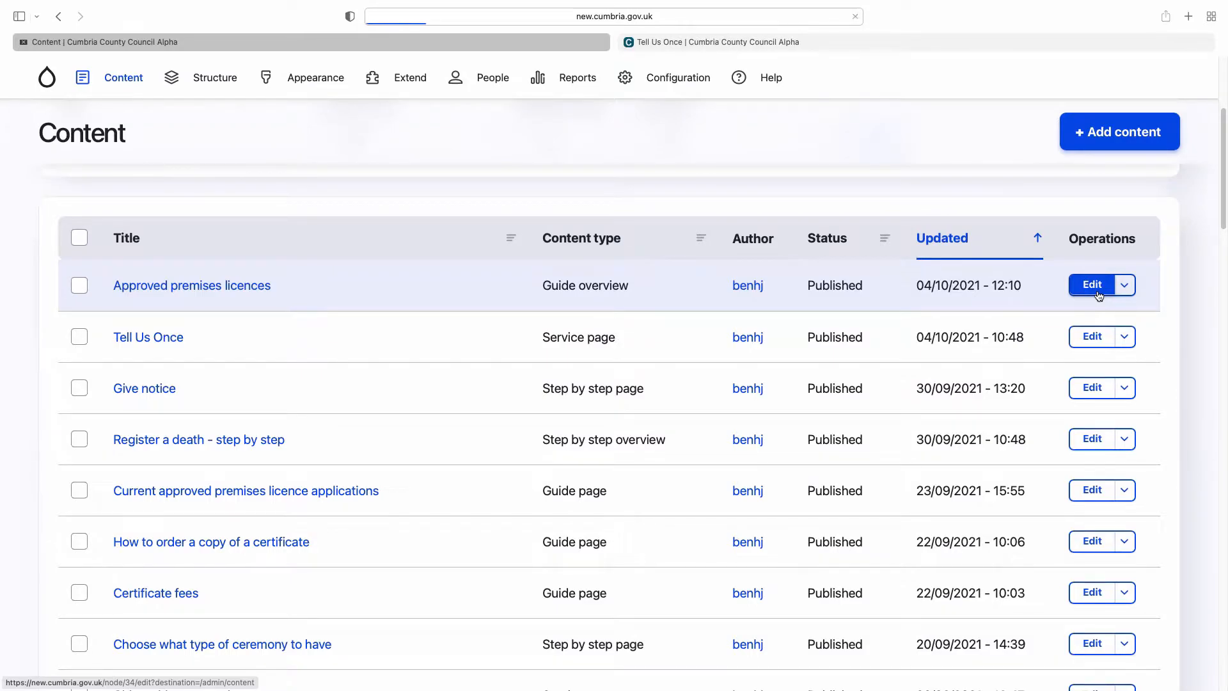
pyautogui.click(1093, 284)
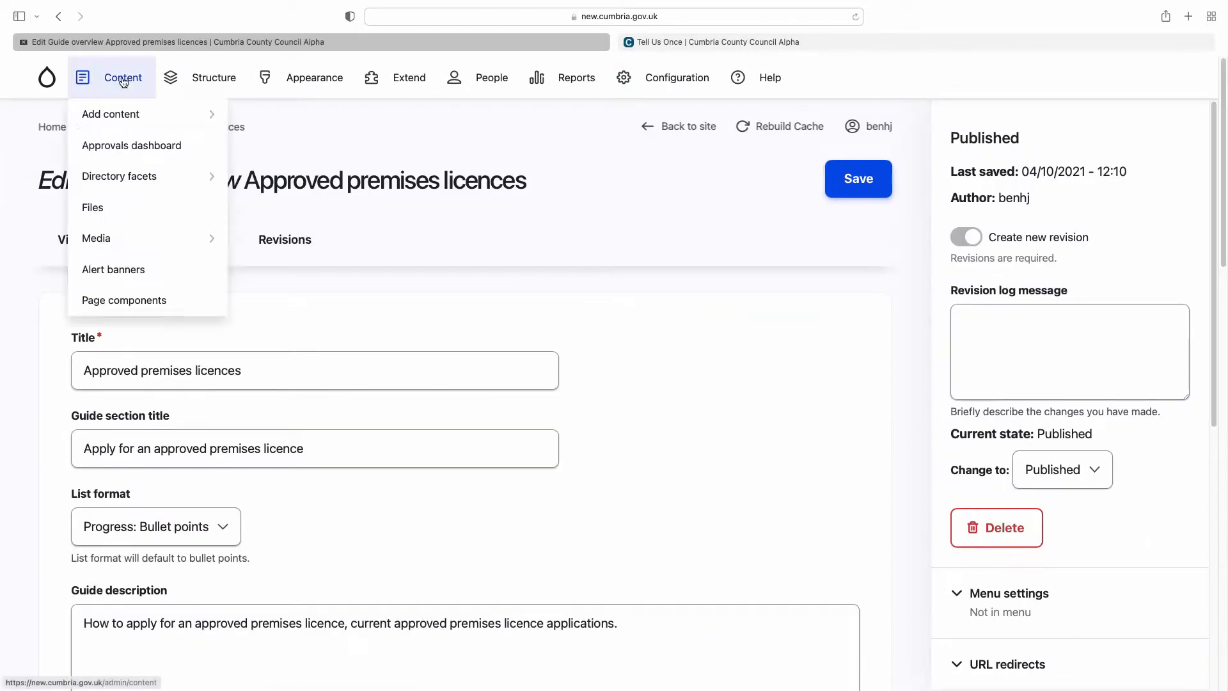
pyautogui.click(123, 77)
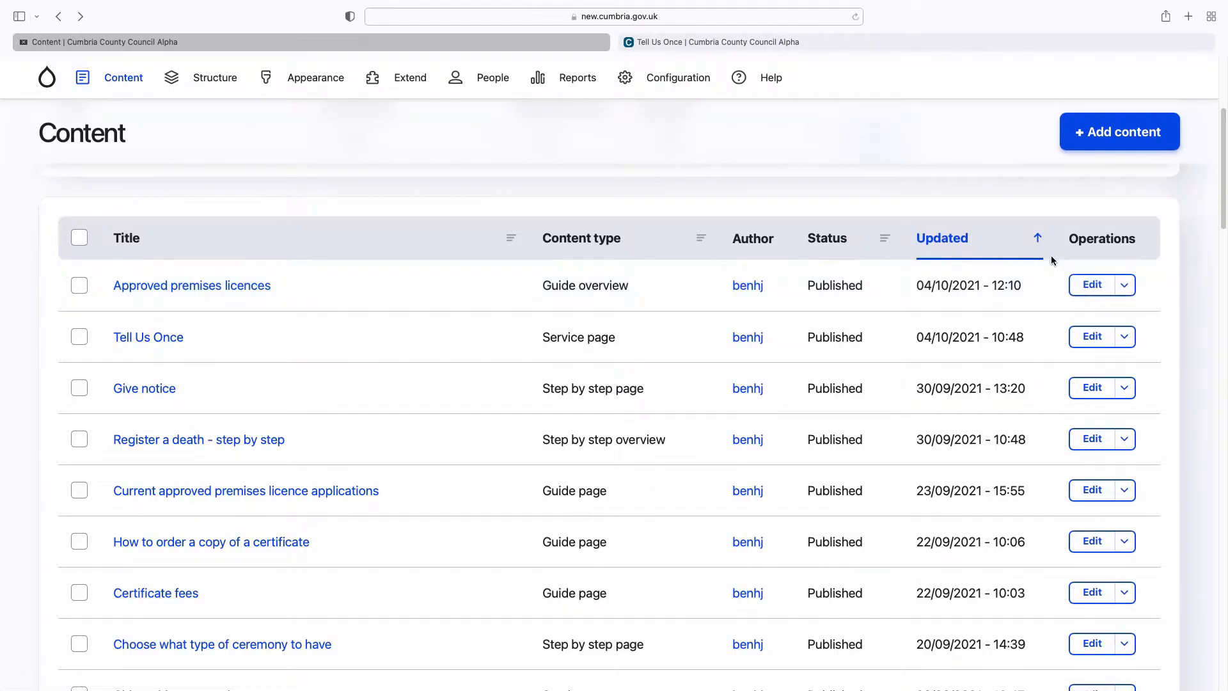
pyautogui.moveTo(1200, 223)
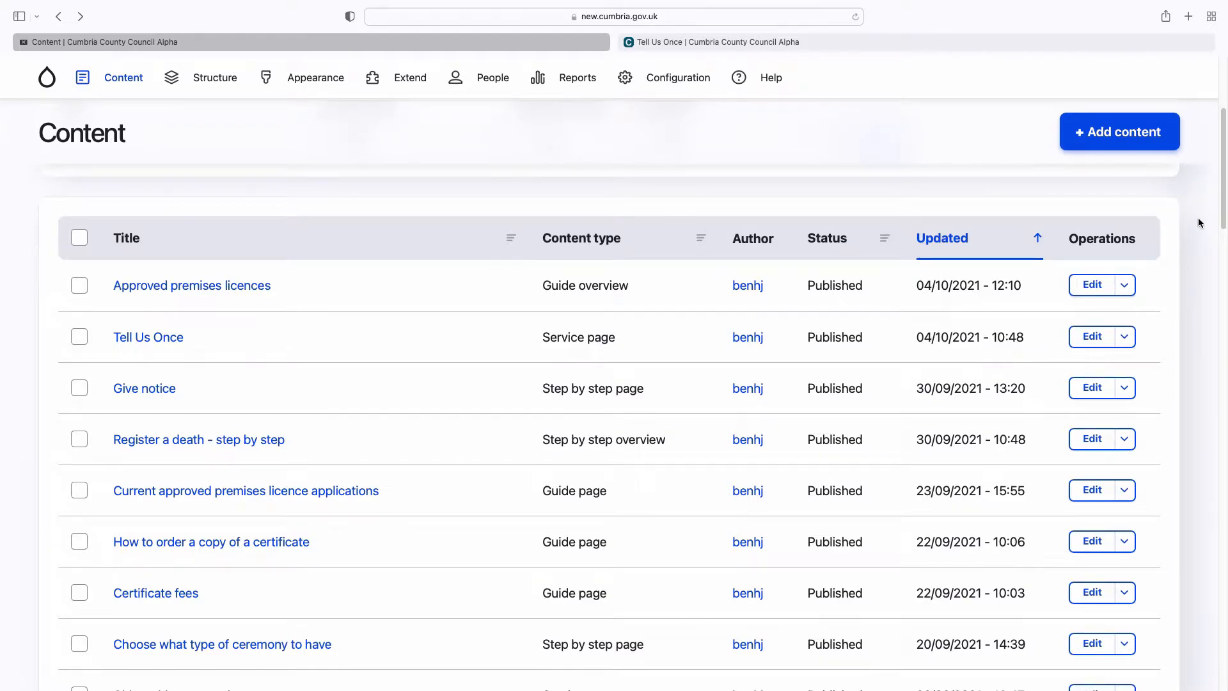
pyautogui.scroll(-3)
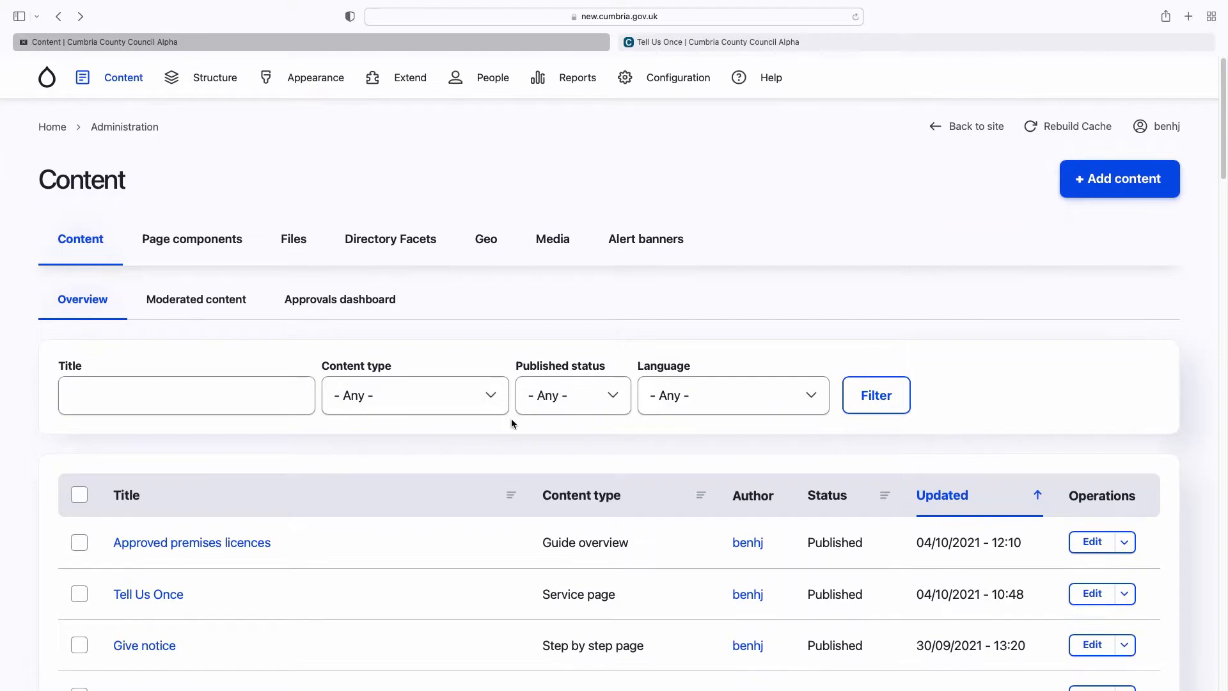
pyautogui.moveTo(1151, 194)
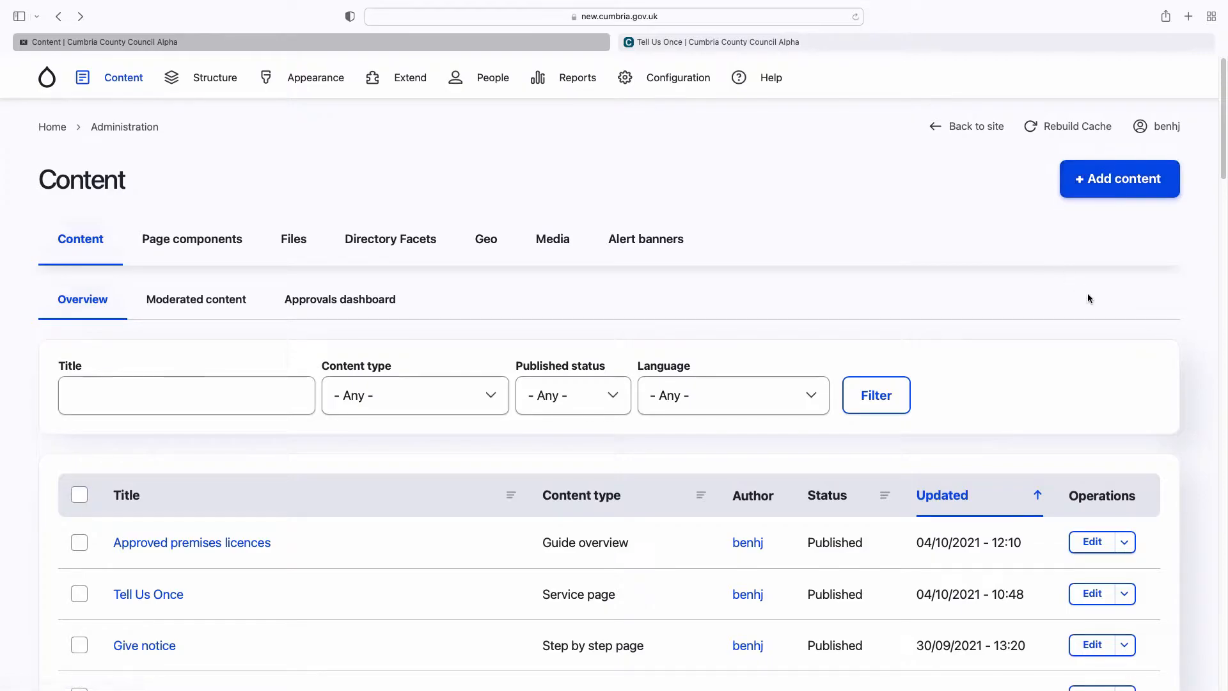
# Start a blank Service page from Content > Add content without saving it
pyautogui.click(122, 76)
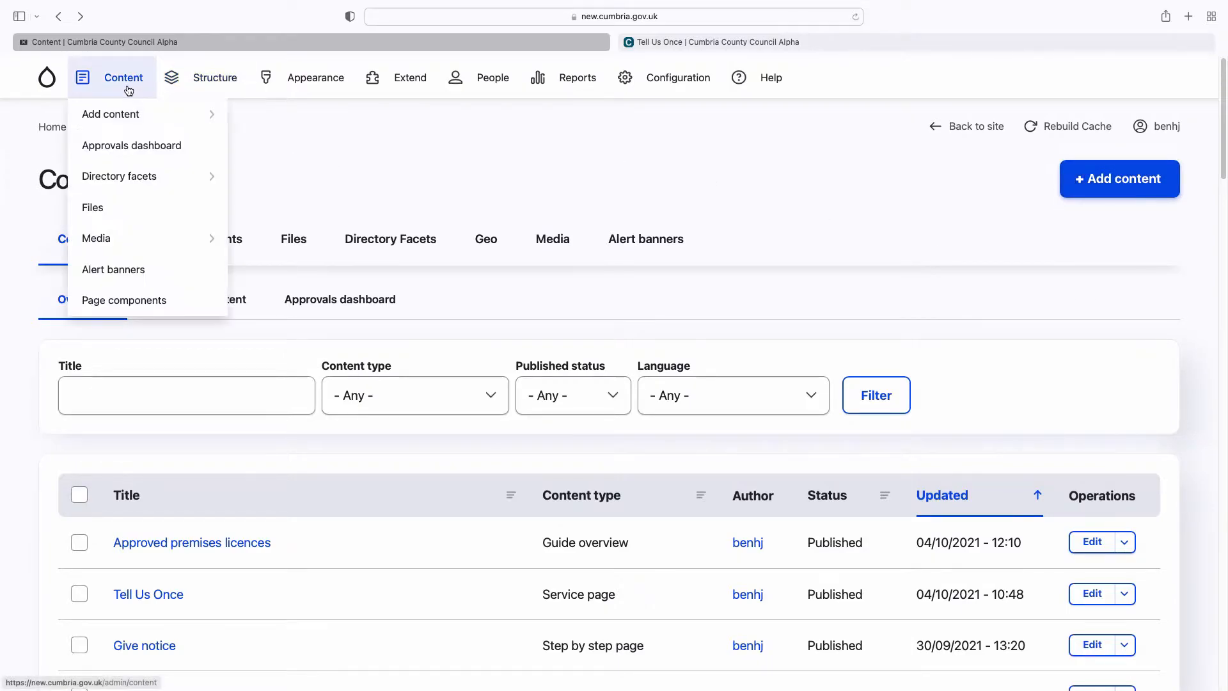
pyautogui.moveTo(110, 114)
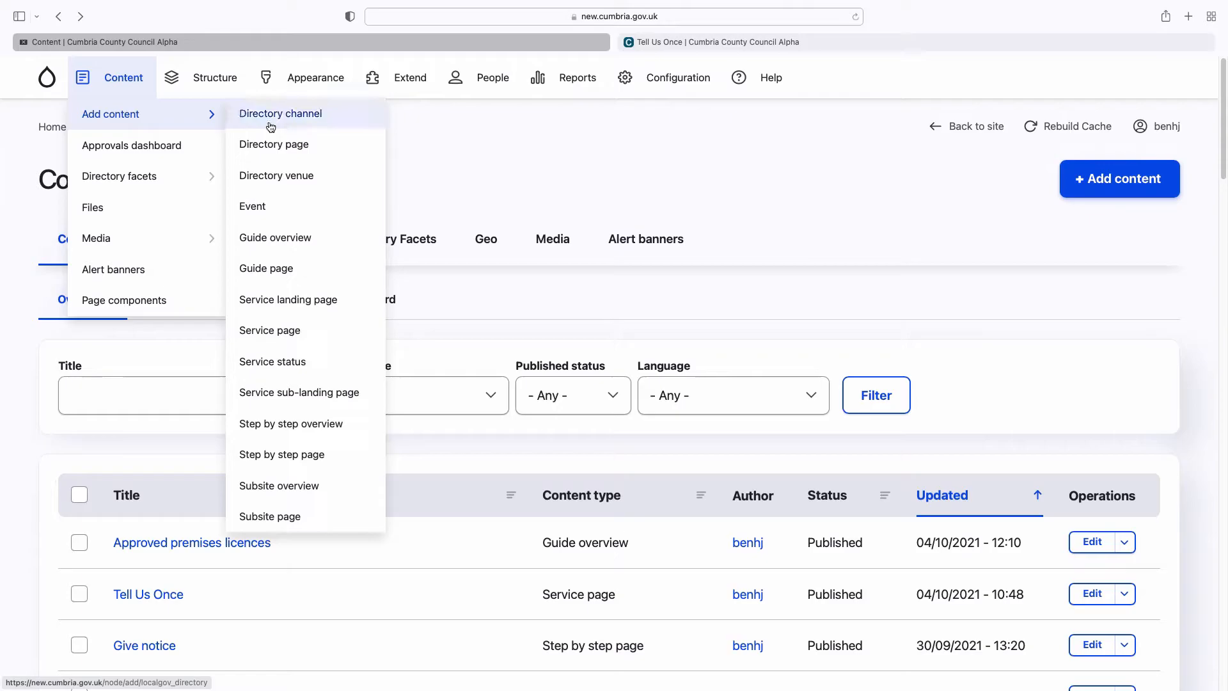
pyautogui.moveTo(344, 166)
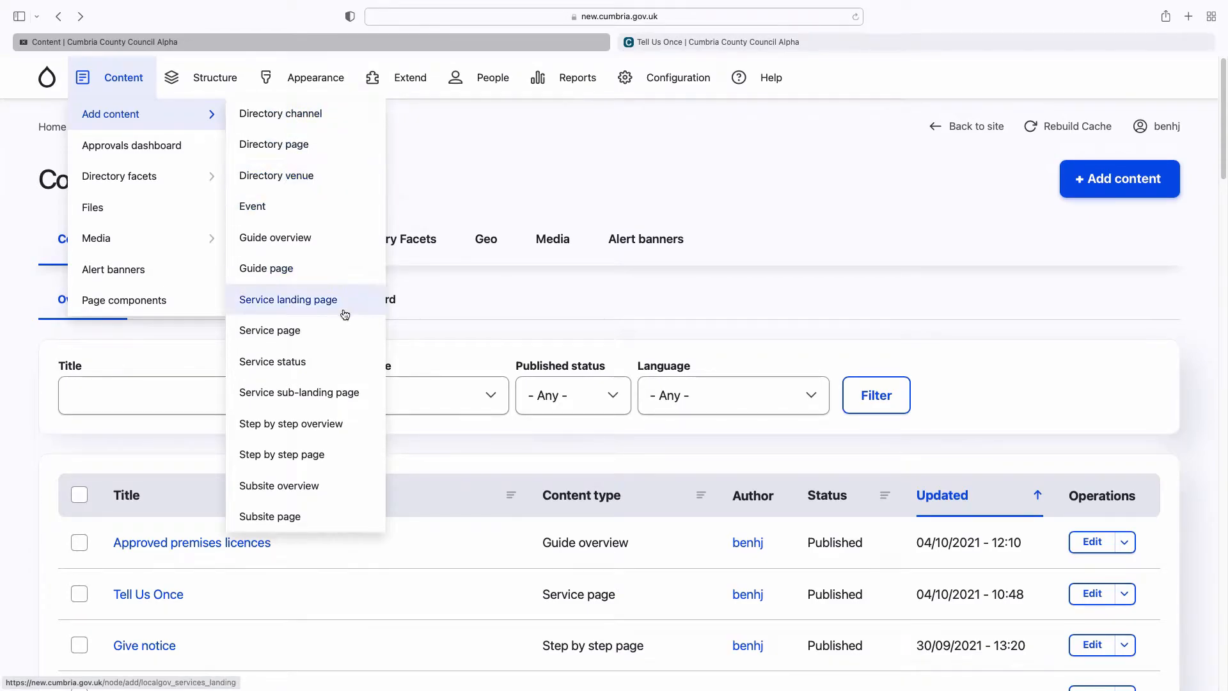
pyautogui.moveTo(290, 338)
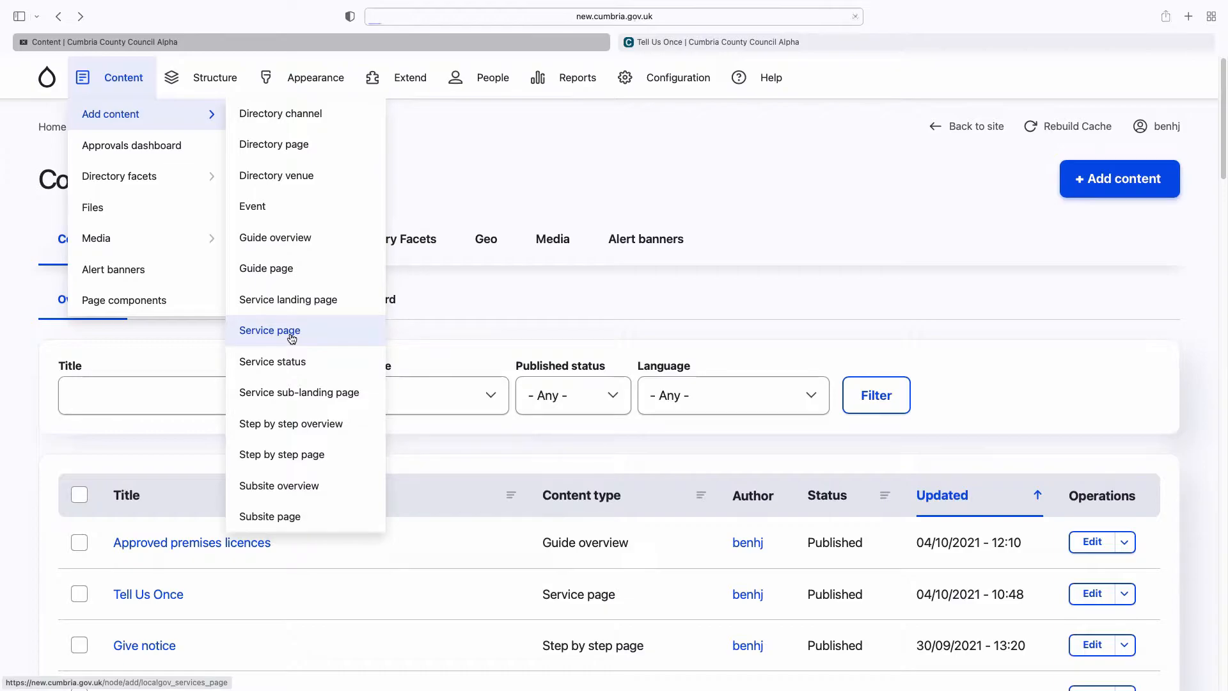
pyautogui.click(269, 330)
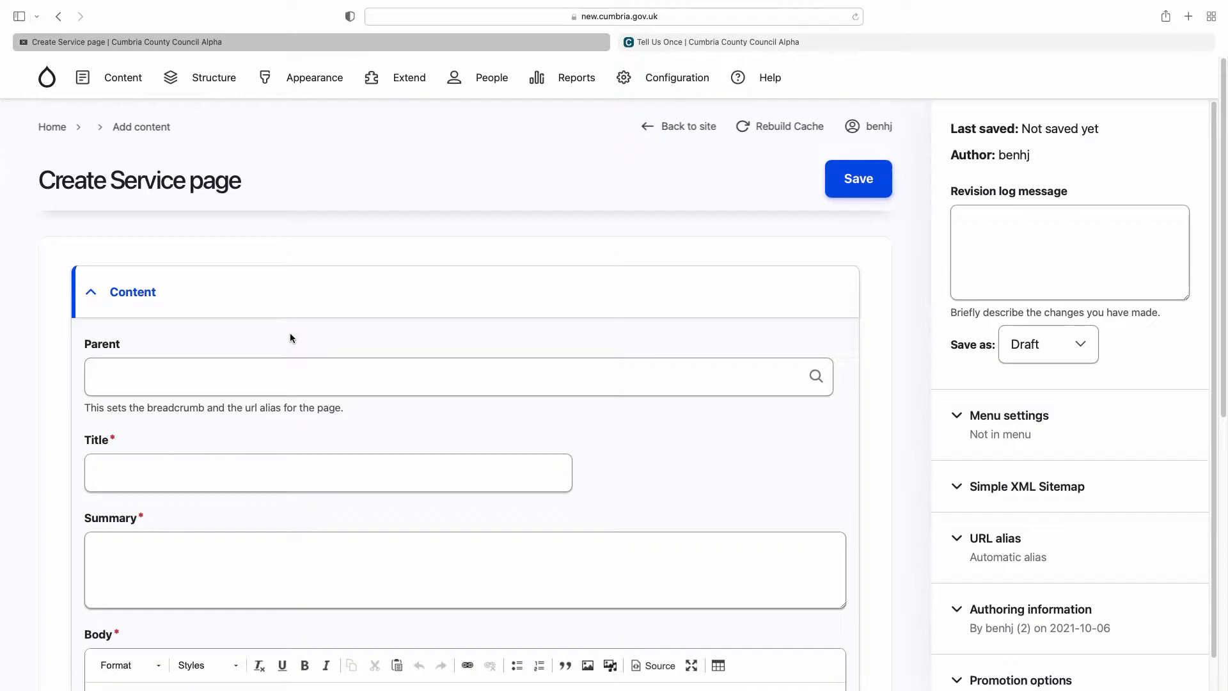
pyautogui.scroll(-3)
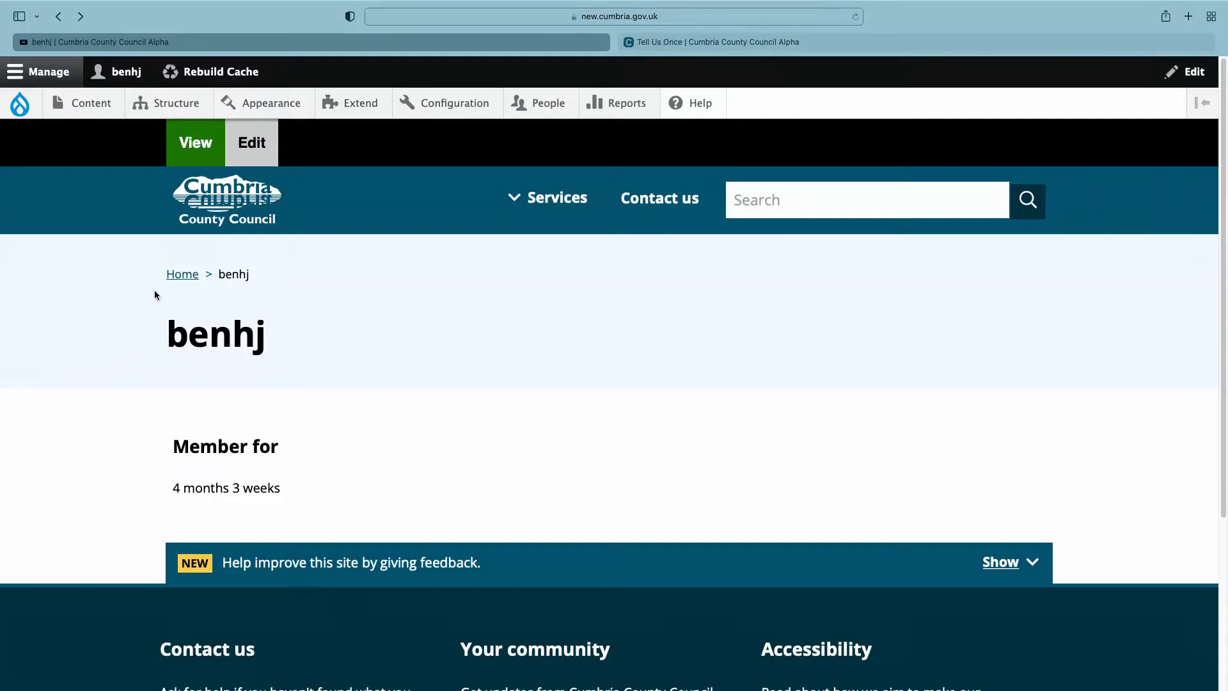
pyautogui.click(91, 103)
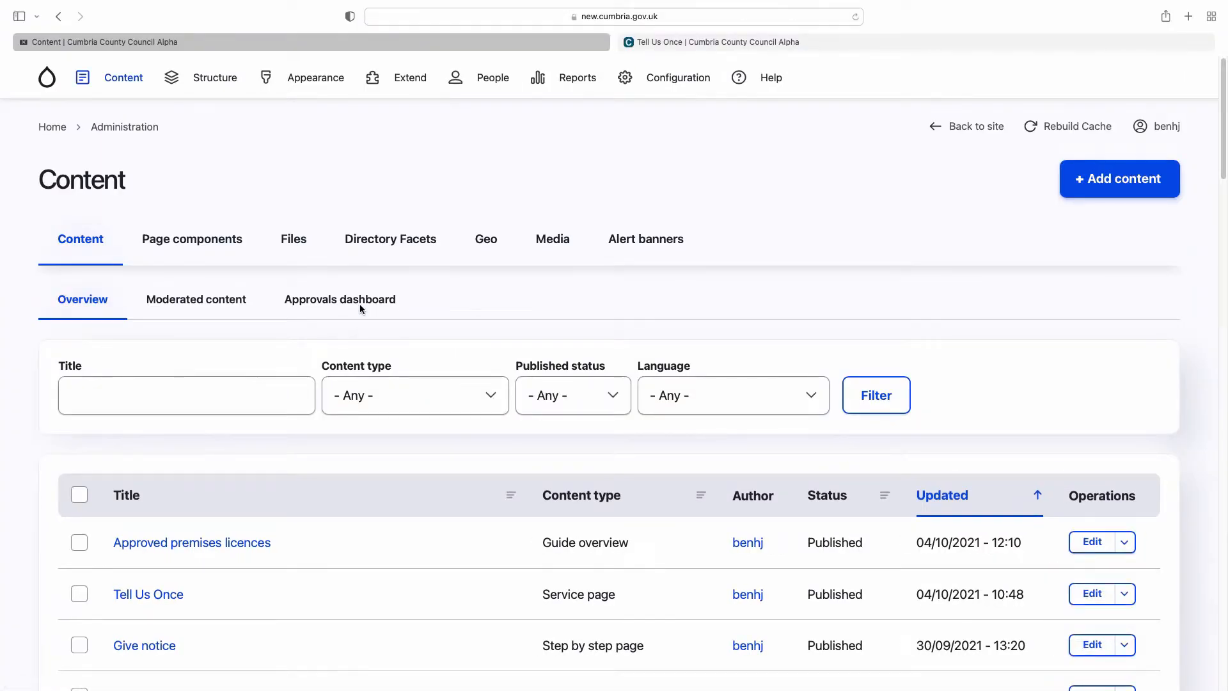
pyautogui.click(186, 396)
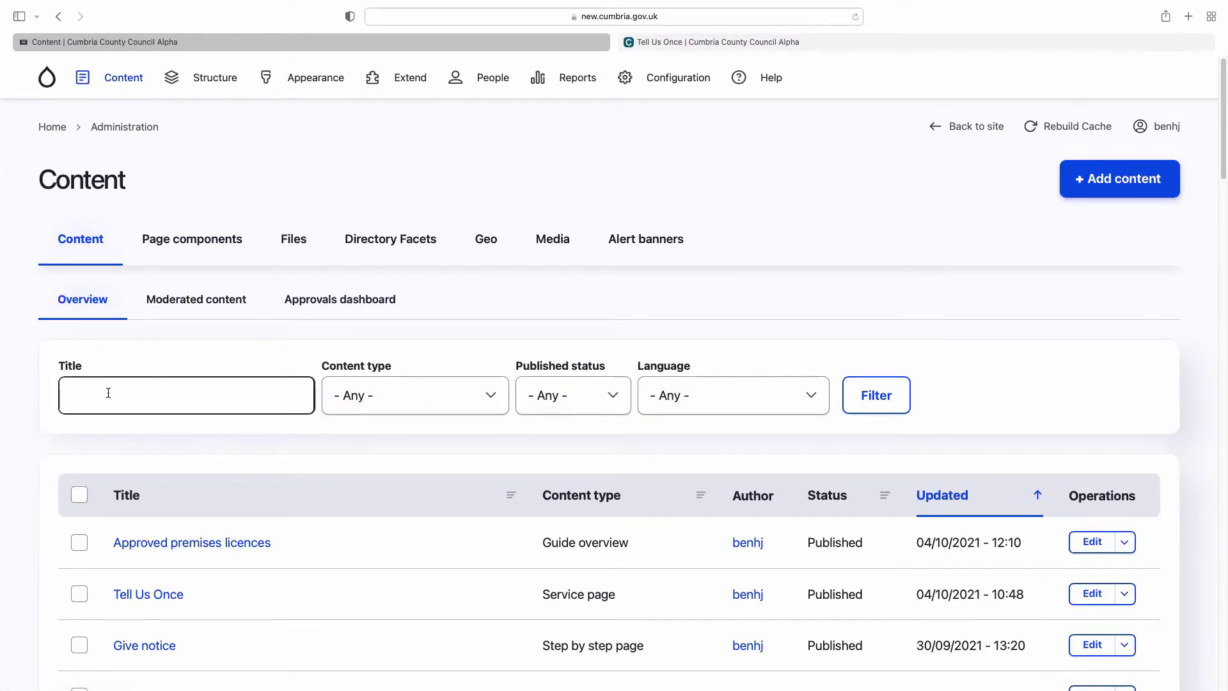
pyautogui.click(186, 394)
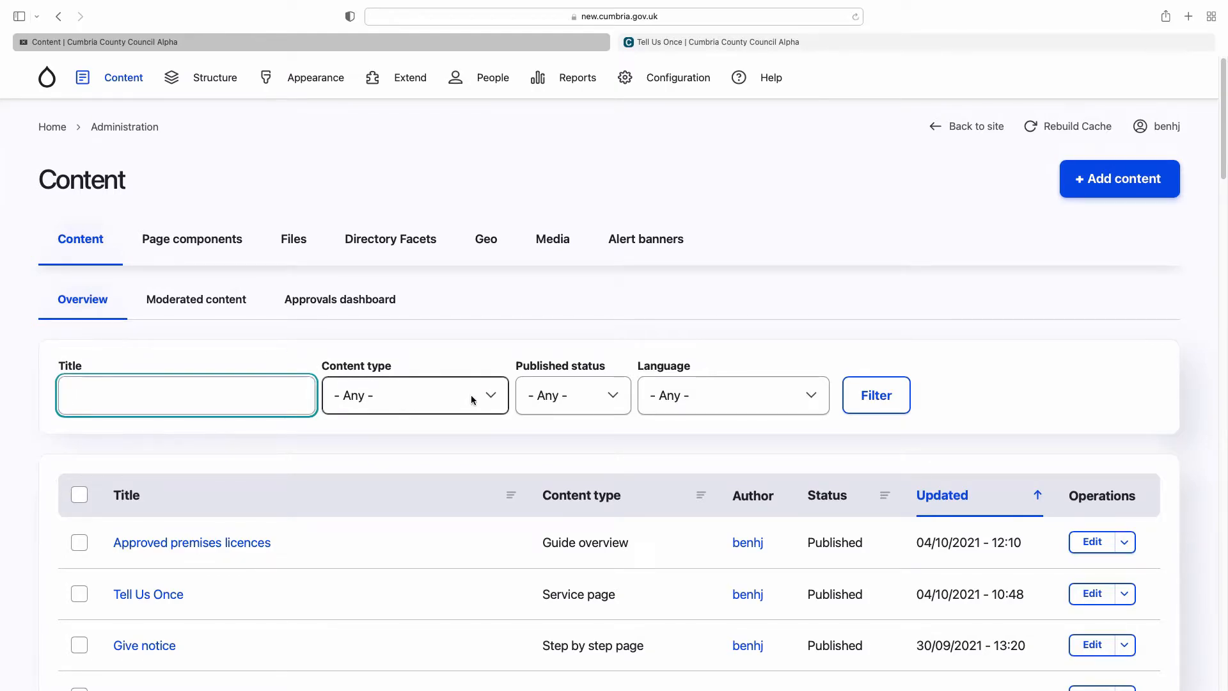
pyautogui.click(415, 396)
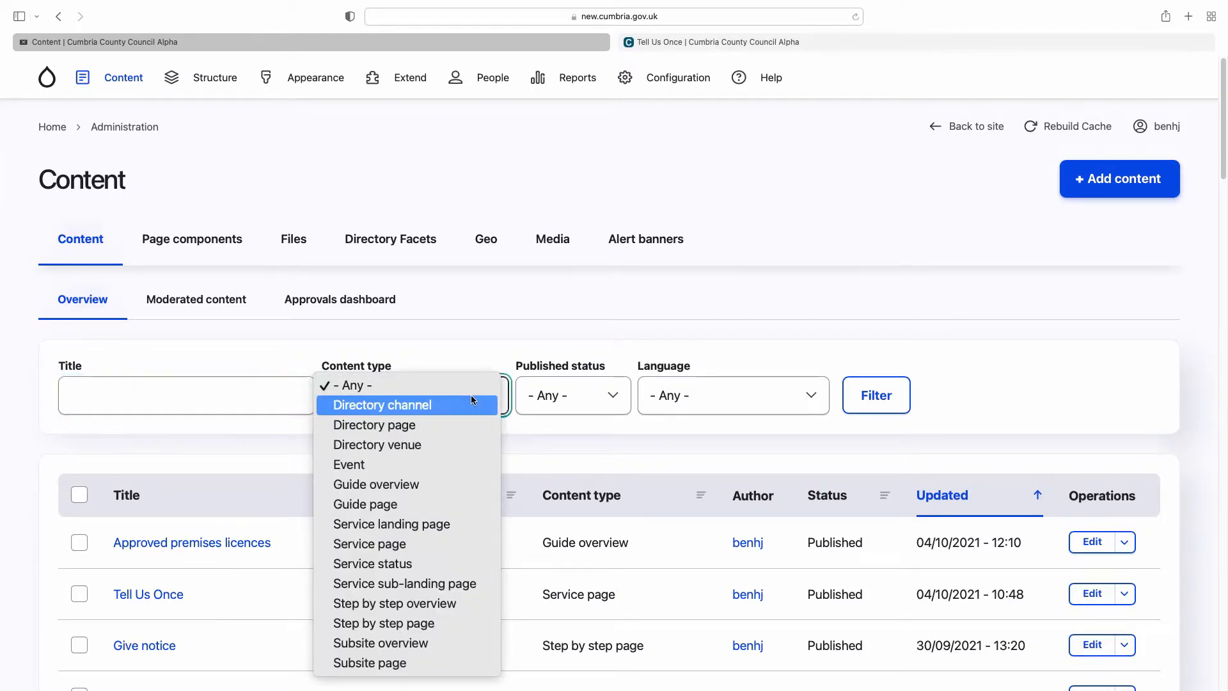
pyautogui.moveTo(369, 544)
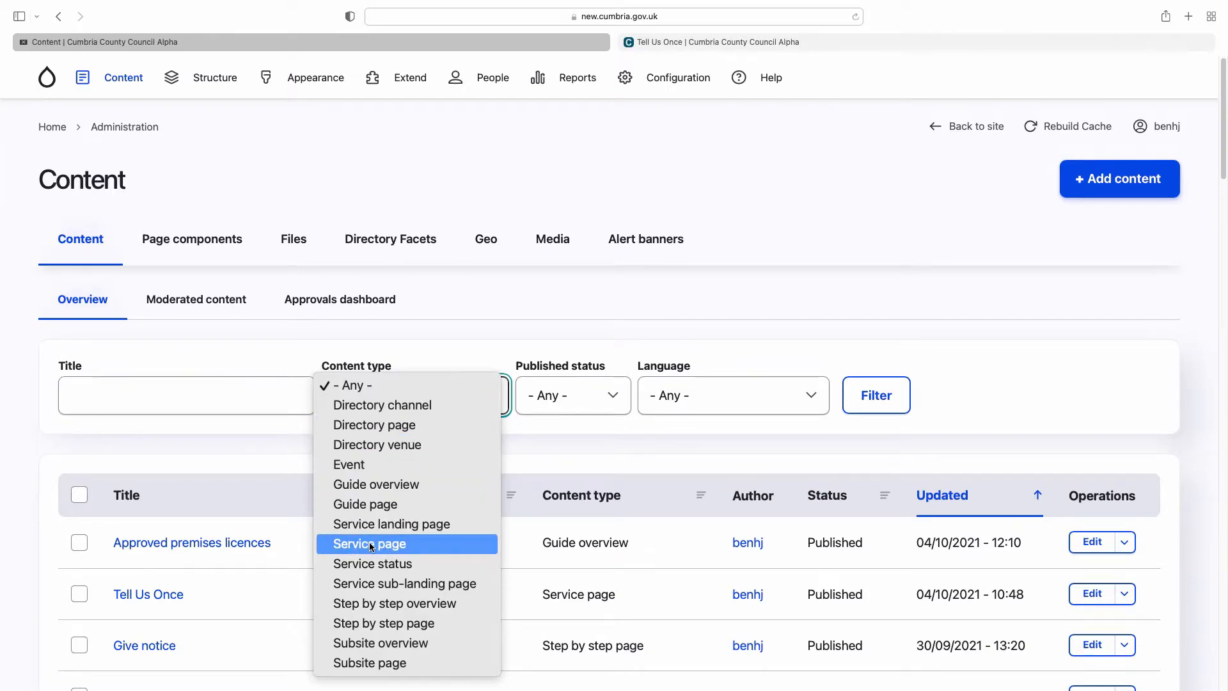
pyautogui.click(370, 544)
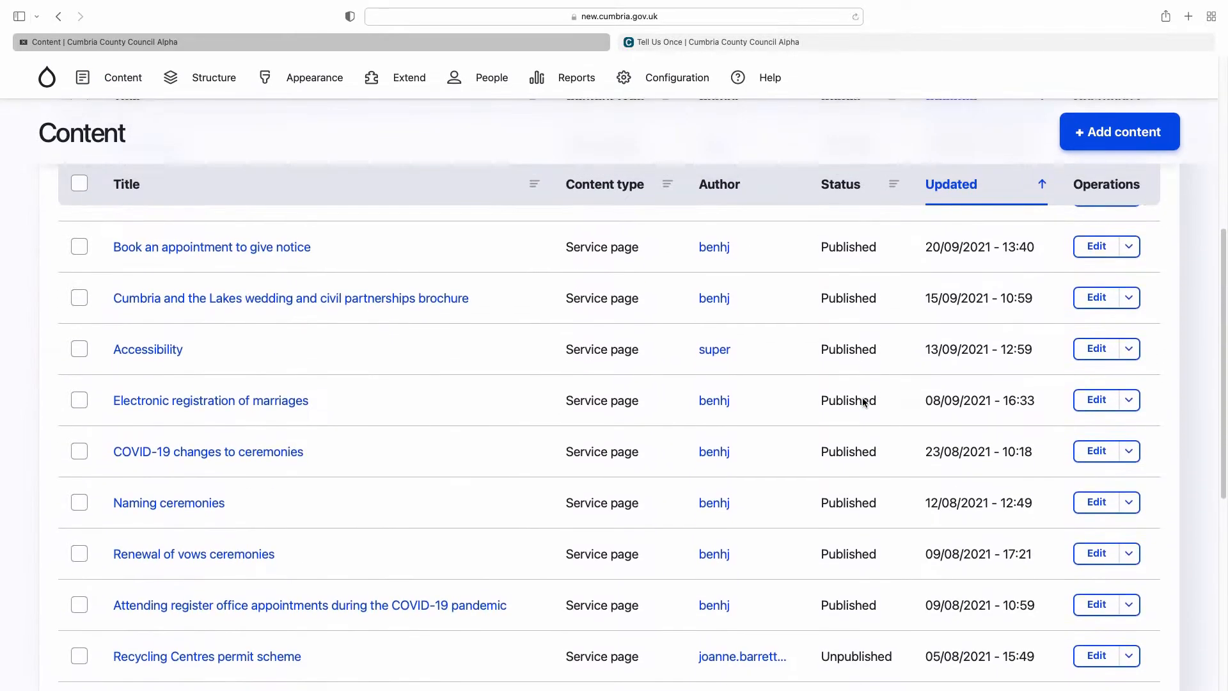
pyautogui.scroll(3)
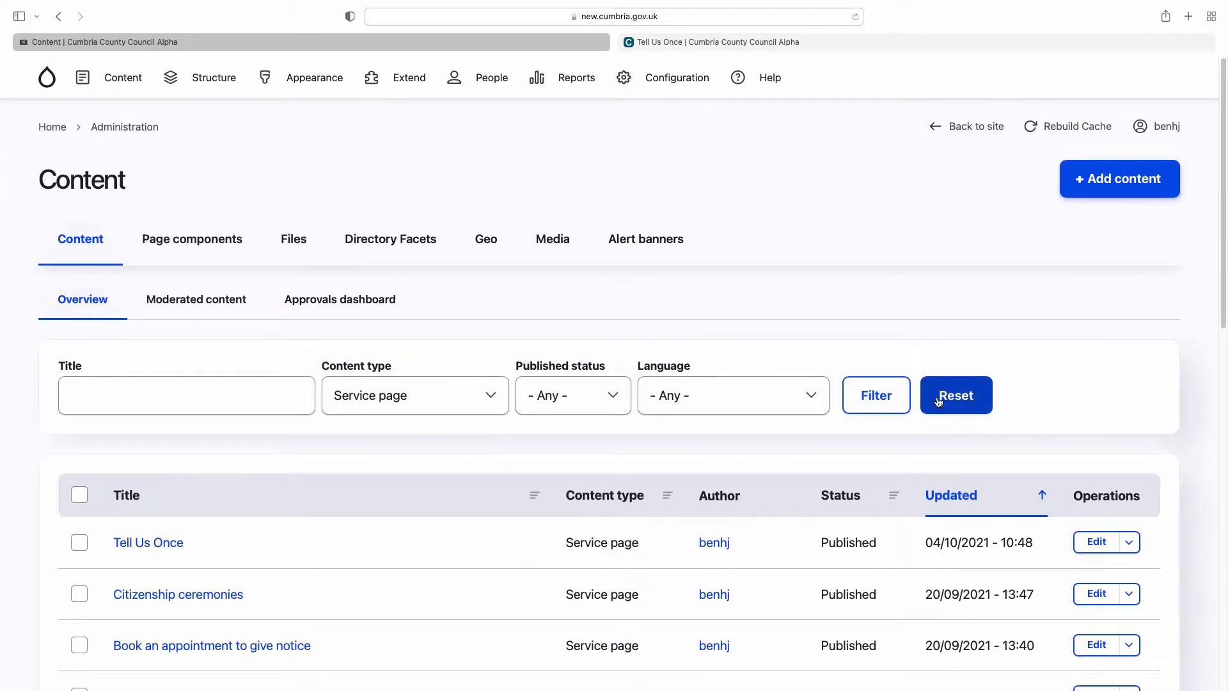
pyautogui.click(957, 395)
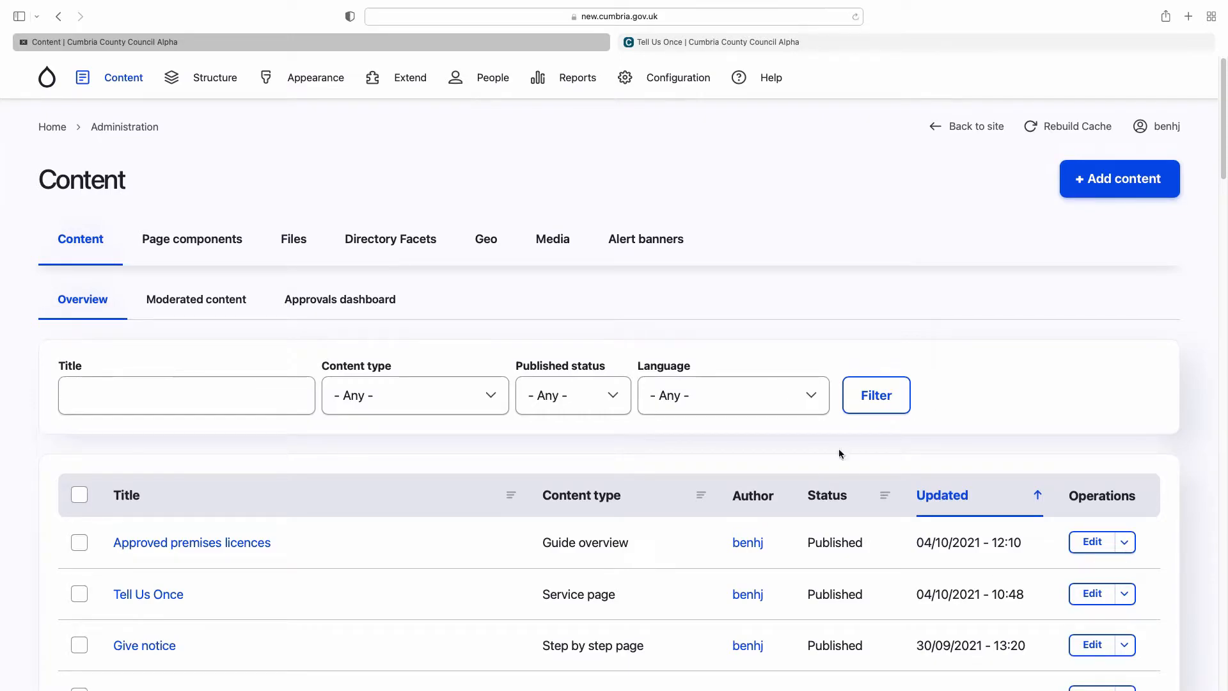
pyautogui.scroll(-3)
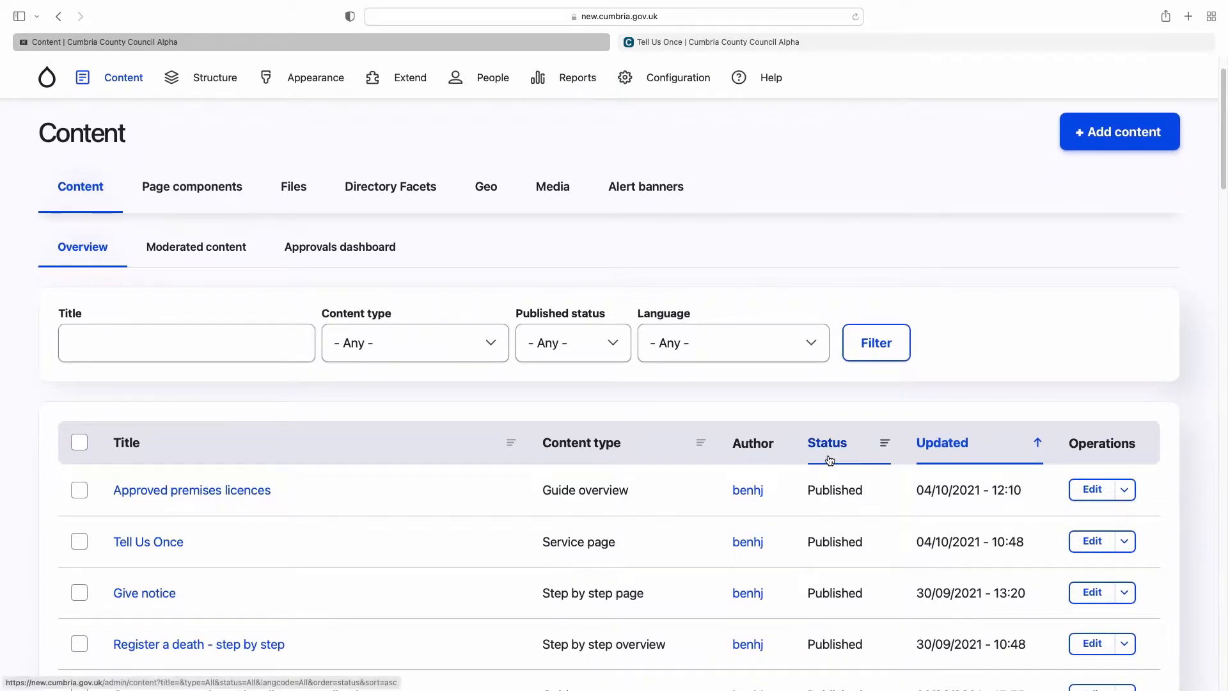
pyautogui.click(573, 343)
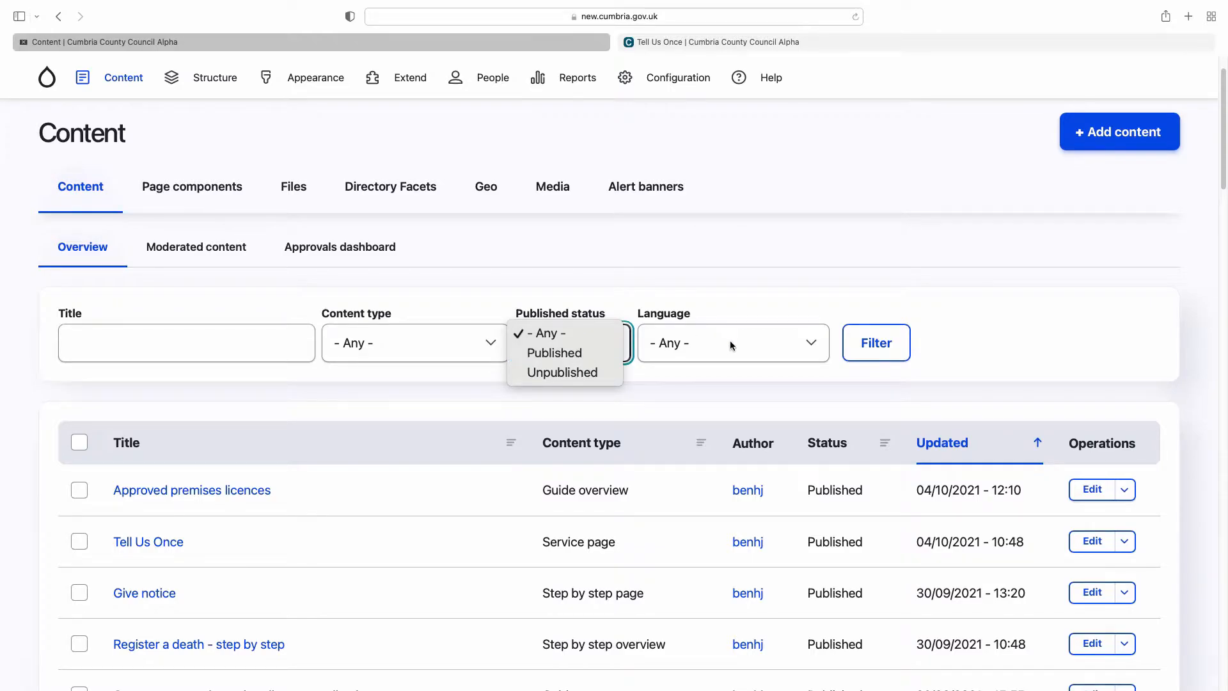
pyautogui.click(731, 343)
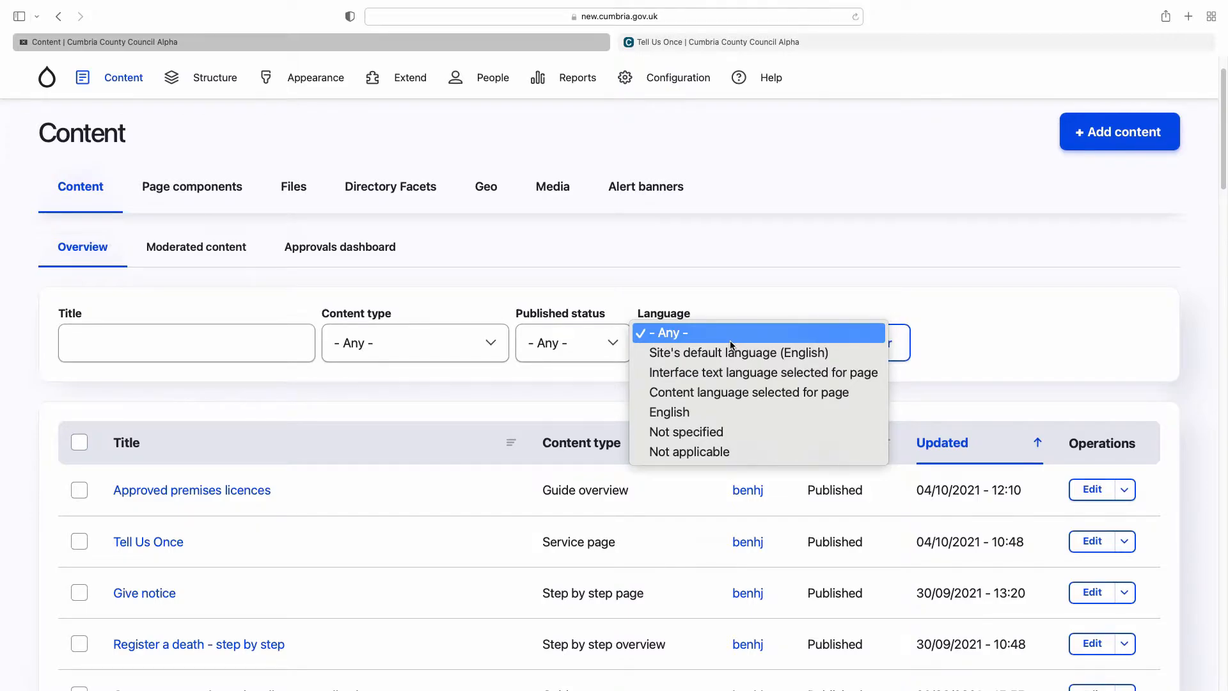
pyautogui.moveTo(530, 247)
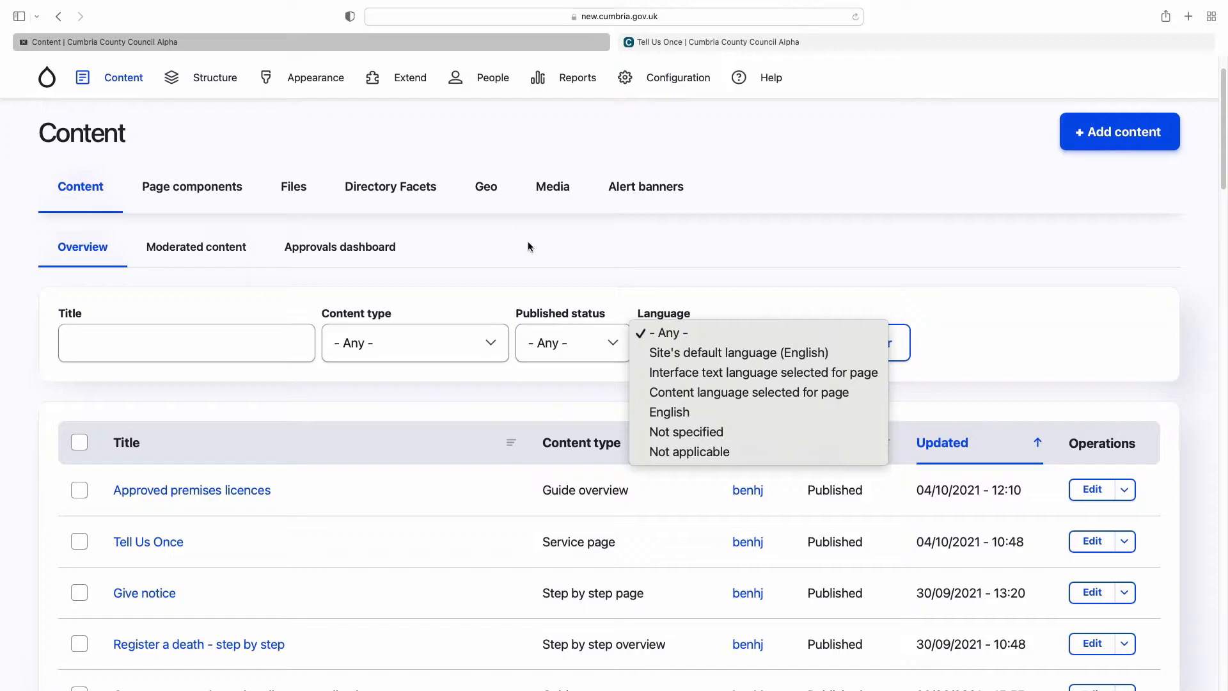
pyautogui.moveTo(125, 276)
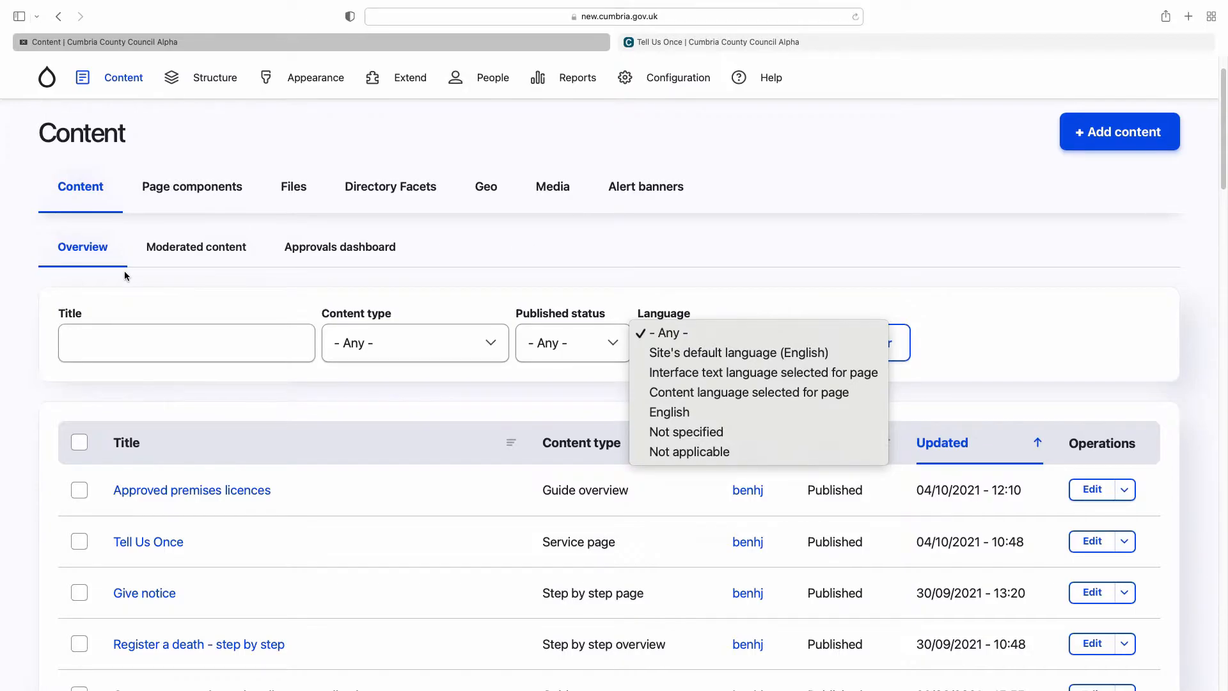
pyautogui.moveTo(168, 211)
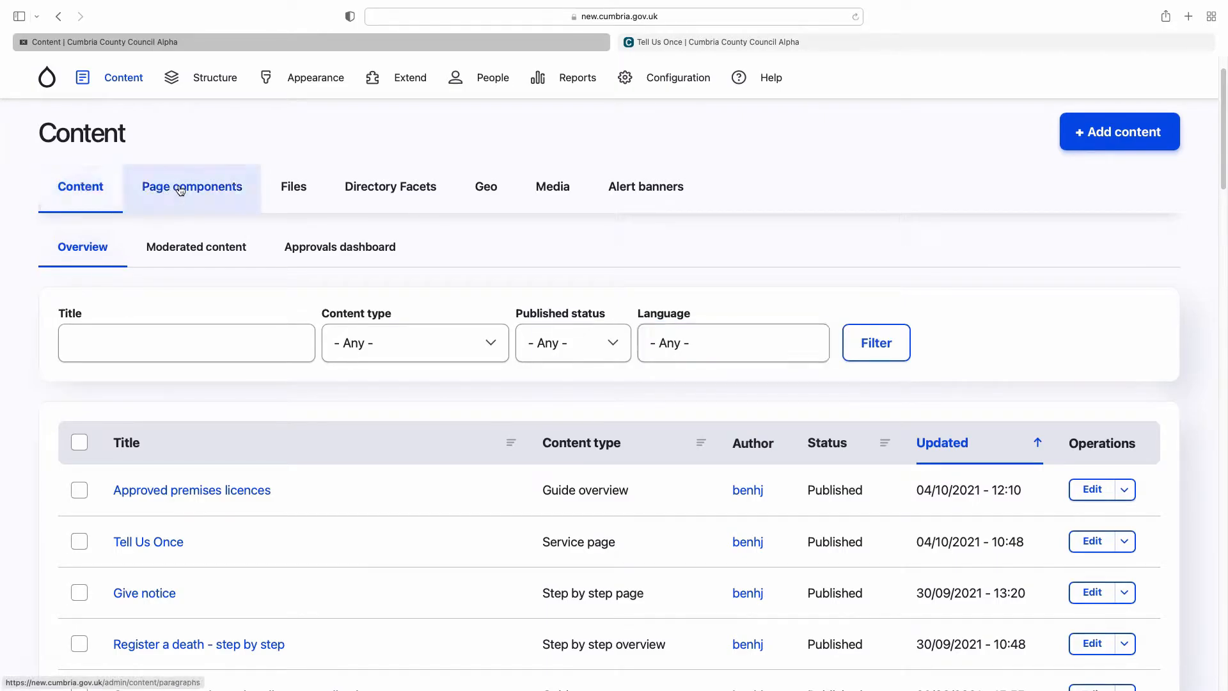
# Show the Page components list with Link and Contact components like Bereavement support
pyautogui.click(192, 187)
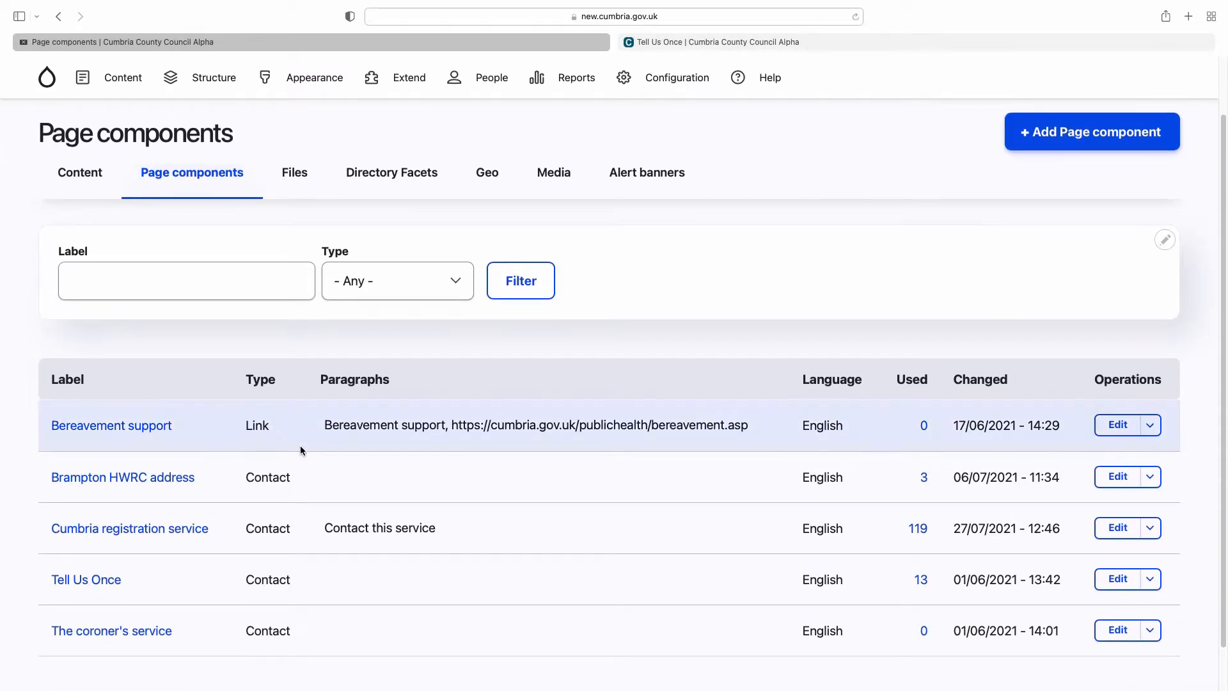
pyautogui.moveTo(483, 412)
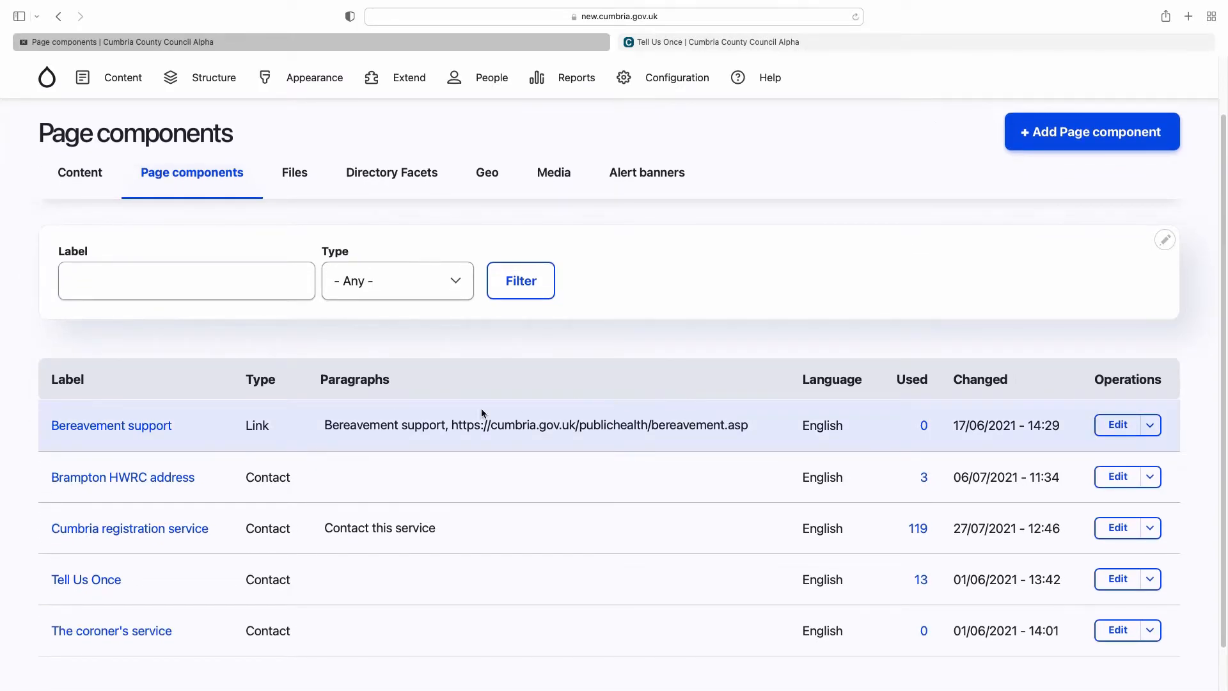
pyautogui.moveTo(199, 606)
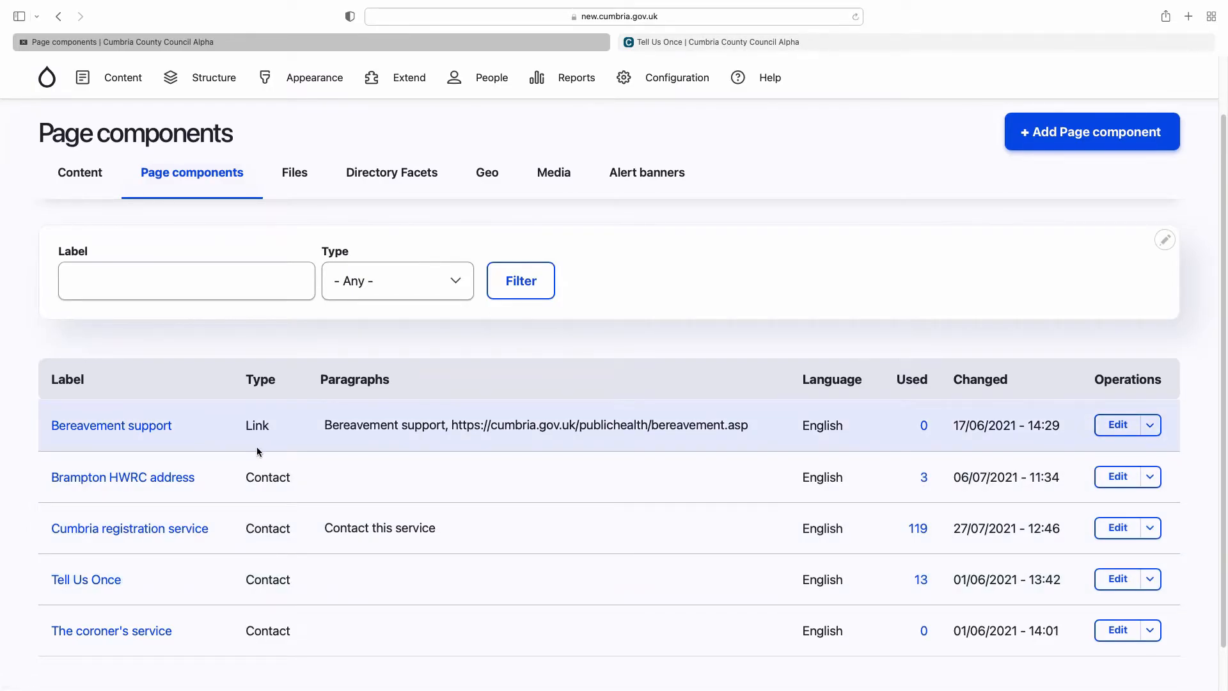
pyautogui.moveTo(335, 437)
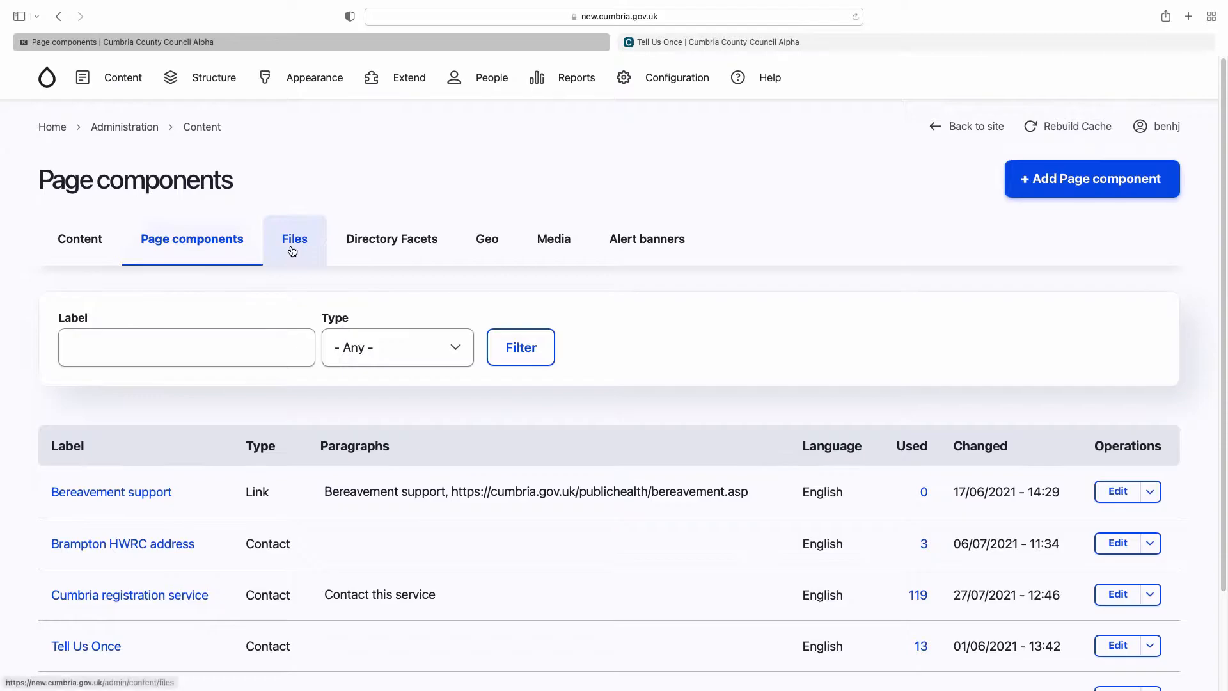
# Browse the Files list of uploaded PDFs, JPEG images and Word documents with usage counts
pyautogui.click(293, 239)
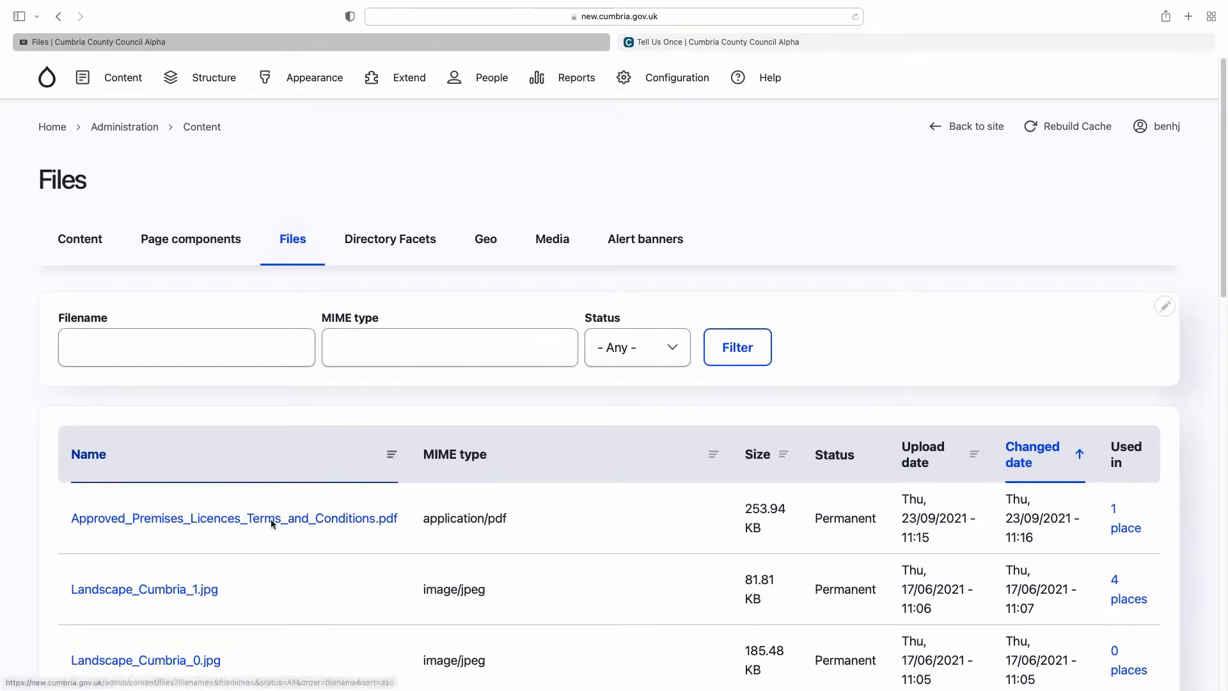
pyautogui.scroll(-3)
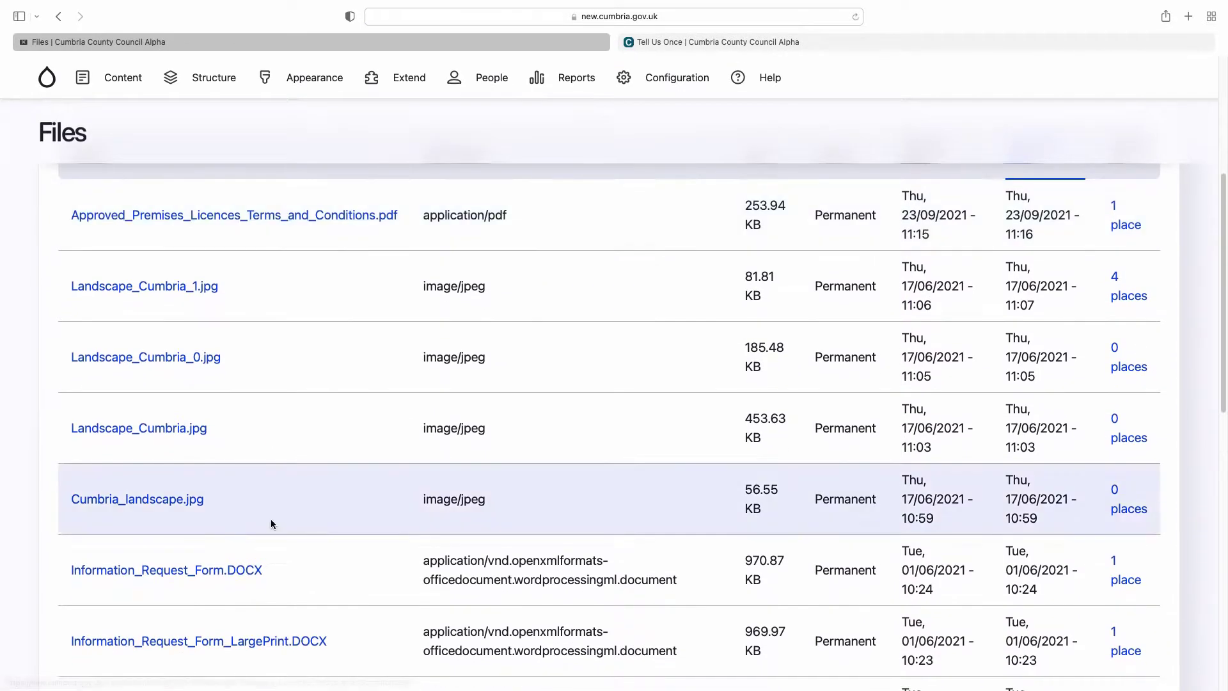
pyautogui.scroll(-3)
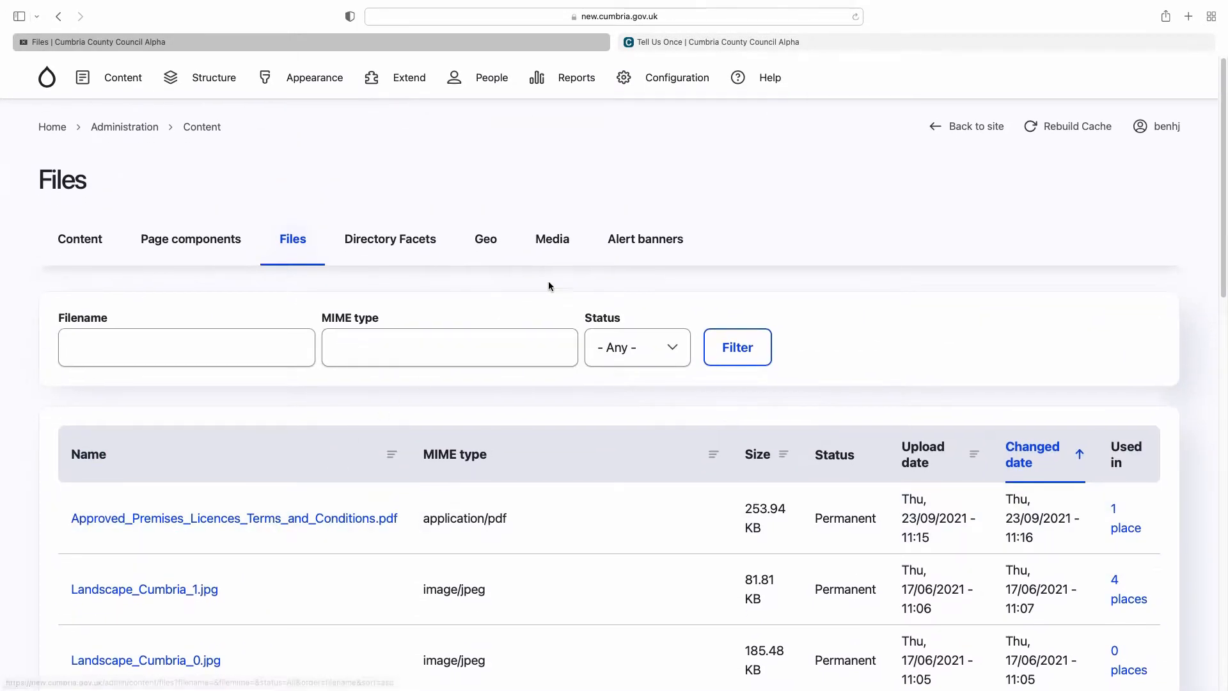
# Browse the Media library, briefly viewing the Approved Premises PDF edit form, then return to the list
pyautogui.click(551, 238)
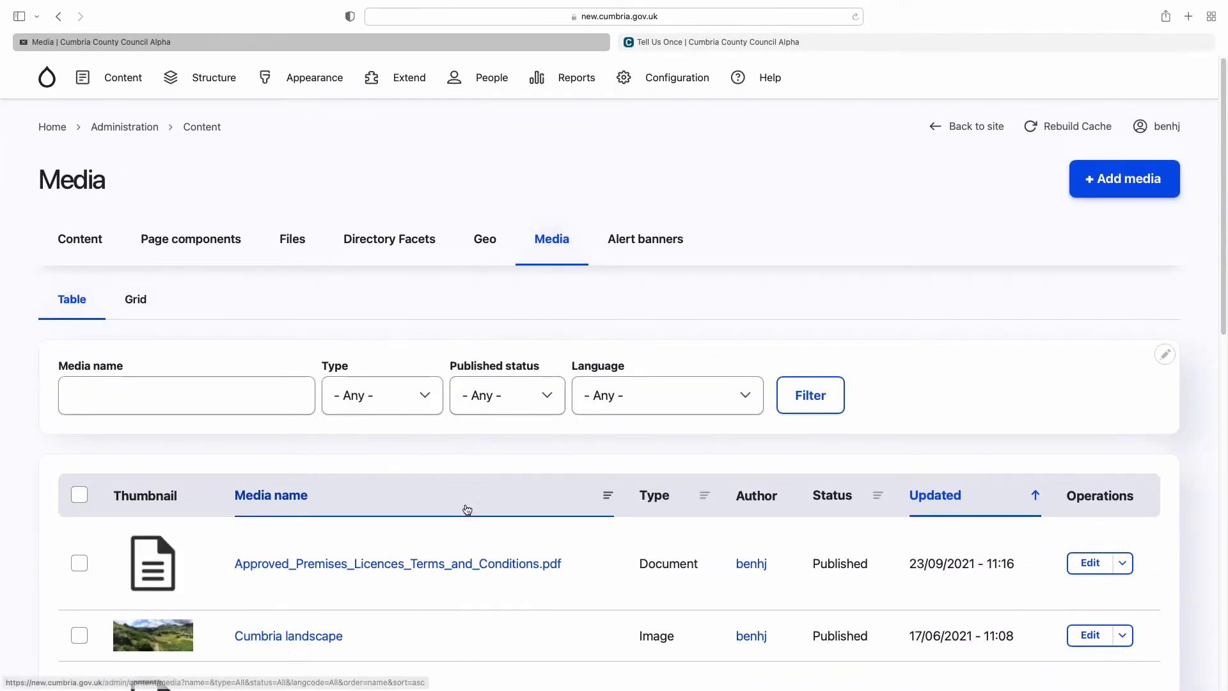
pyautogui.scroll(-3)
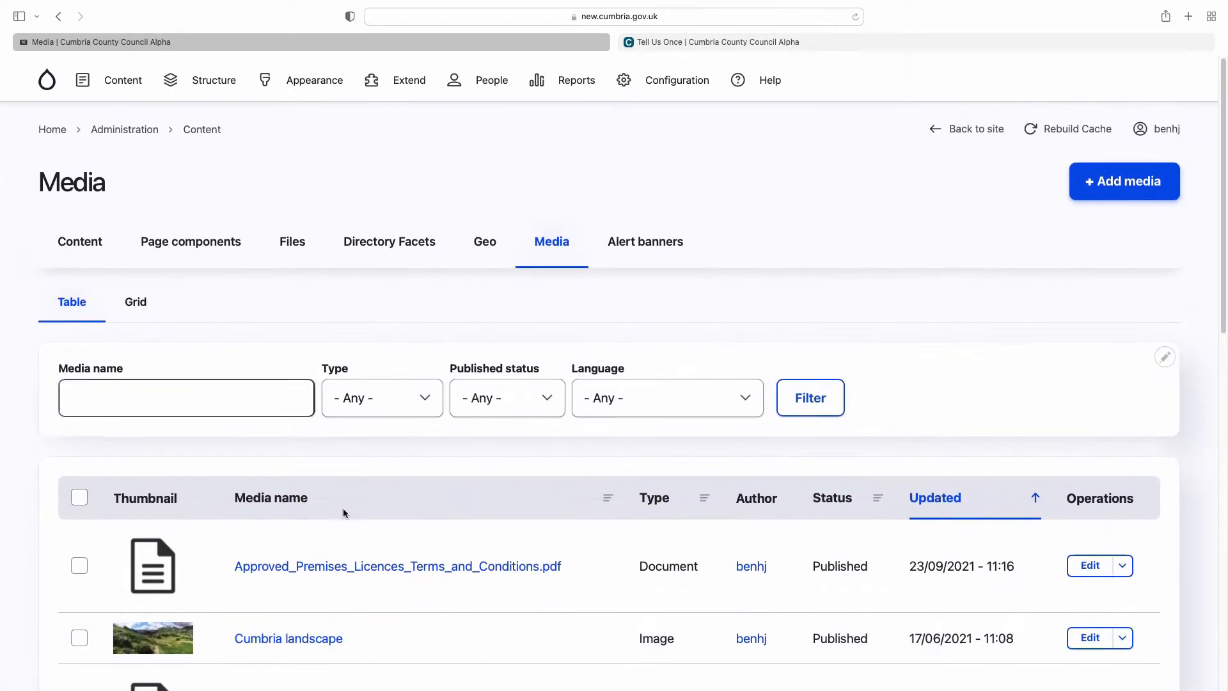
pyautogui.scroll(-3)
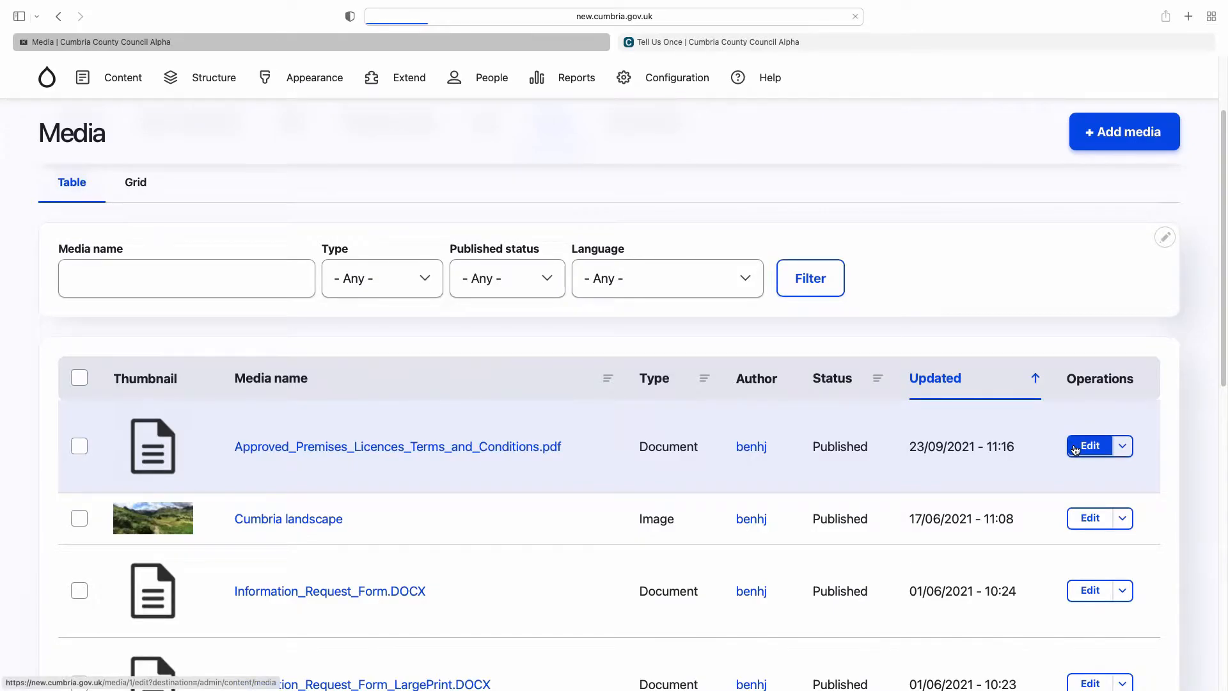
pyautogui.click(1089, 446)
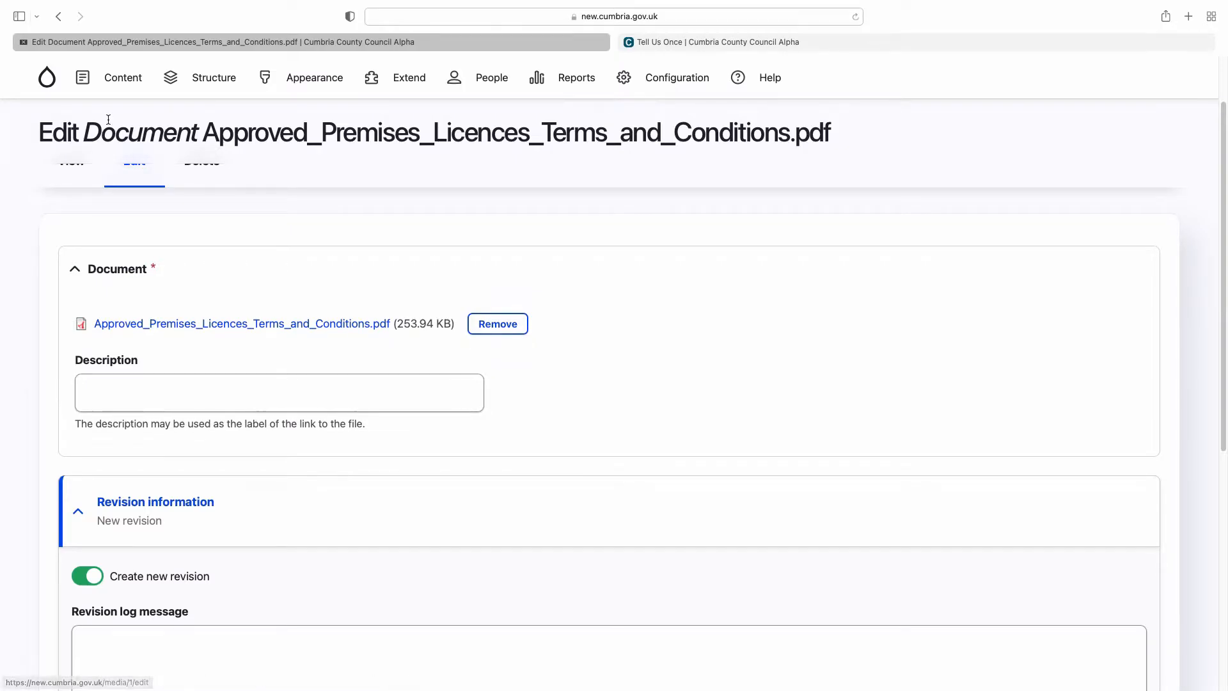
pyautogui.click(59, 17)
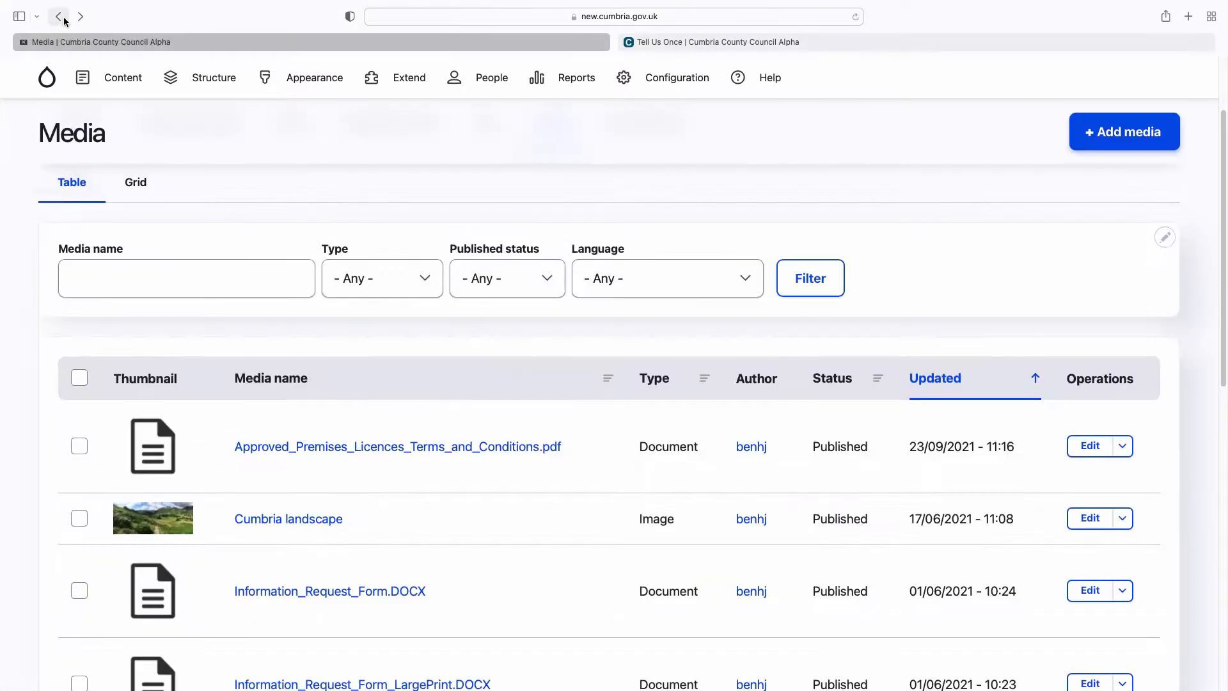
pyautogui.click(58, 17)
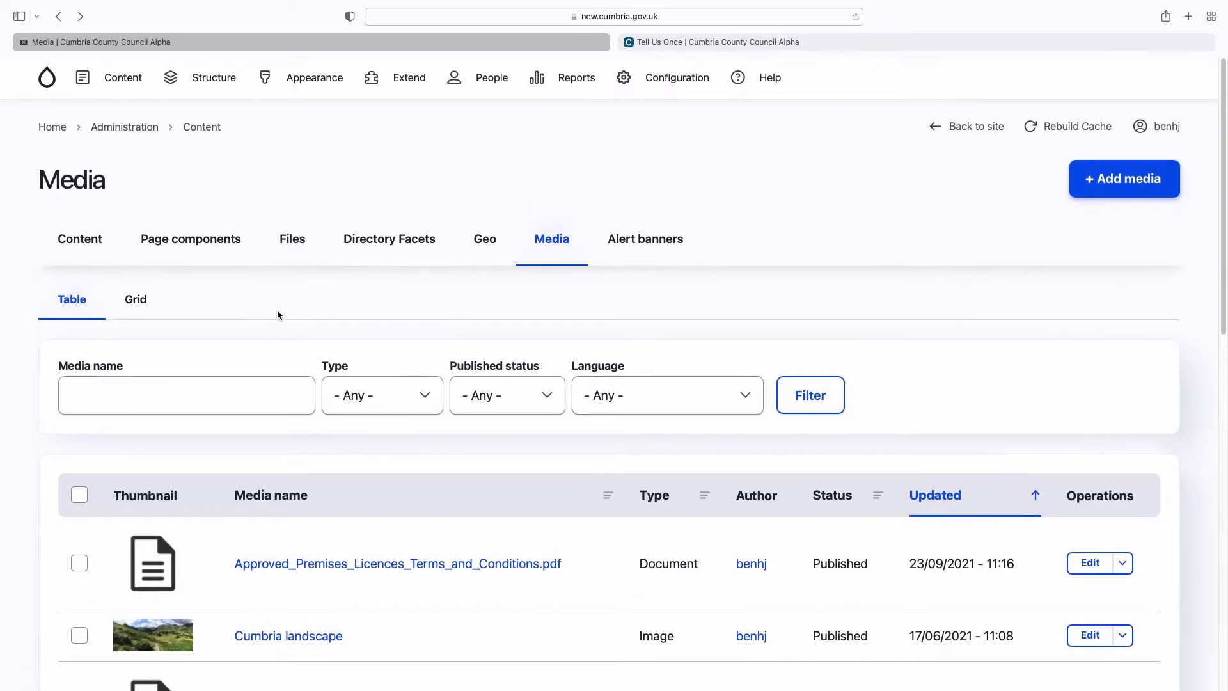
pyautogui.moveTo(397, 244)
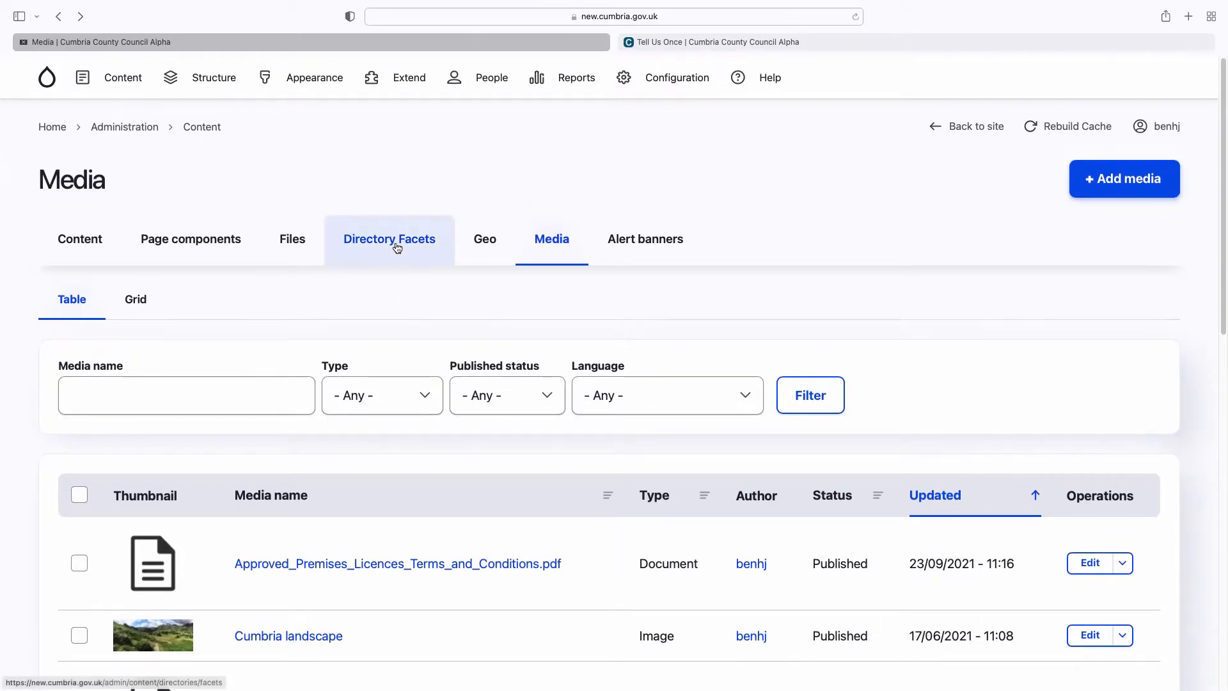
# Browse the Directory Facets list of colour, location, test and building-type facets
pyautogui.click(389, 239)
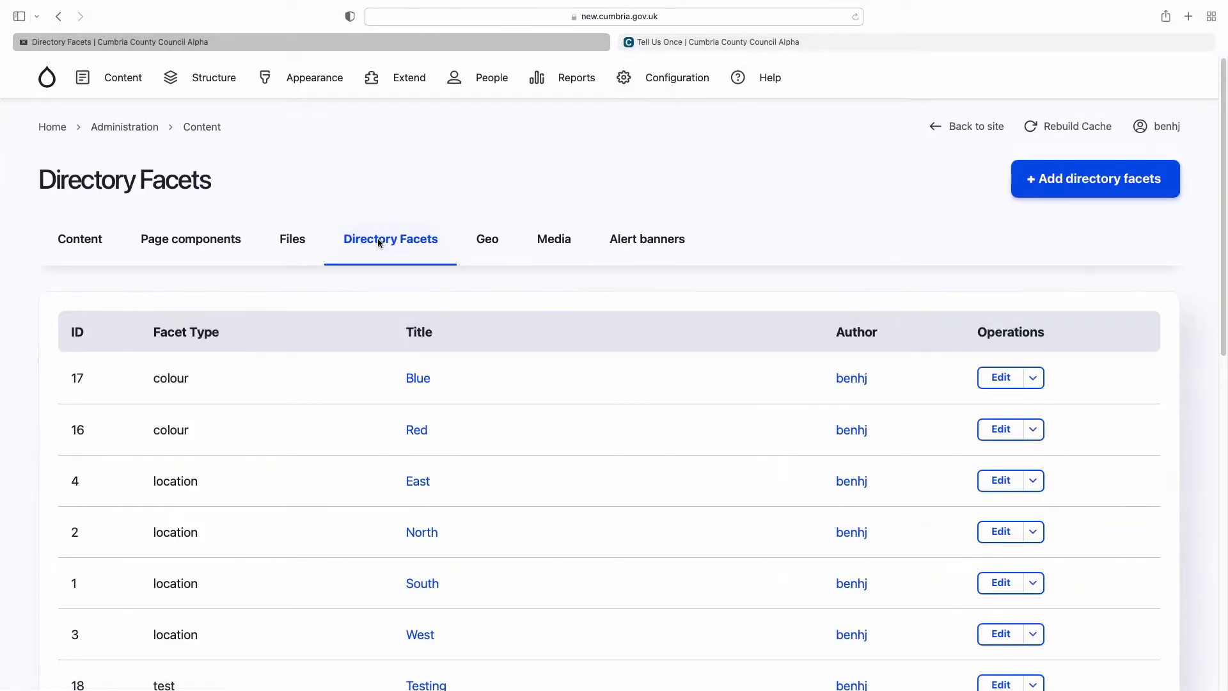
pyautogui.scroll(-3)
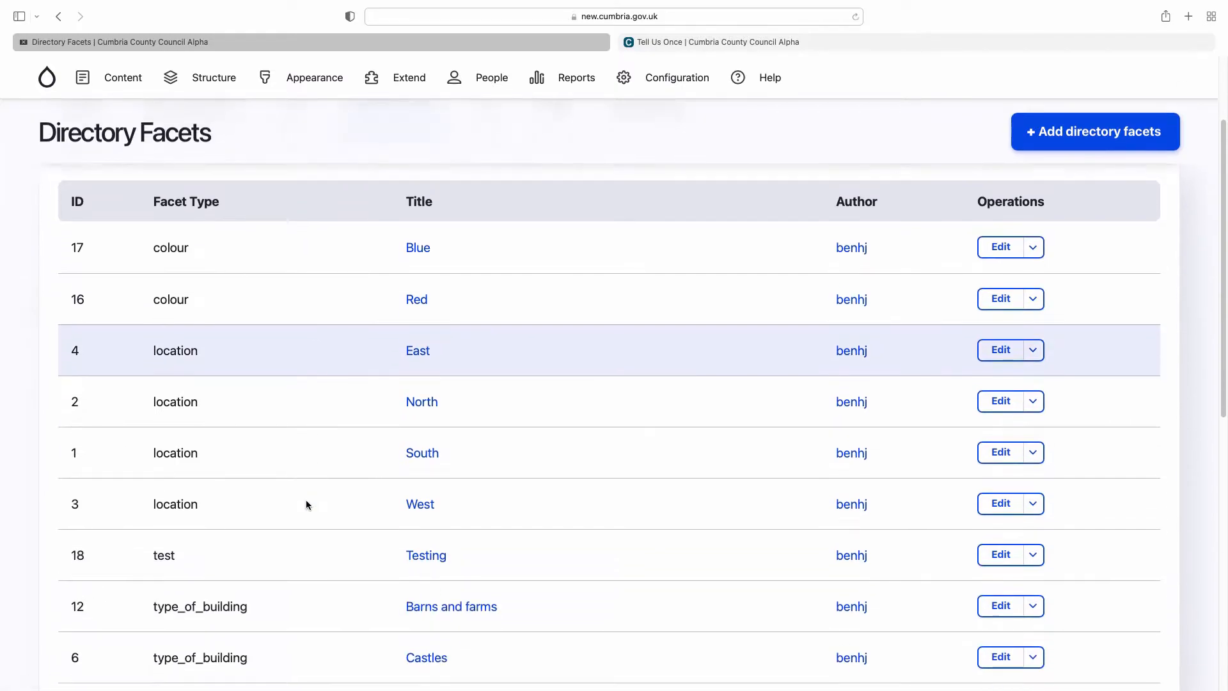
pyautogui.scroll(-3)
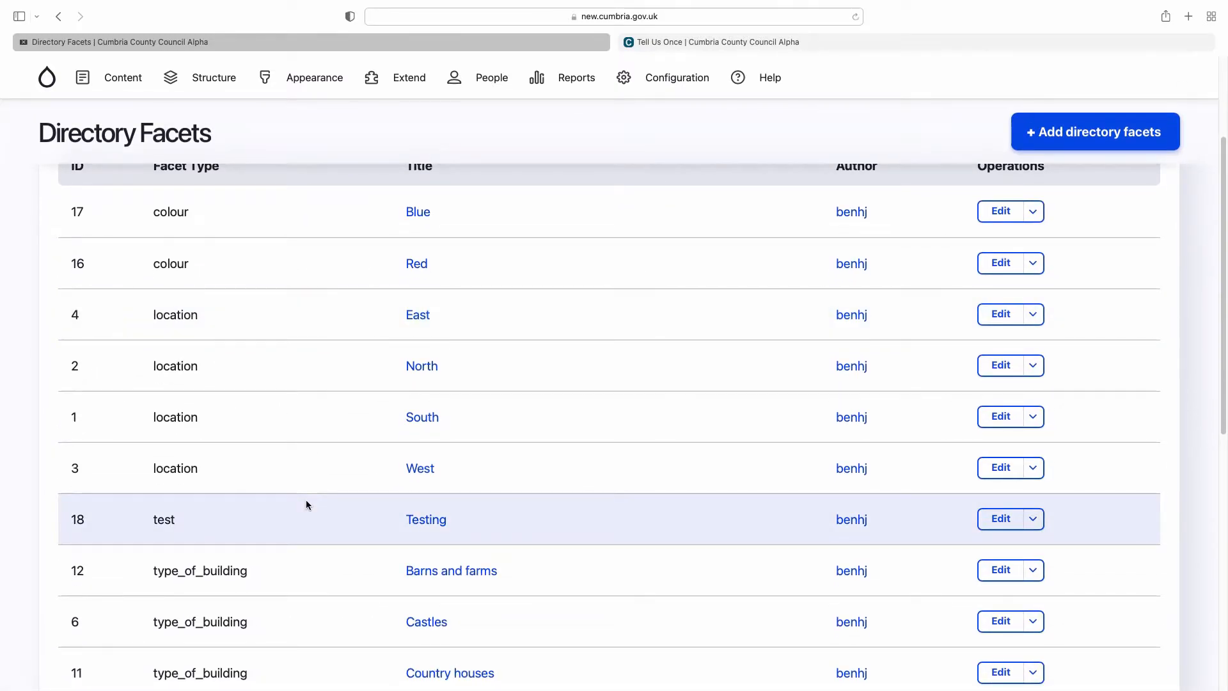
pyautogui.scroll(3)
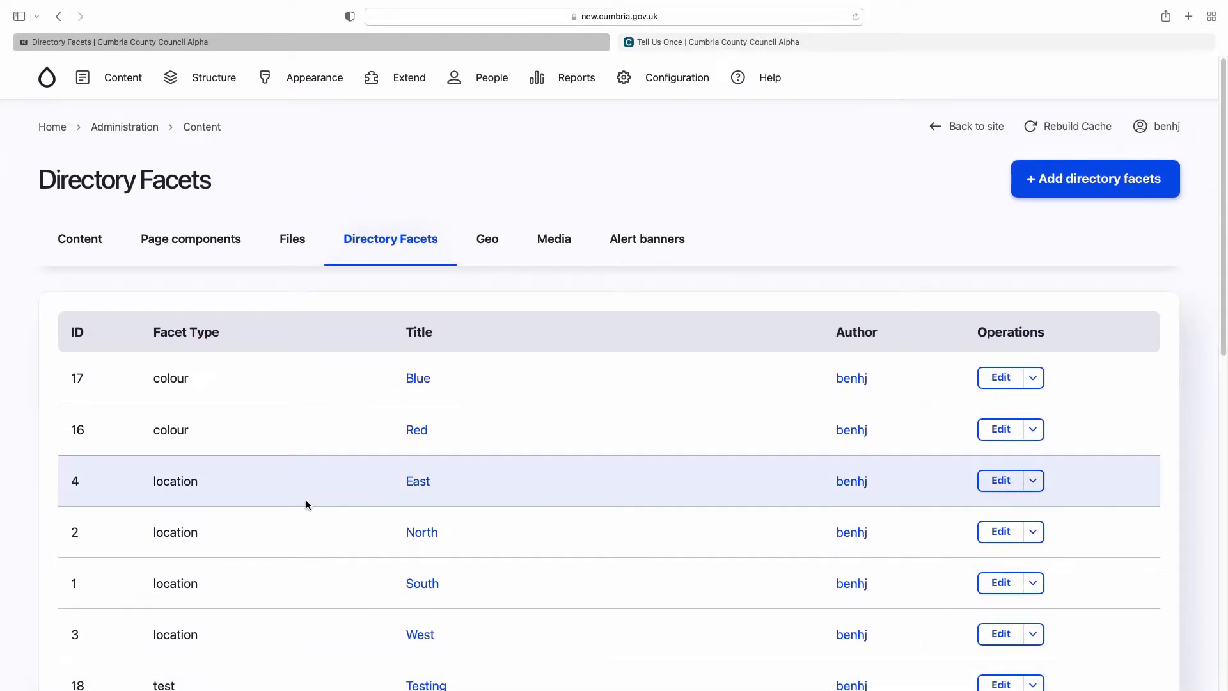
pyautogui.moveTo(501, 248)
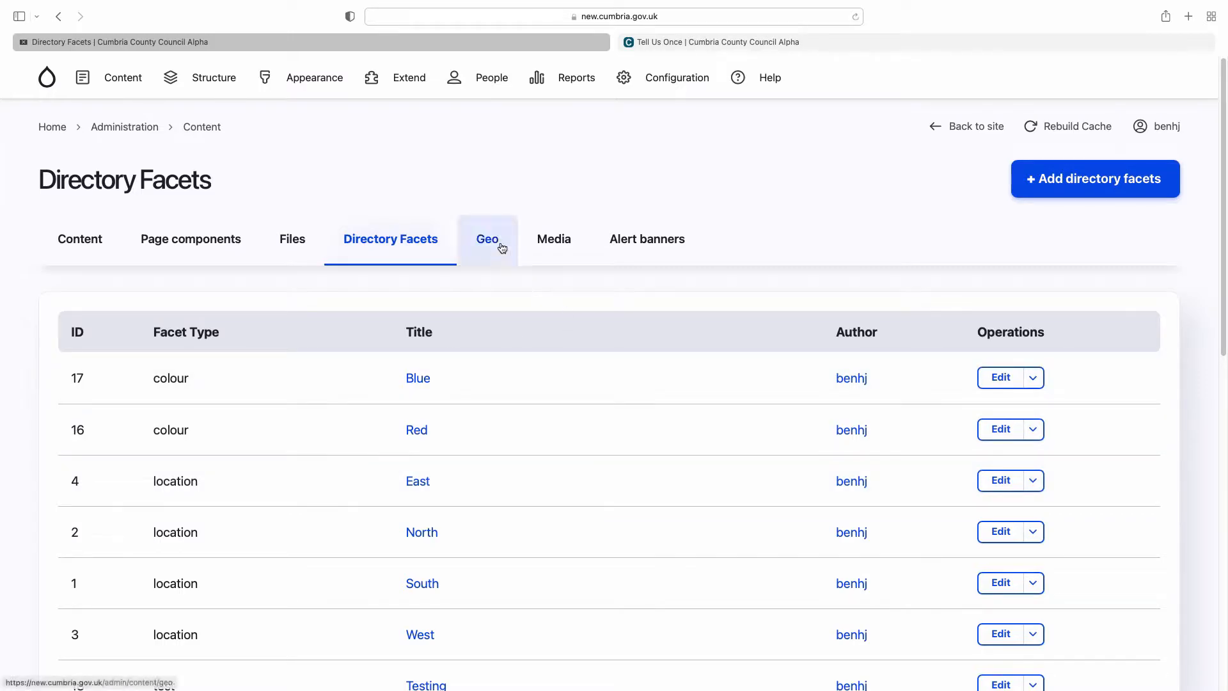
# Browse the Geos list, briefly viewing the Abbey Road Barrow-in-Furness location map
pyautogui.click(488, 238)
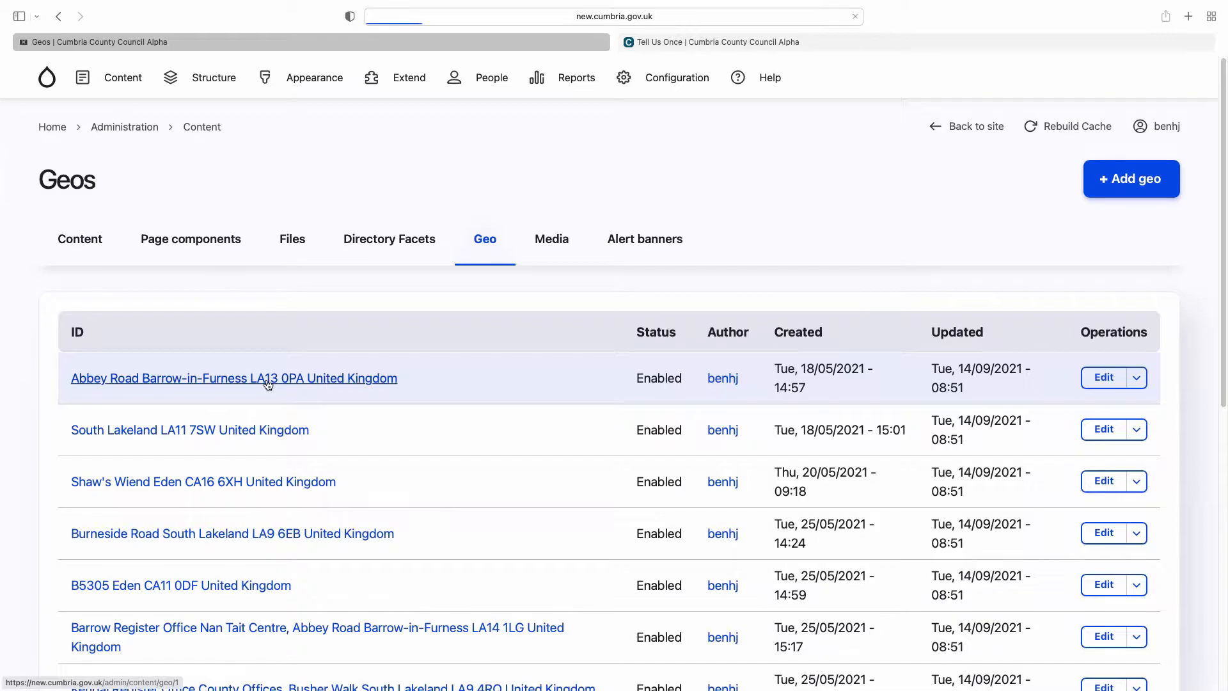
pyautogui.click(234, 377)
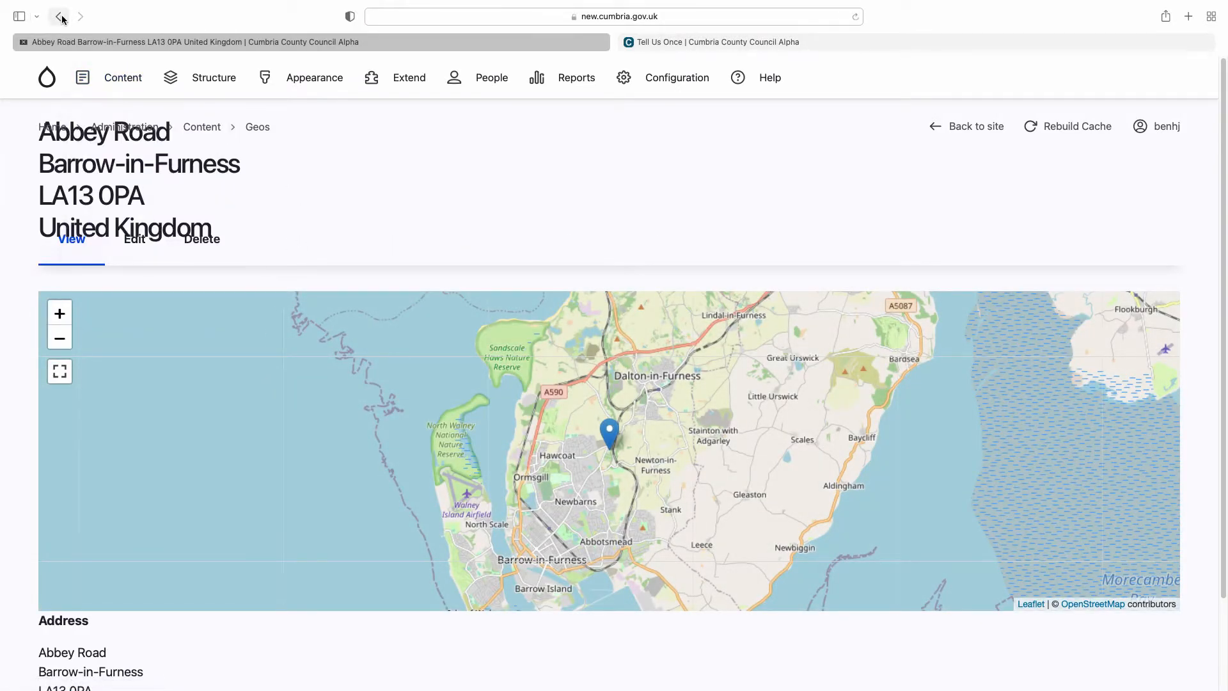
pyautogui.click(60, 16)
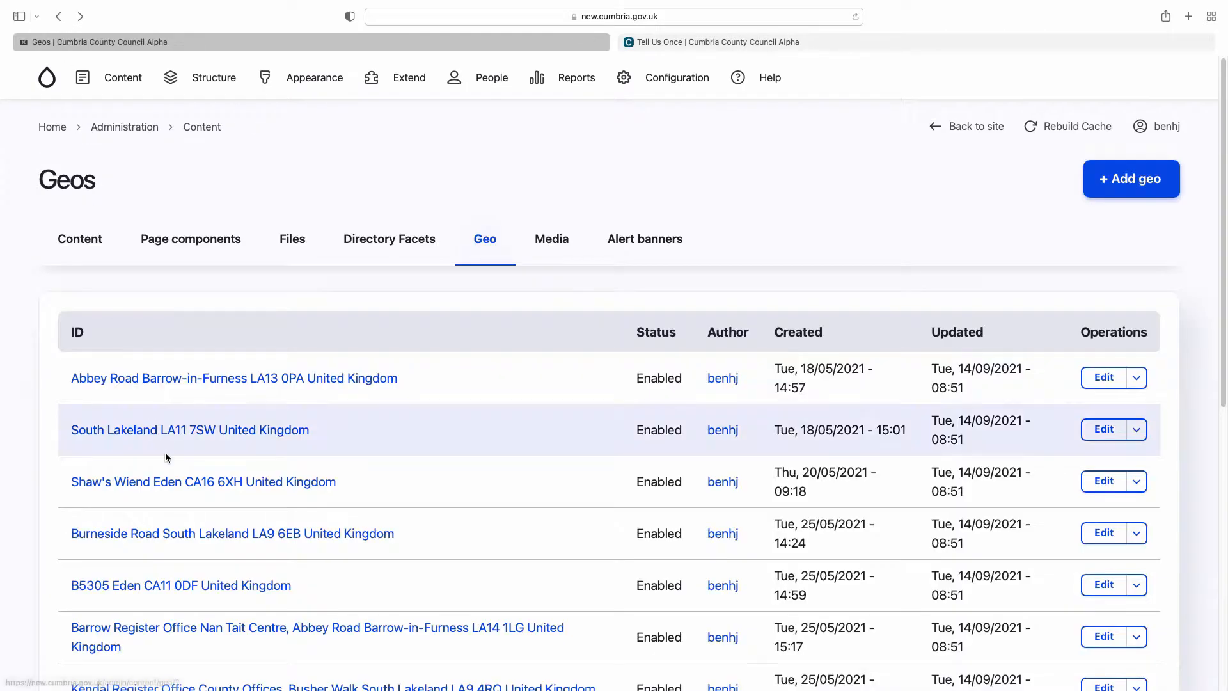
pyautogui.scroll(-3)
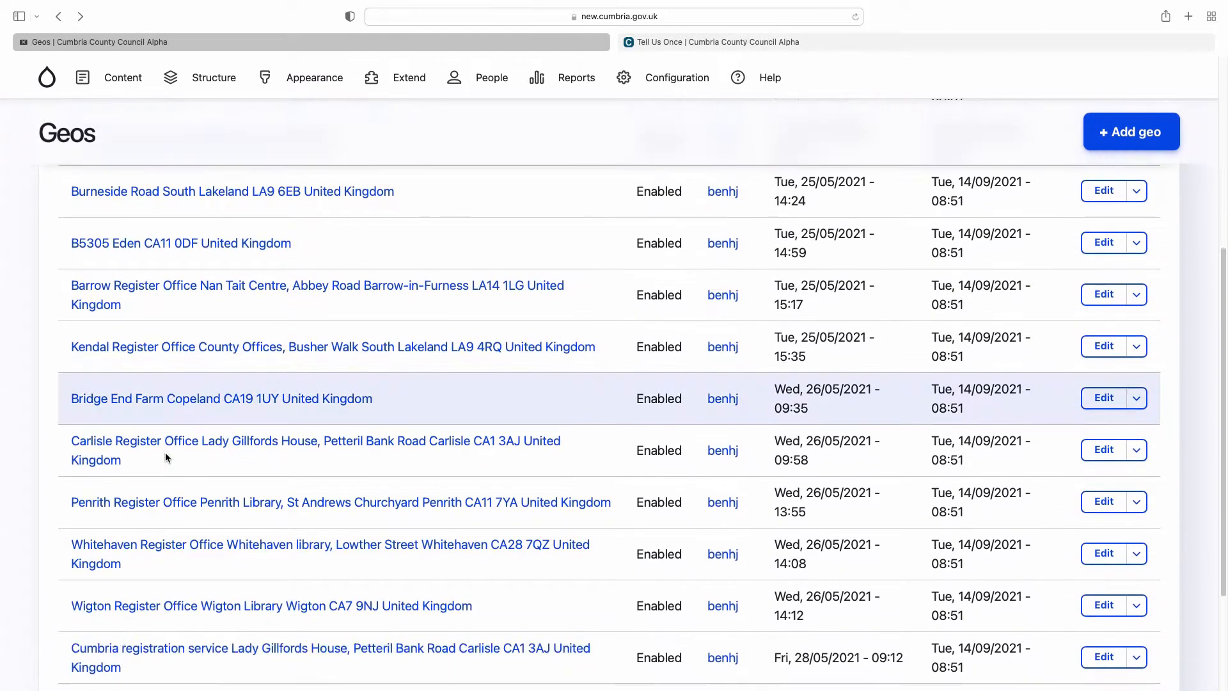
pyautogui.scroll(-3)
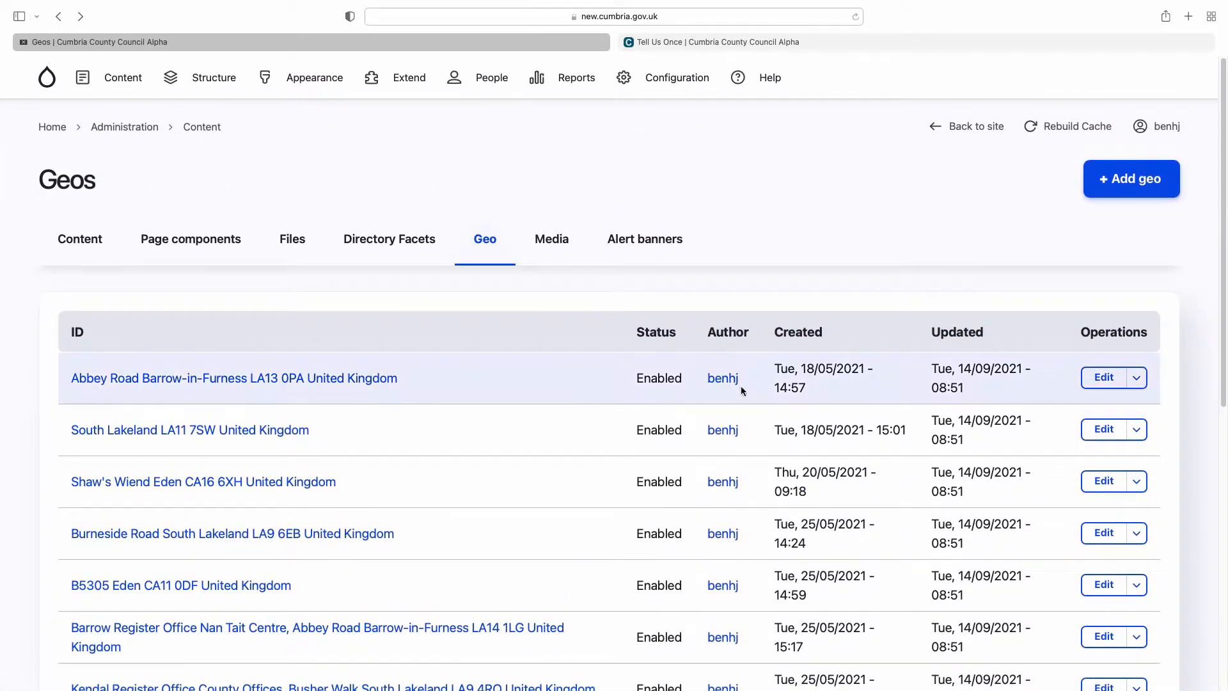
pyautogui.moveTo(409, 473)
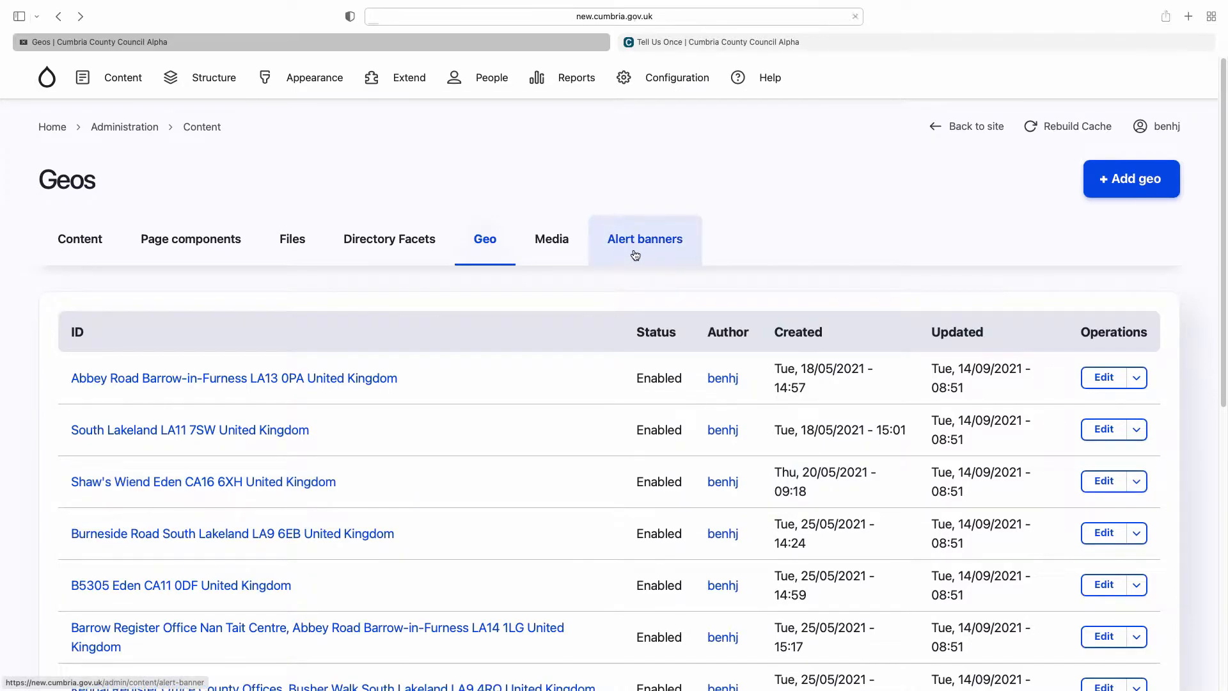
# Show Manage Alert Banners and highlight the live banner title 'This is a new site that we are testing'
pyautogui.click(645, 239)
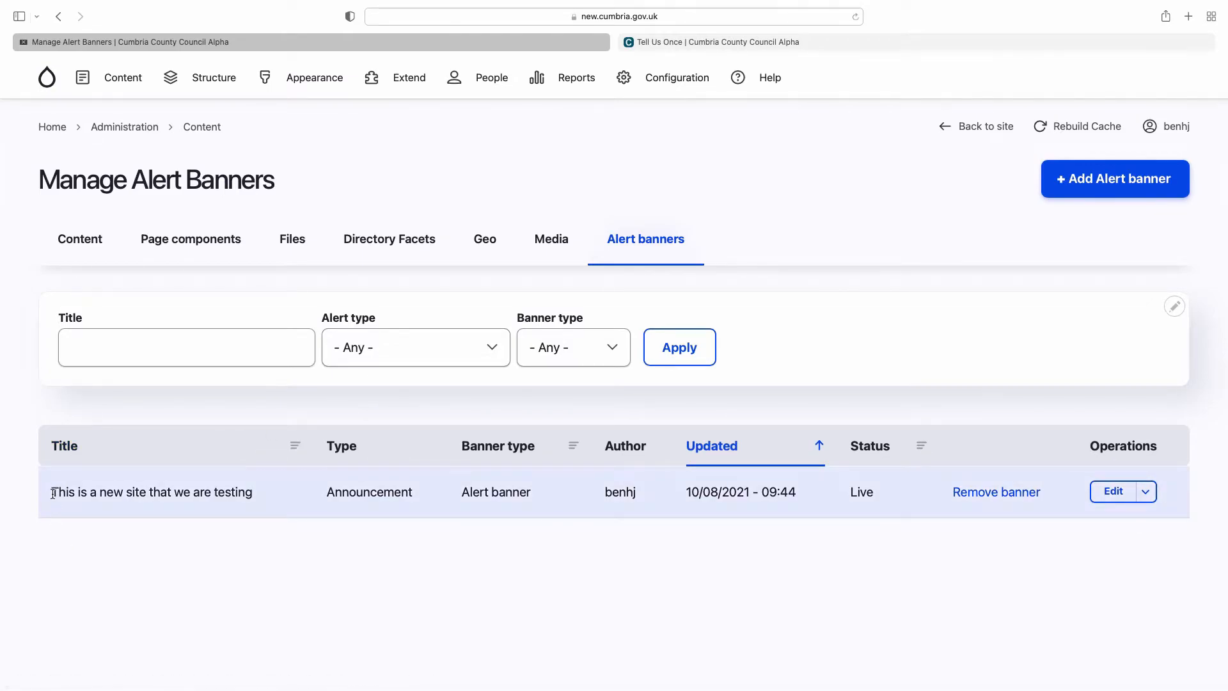
pyautogui.moveTo(51, 491); pyautogui.dragTo(253, 491)
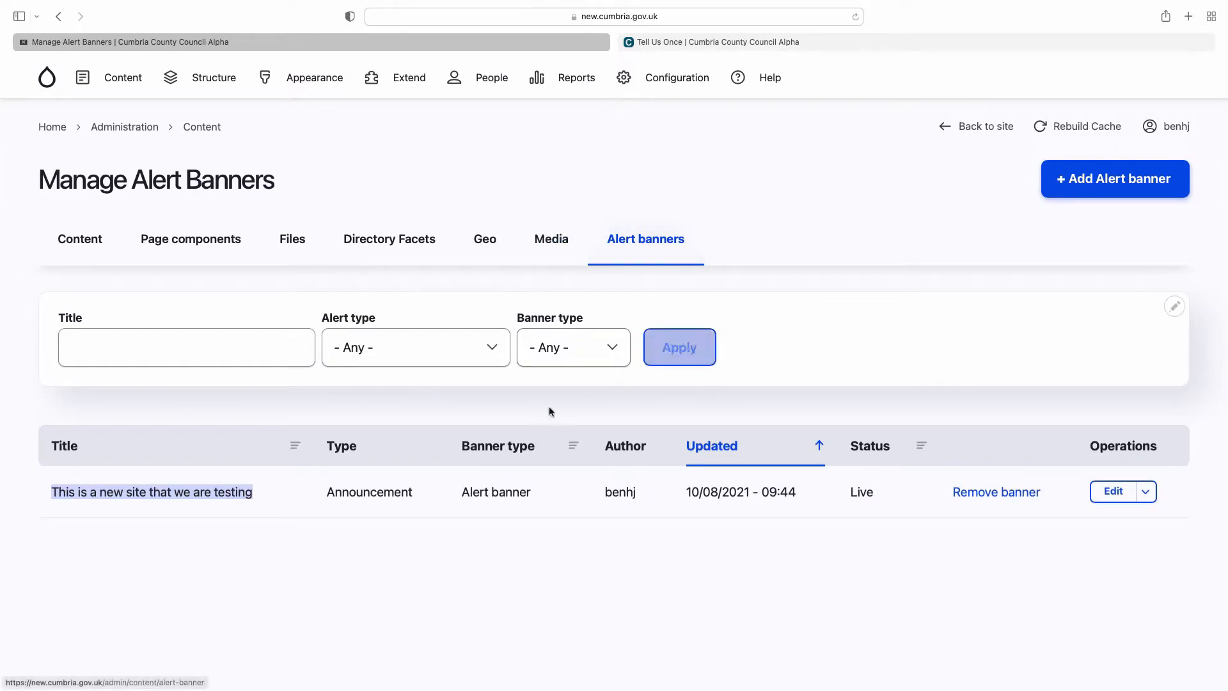
pyautogui.moveTo(1118, 188)
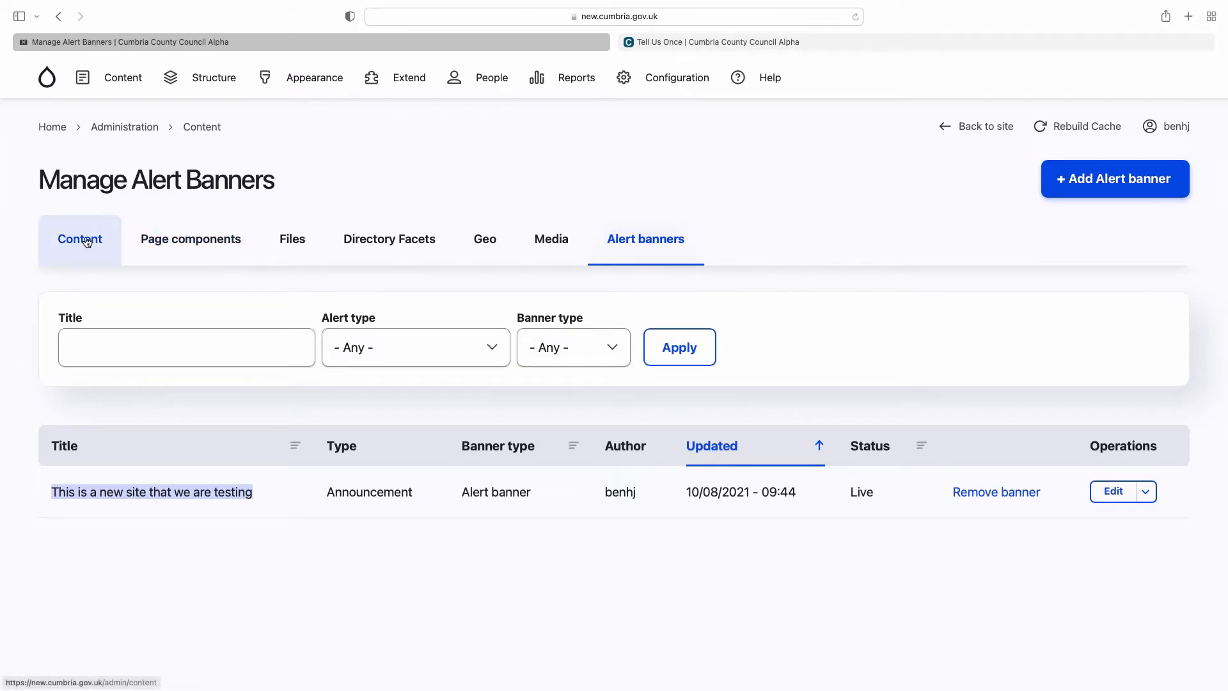
# Show the empty Moderated content list and highlight its note about pending versions
pyautogui.click(614, 17)
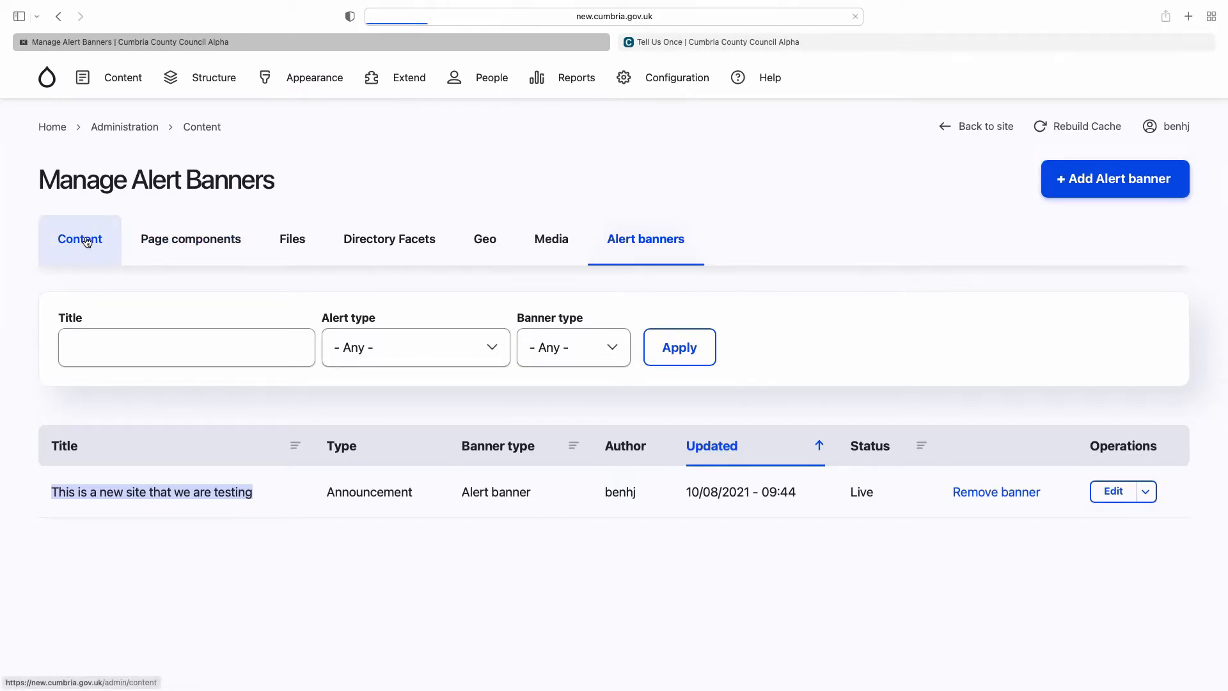
pyautogui.click(80, 239)
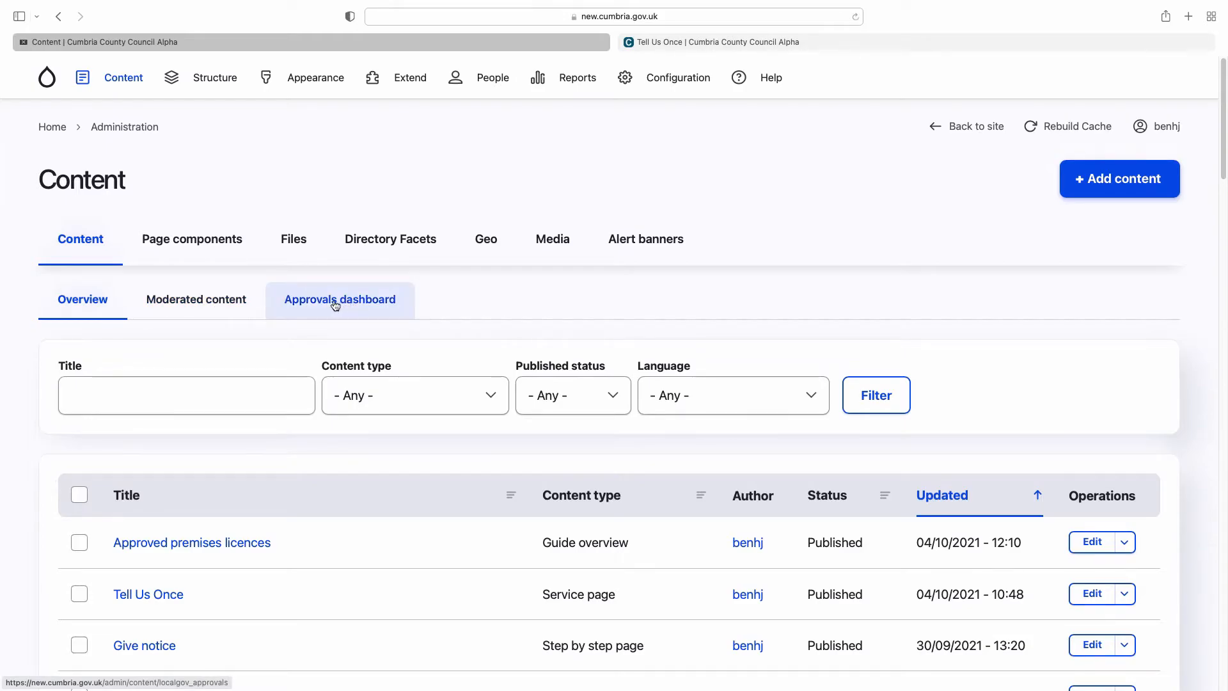
pyautogui.click(196, 299)
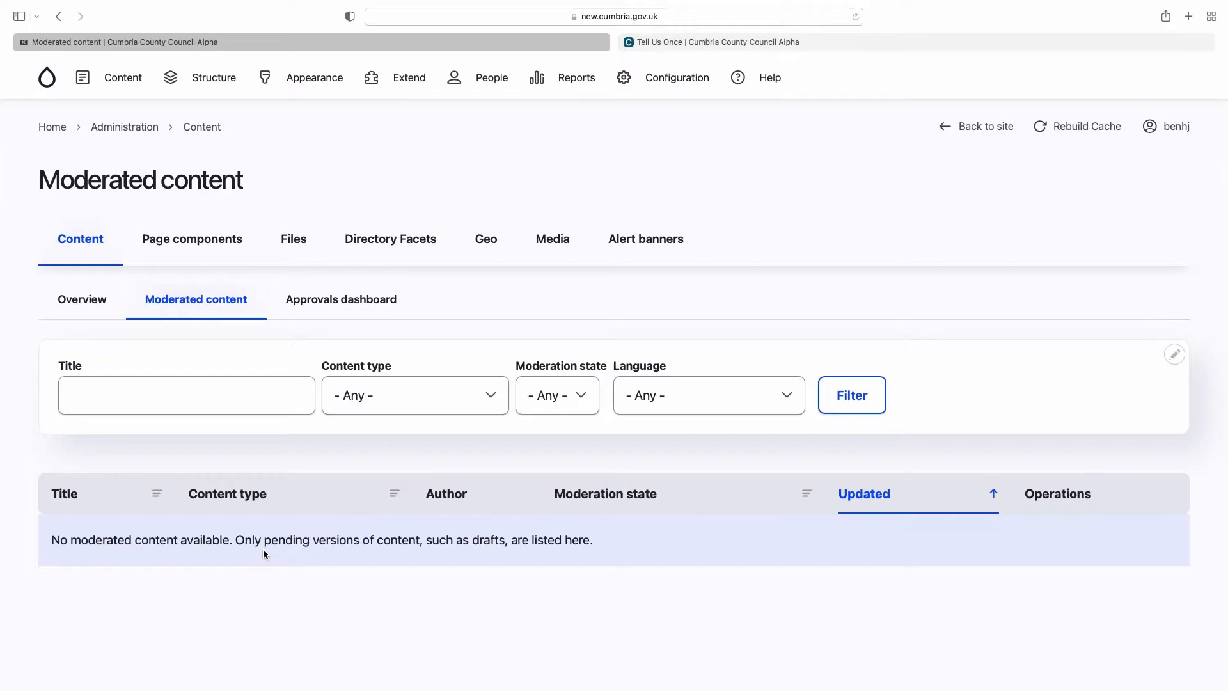
pyautogui.moveTo(232, 545)
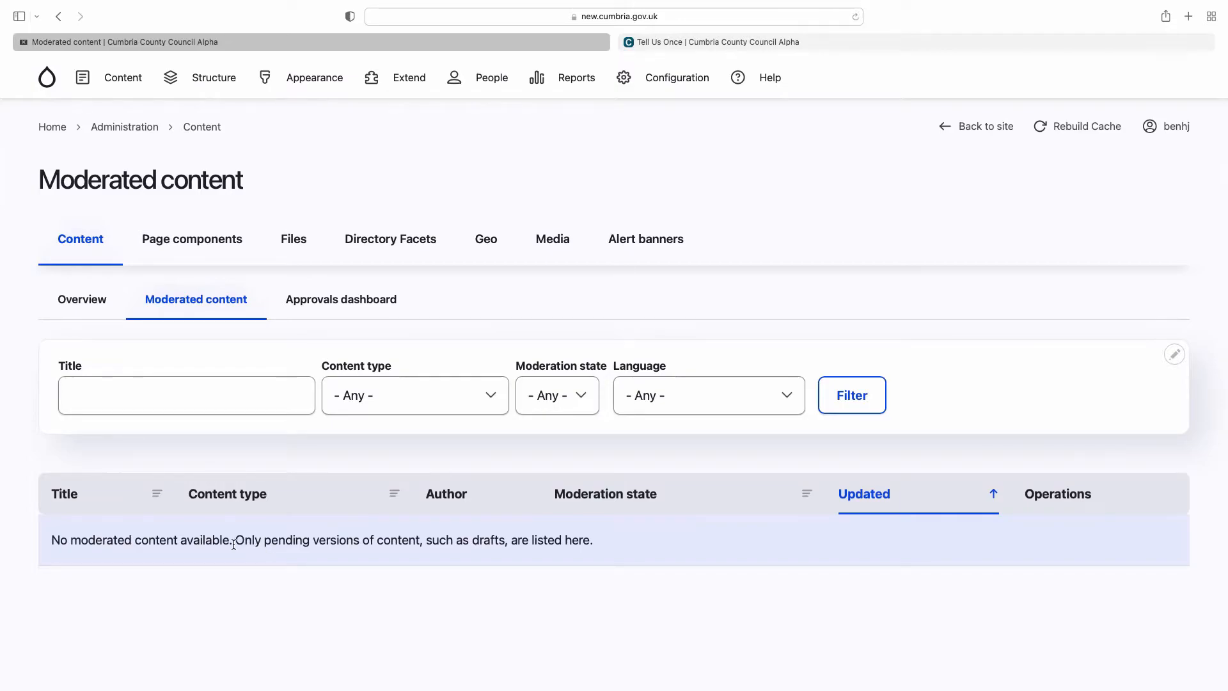
pyautogui.moveTo(236, 539); pyautogui.dragTo(507, 540)
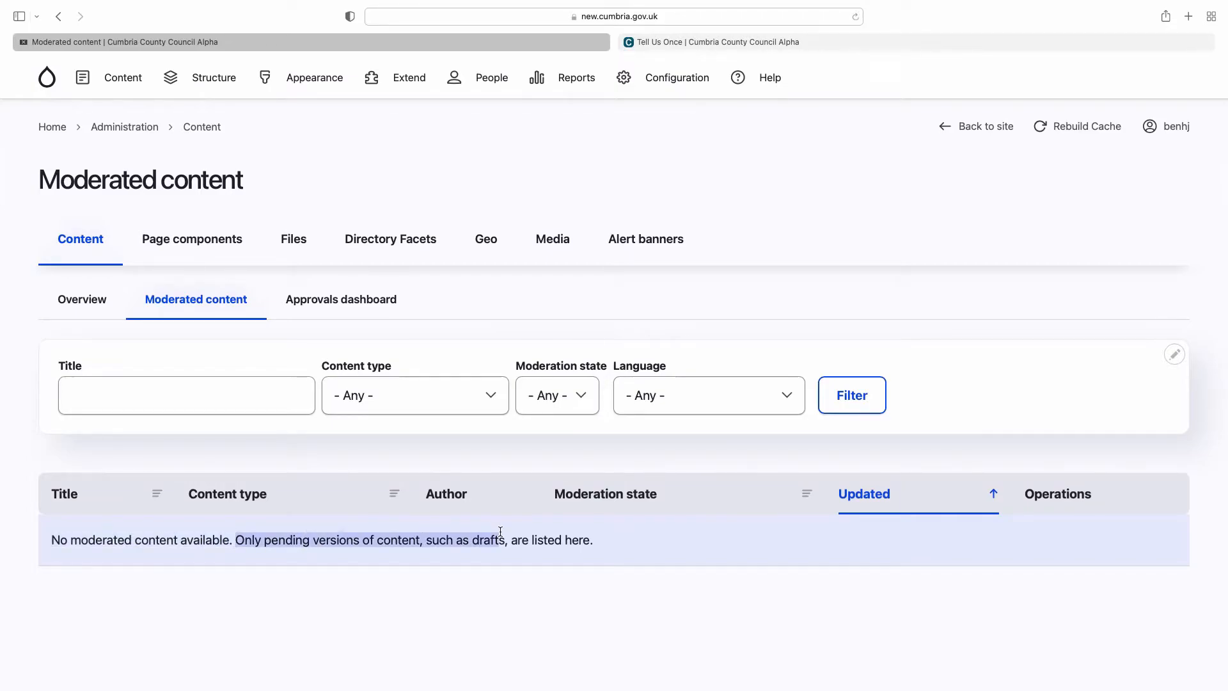
pyautogui.moveTo(500, 533); pyautogui.dragTo(604, 533)
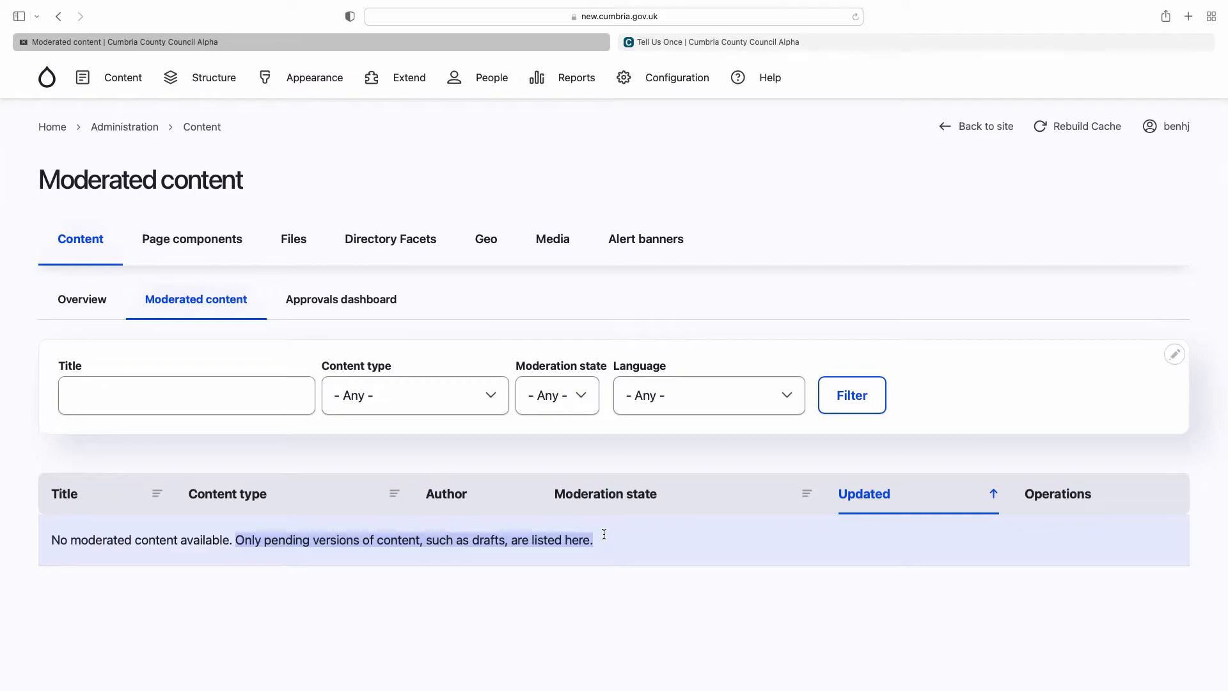
pyautogui.moveTo(323, 297)
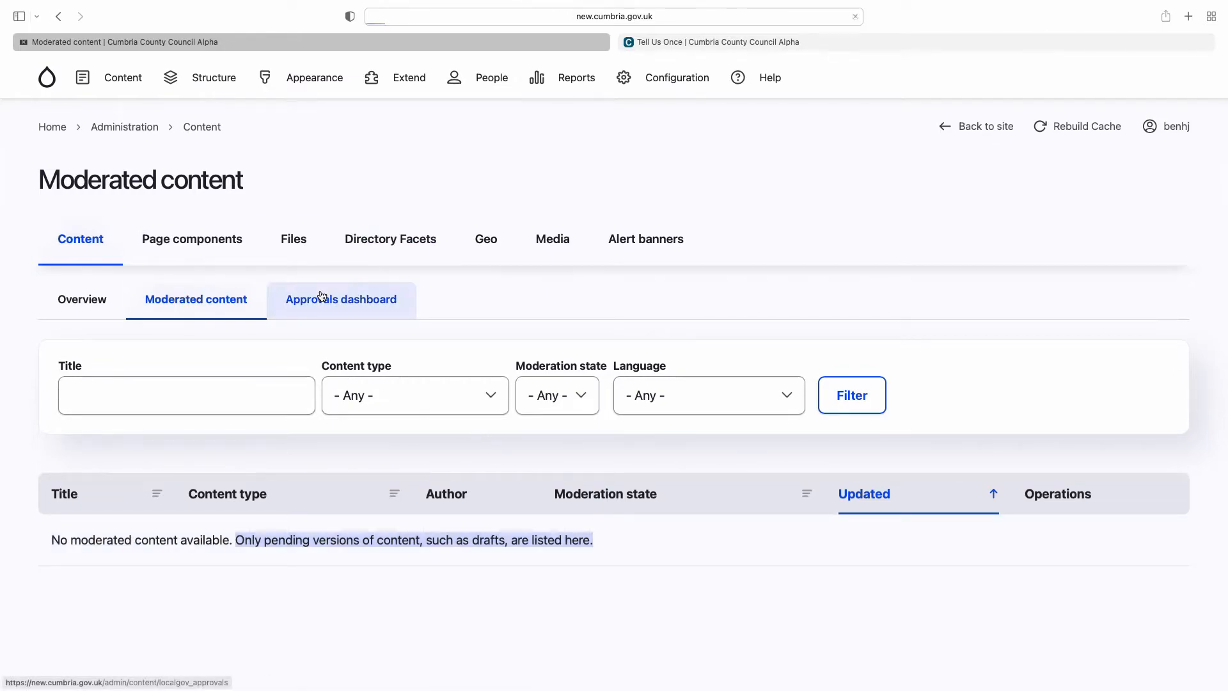
# Show the Approvals dashboard with no content waiting, then reveal the Content menu options
pyautogui.click(341, 299)
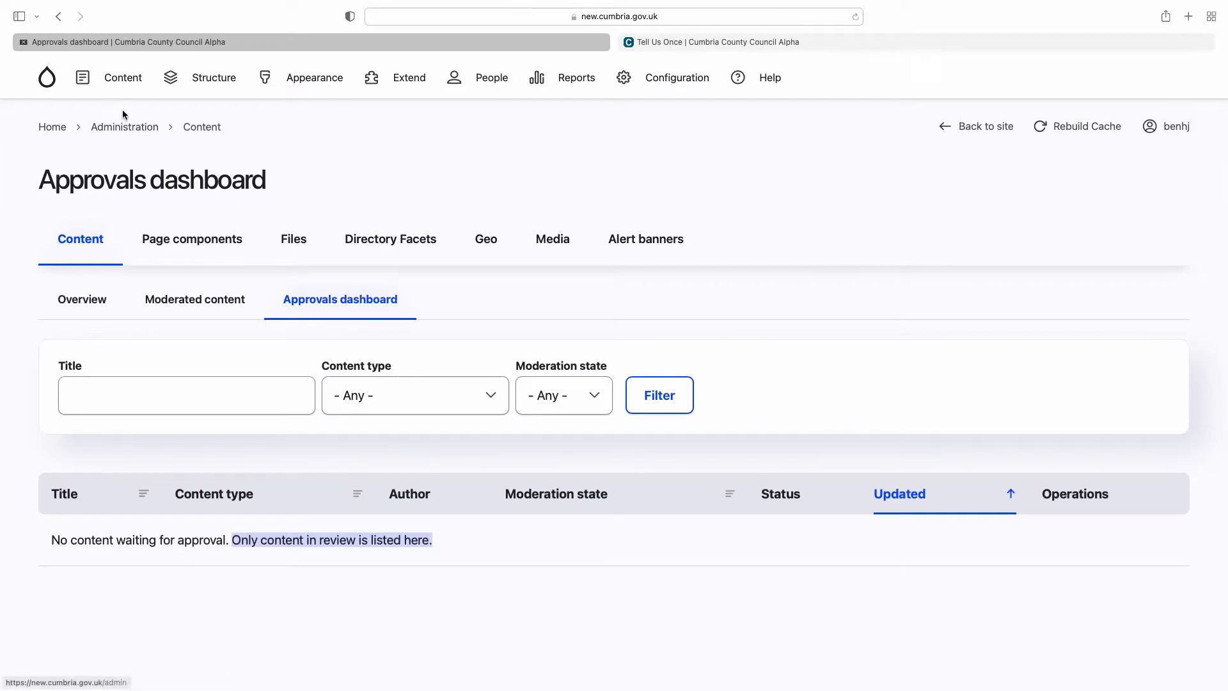
pyautogui.click(122, 76)
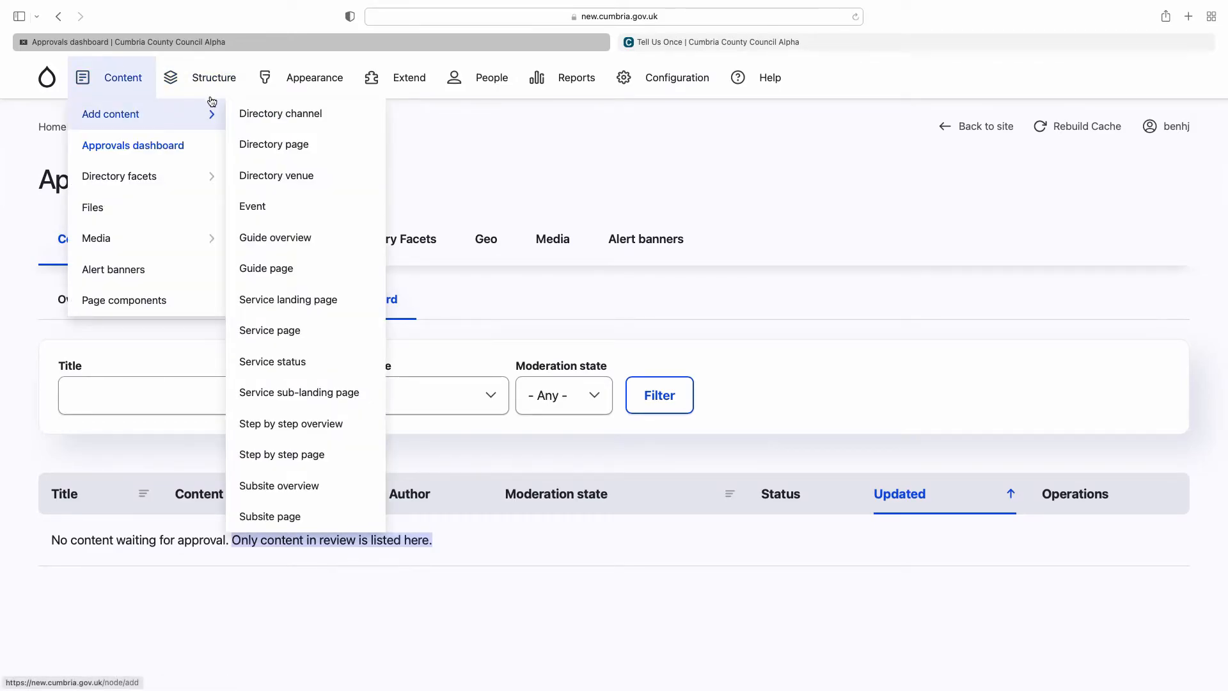
# Review the Footer menu's Accessibility, Cookies, Disclaimer and Privacy links via Structure > Menus
pyautogui.click(213, 76)
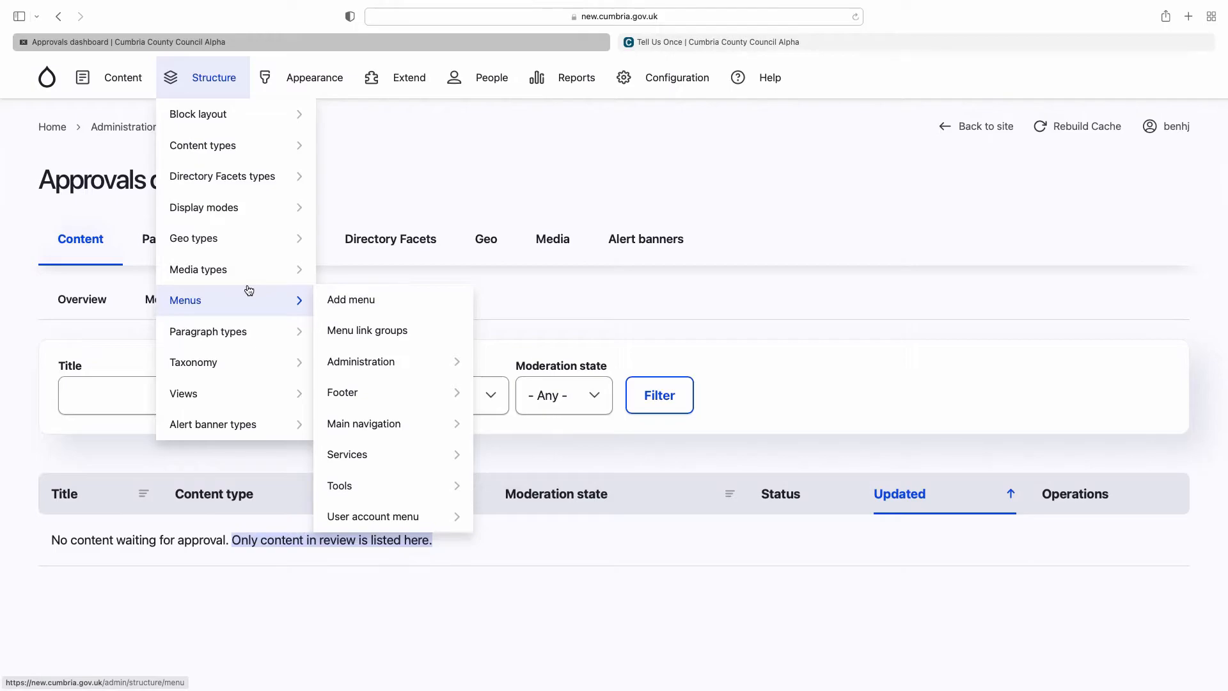
pyautogui.moveTo(358, 309)
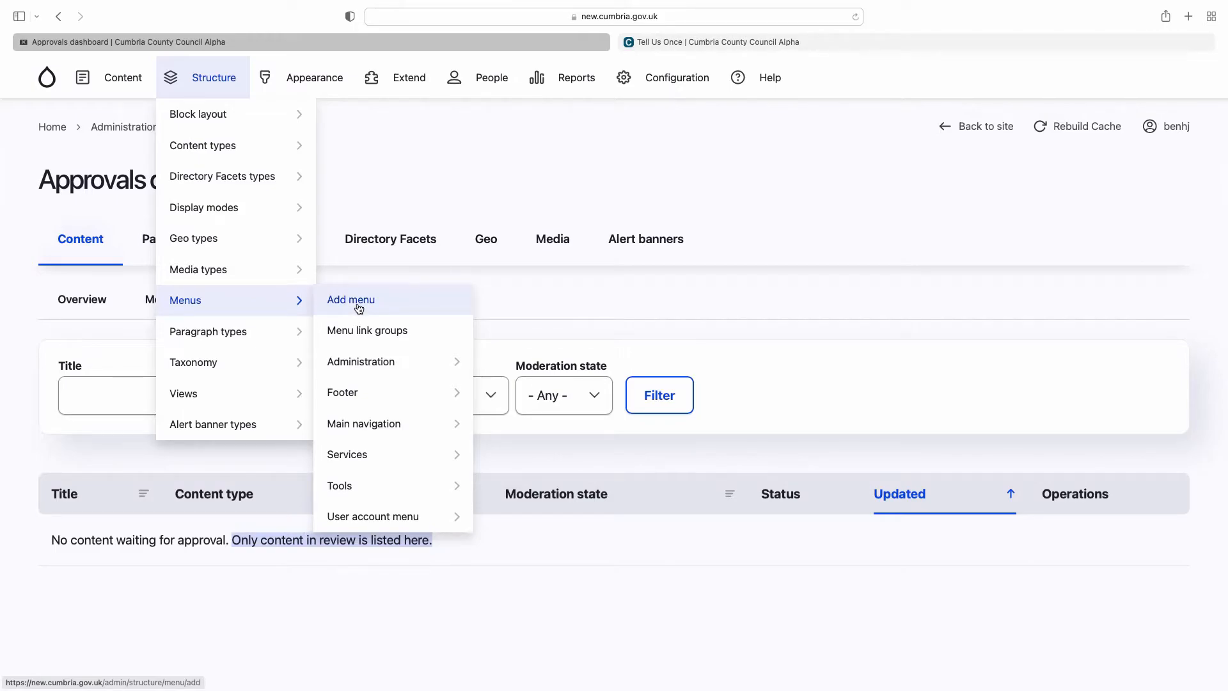
pyautogui.moveTo(370, 393)
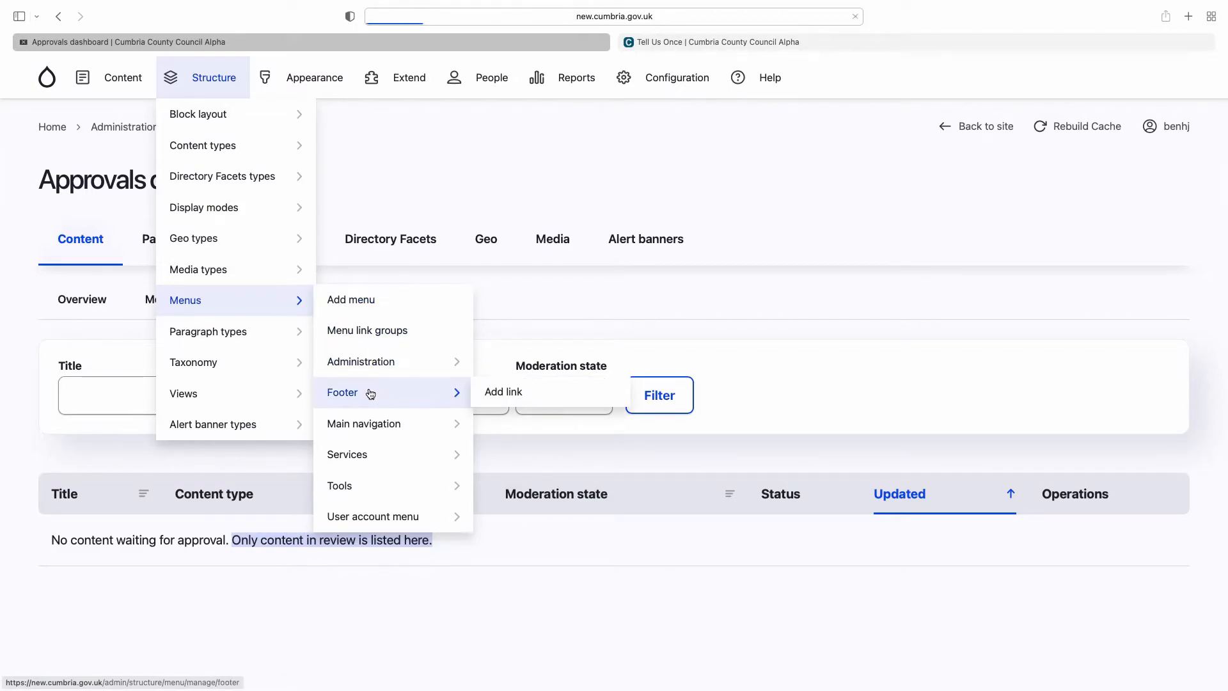
pyautogui.click(343, 393)
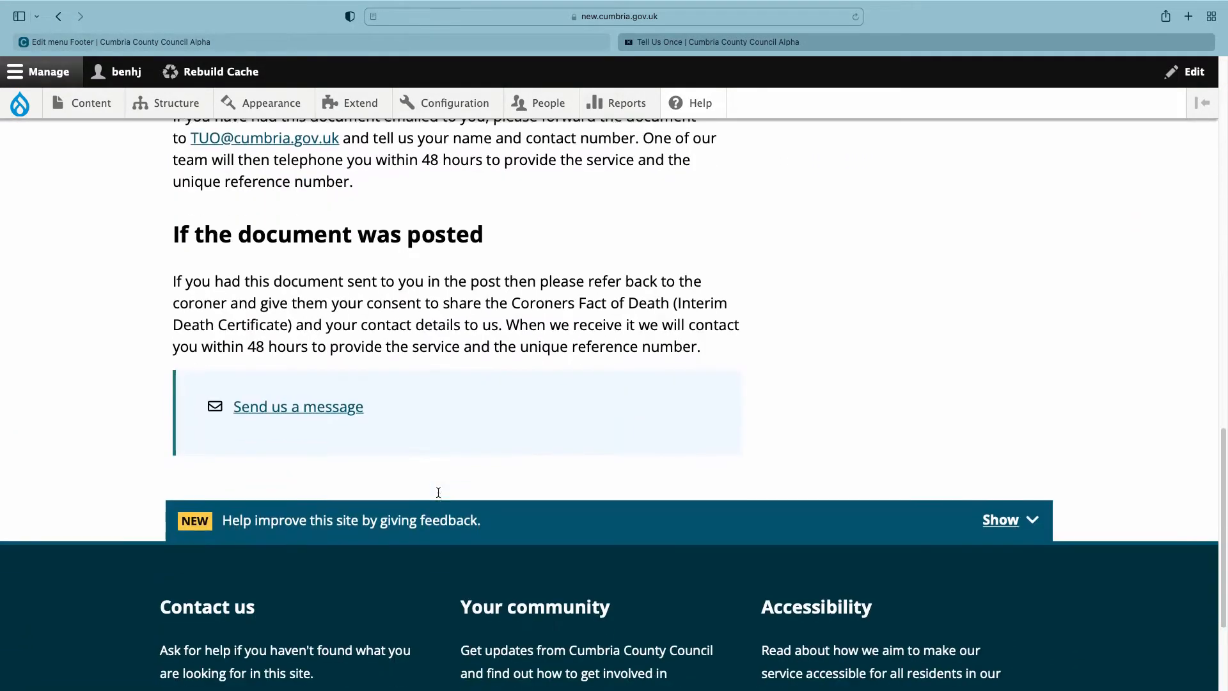
pyautogui.scroll(-3)
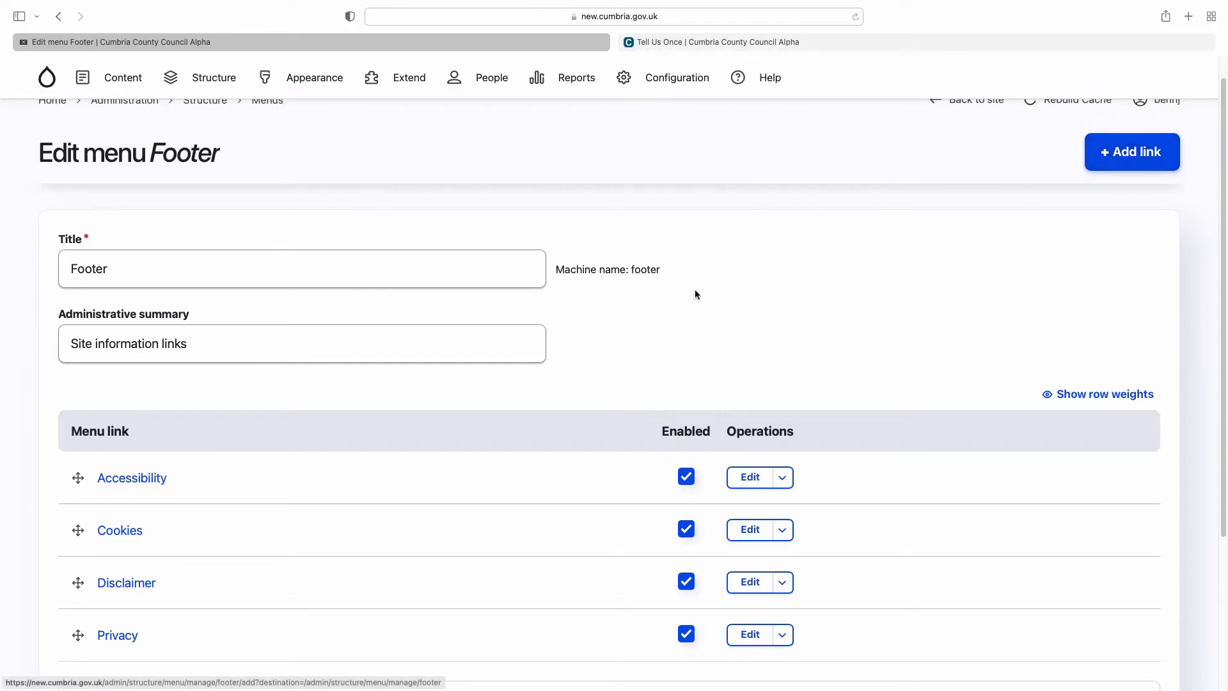
pyautogui.scroll(-3)
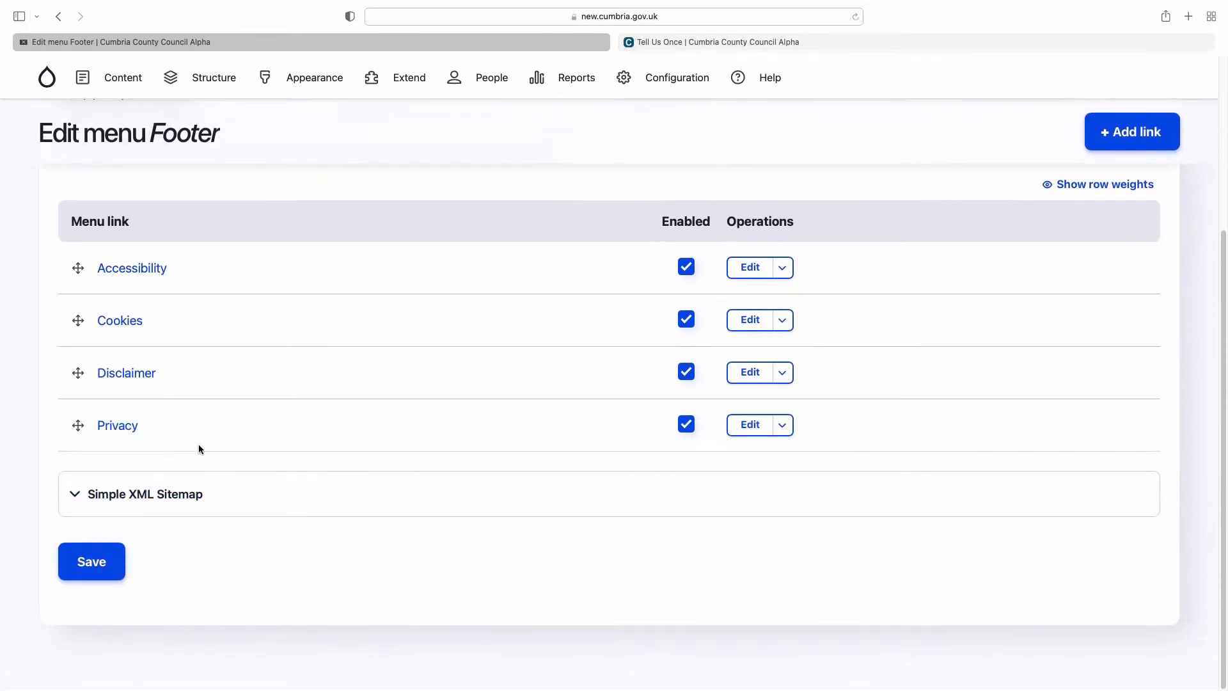
pyautogui.click(214, 76)
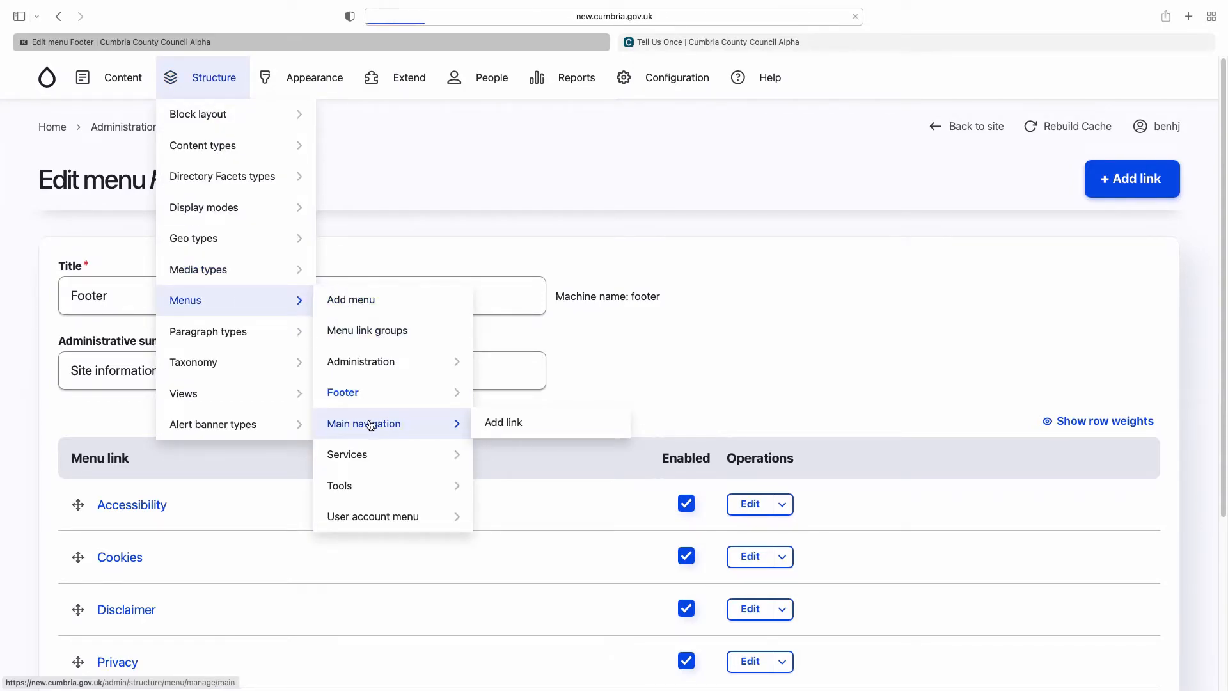
# Review the Main navigation menu's disabled Jobs and enabled Contact us links, viewing Contact us on the live site
pyautogui.click(364, 423)
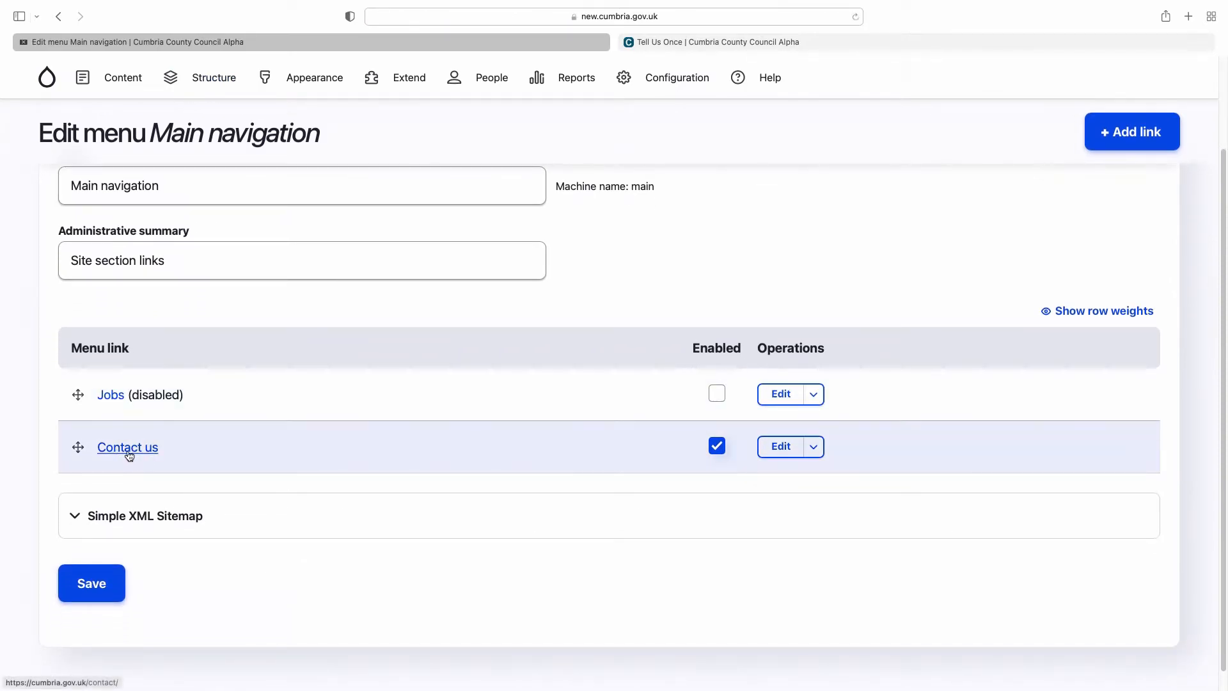
pyautogui.click(128, 448)
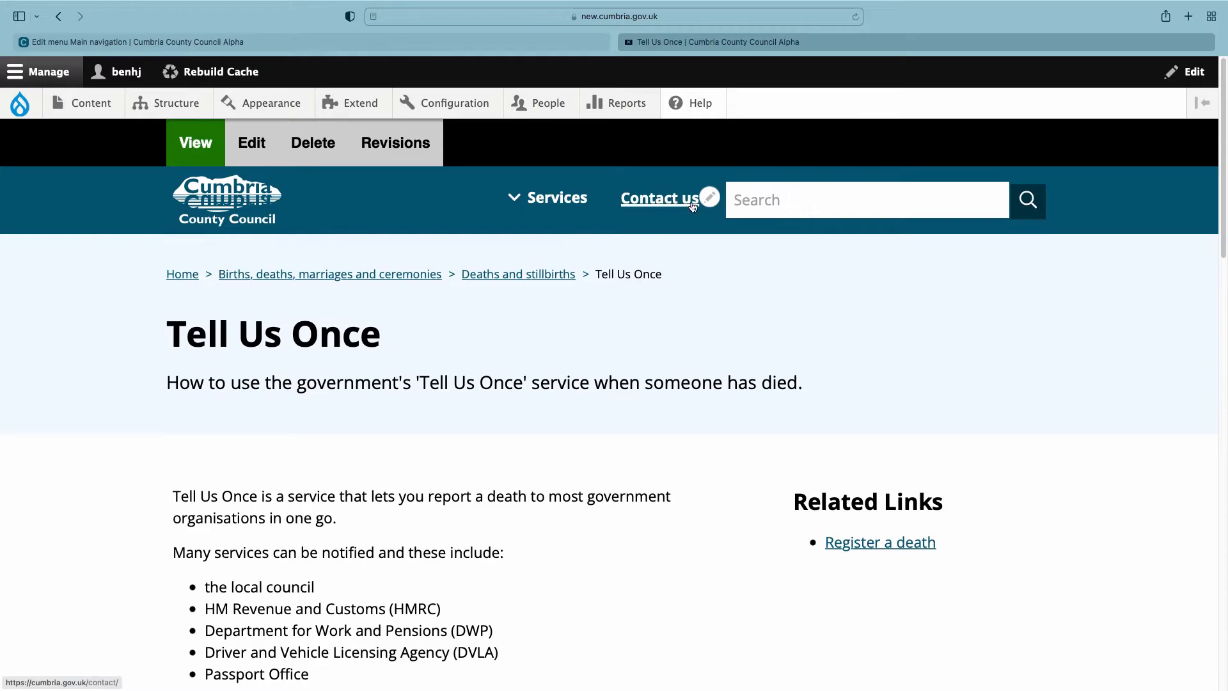
pyautogui.moveTo(375, 92)
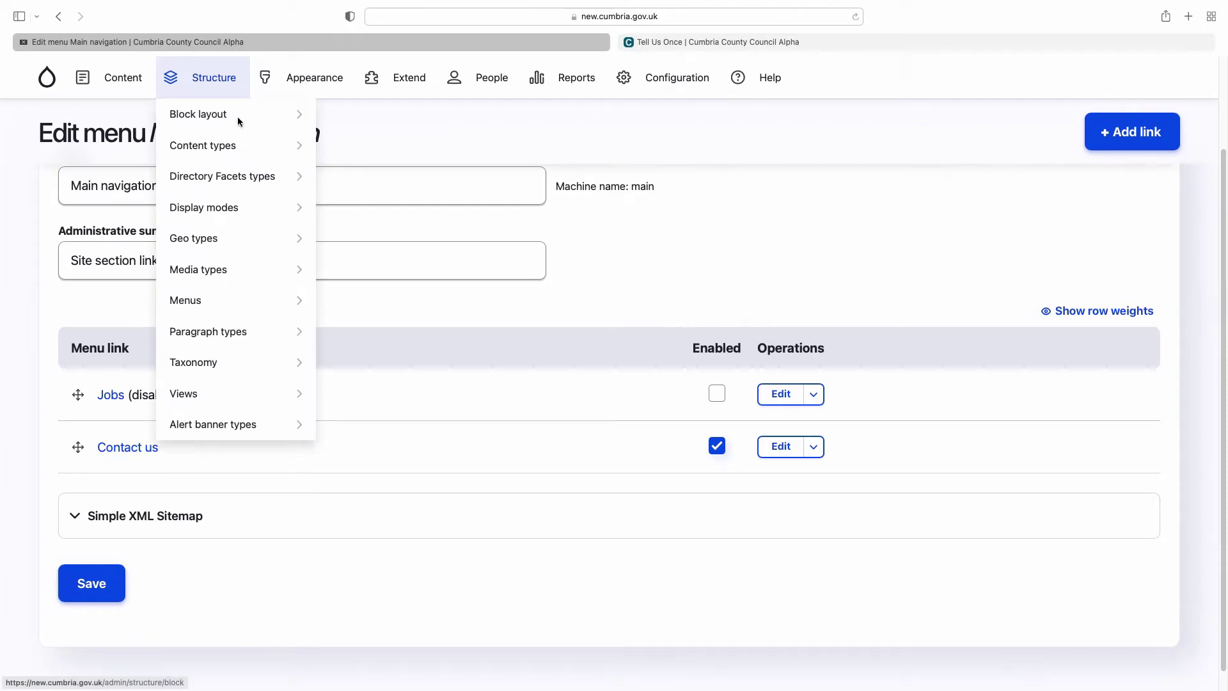
pyautogui.moveTo(184, 300)
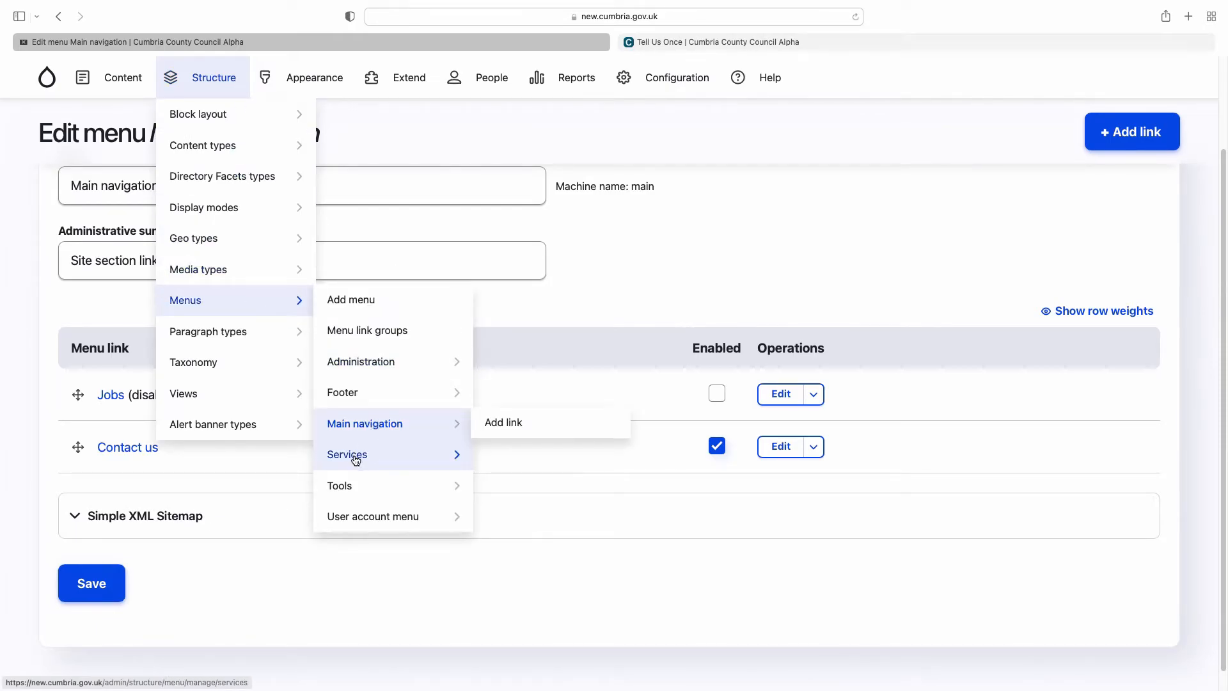
# Review the Services menu editor's enabled service links alongside the live Tell Us Once page
pyautogui.click(347, 456)
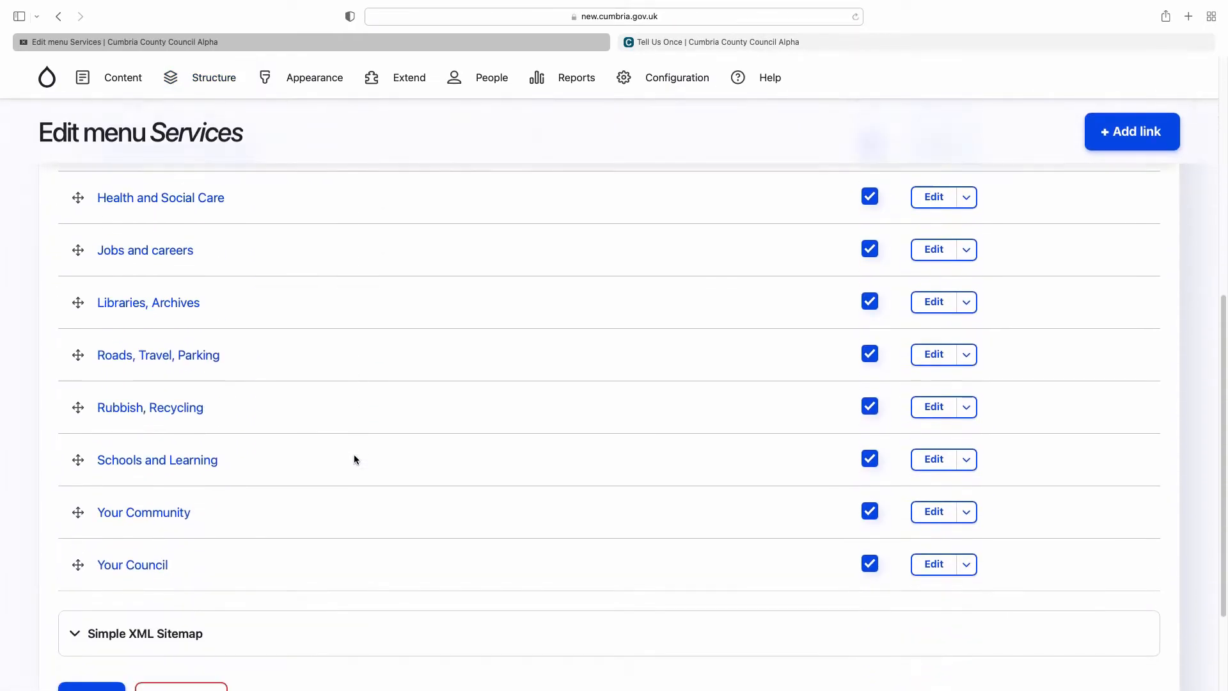
pyautogui.click(717, 42)
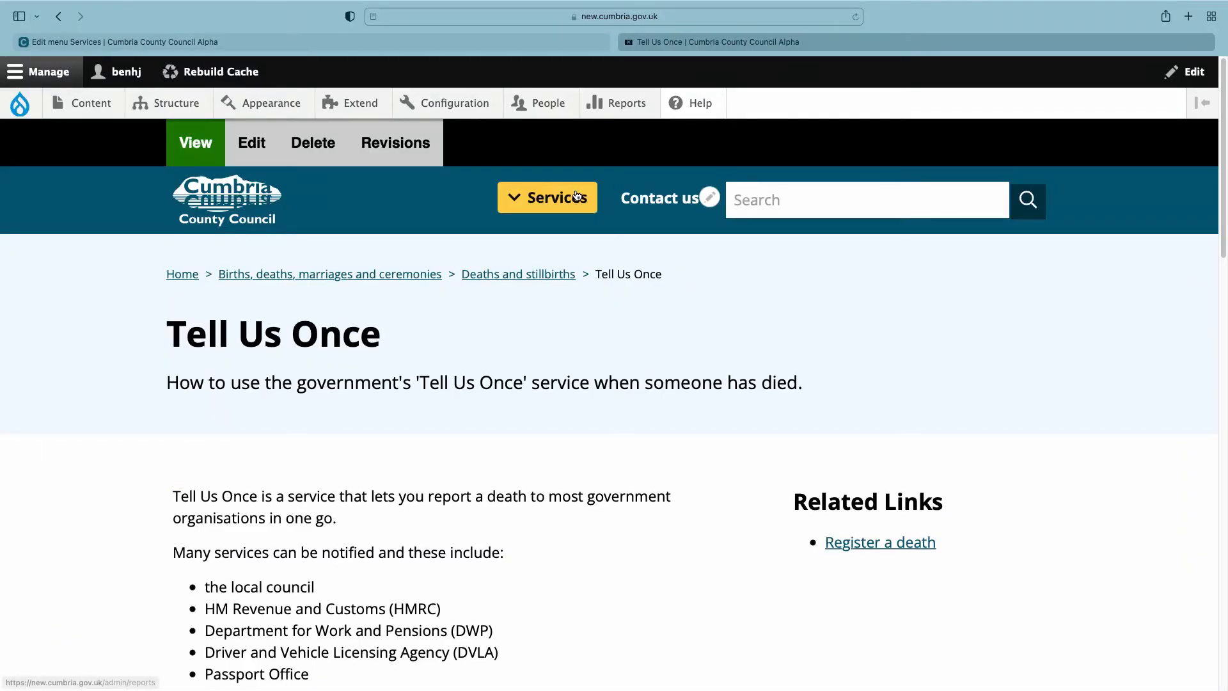
pyautogui.click(548, 197)
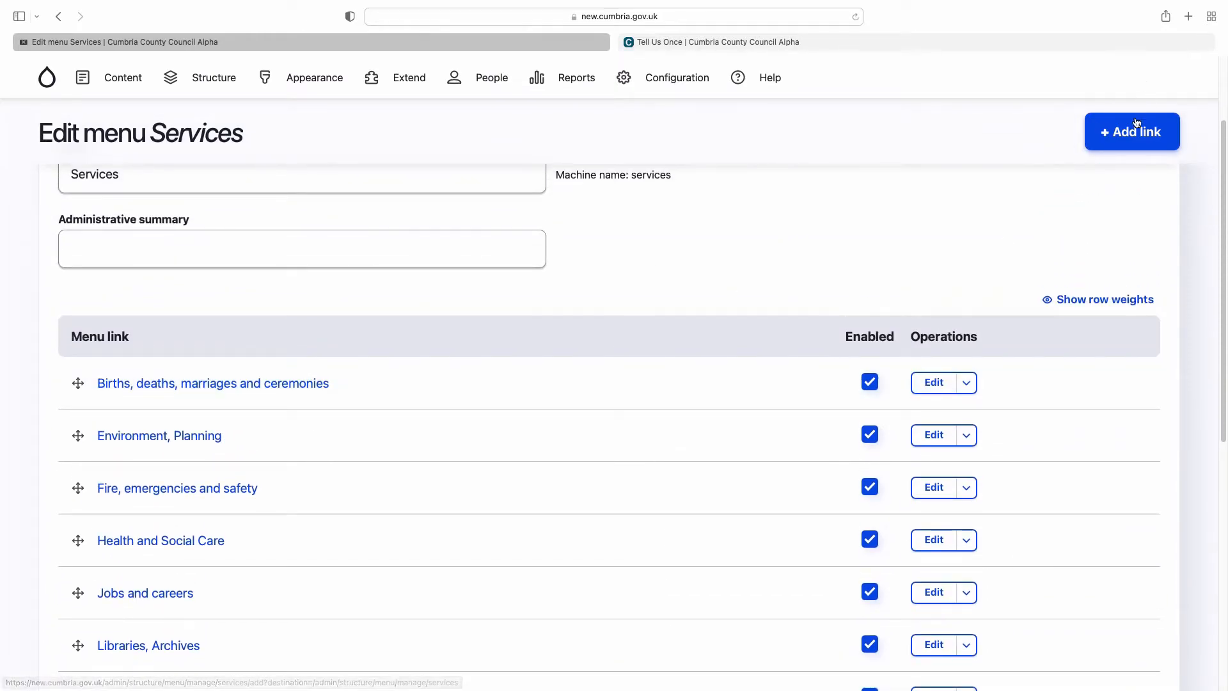
pyautogui.scroll(-3)
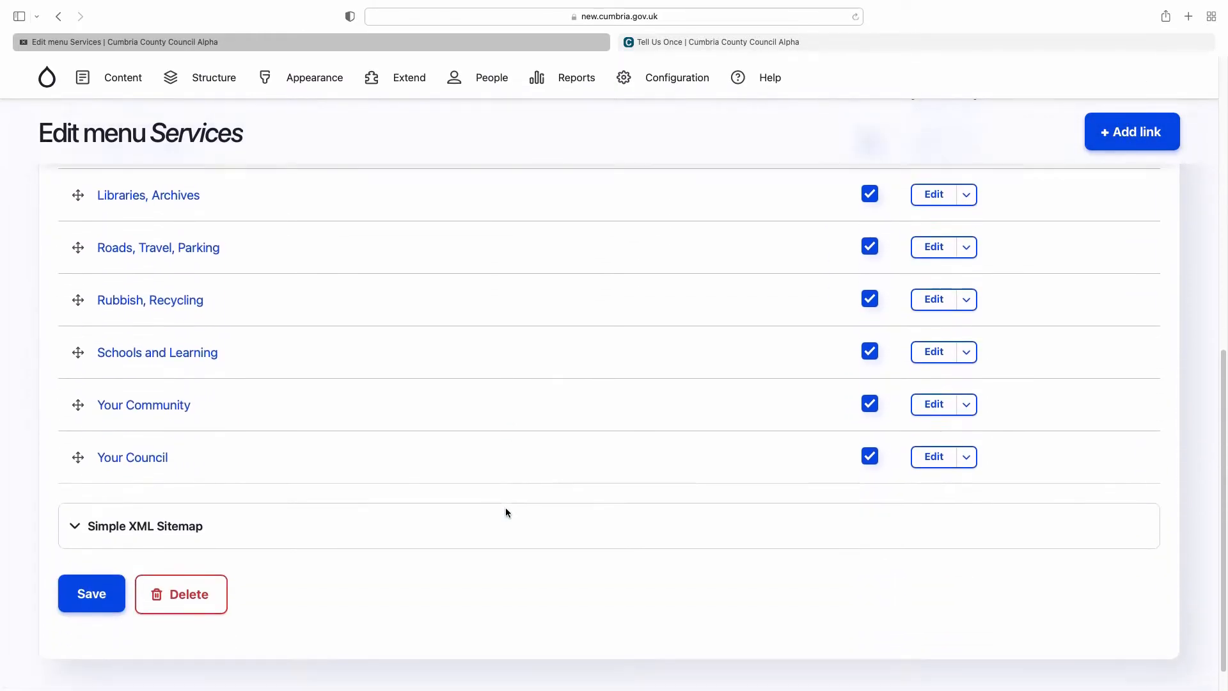
# Compare the live page's expanded Services menu against the Services menu editor links
pyautogui.click(715, 42)
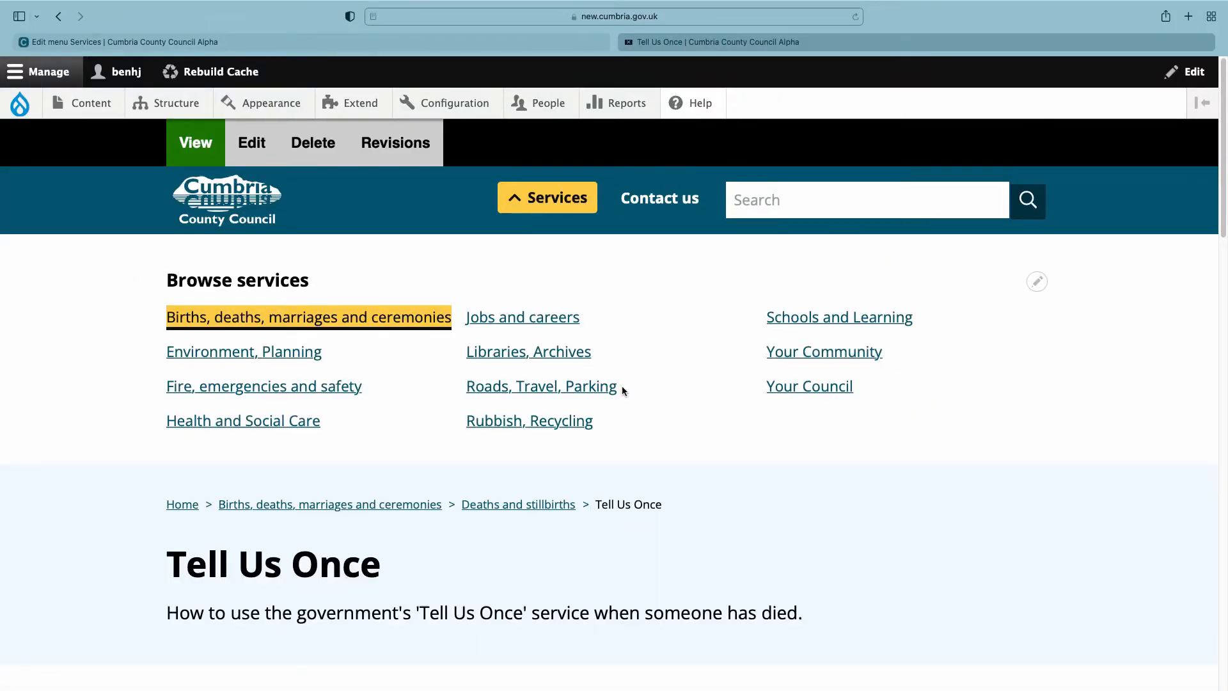
pyautogui.click(125, 41)
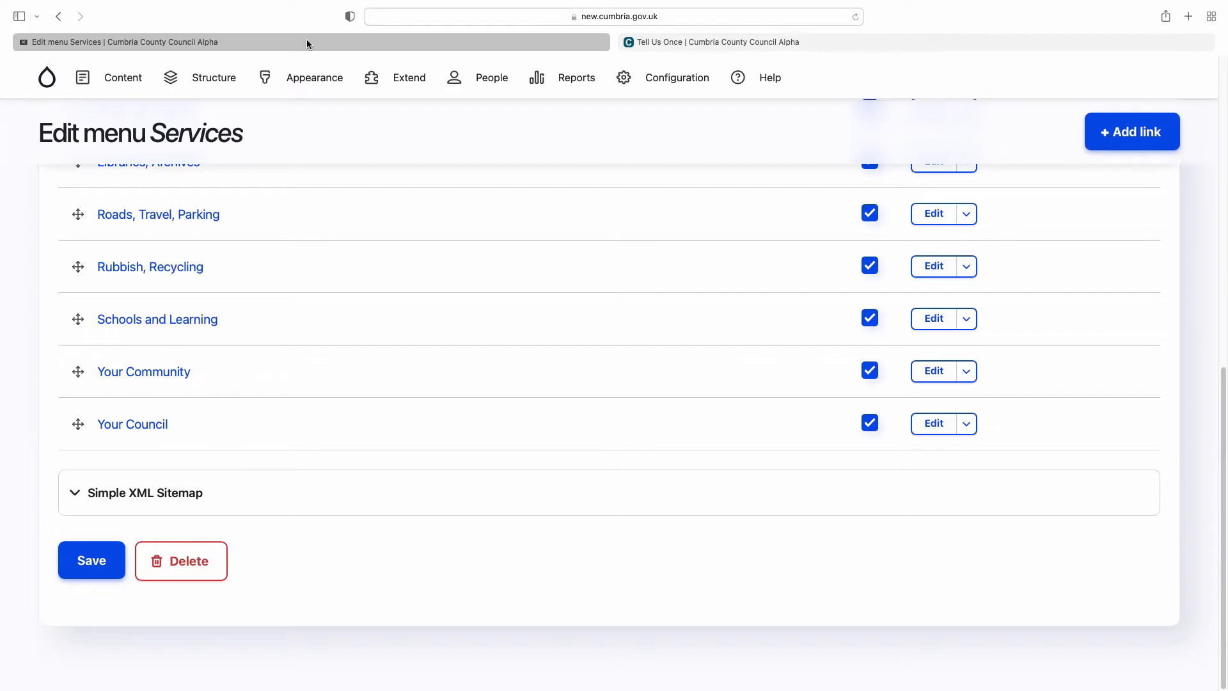
pyautogui.click(214, 77)
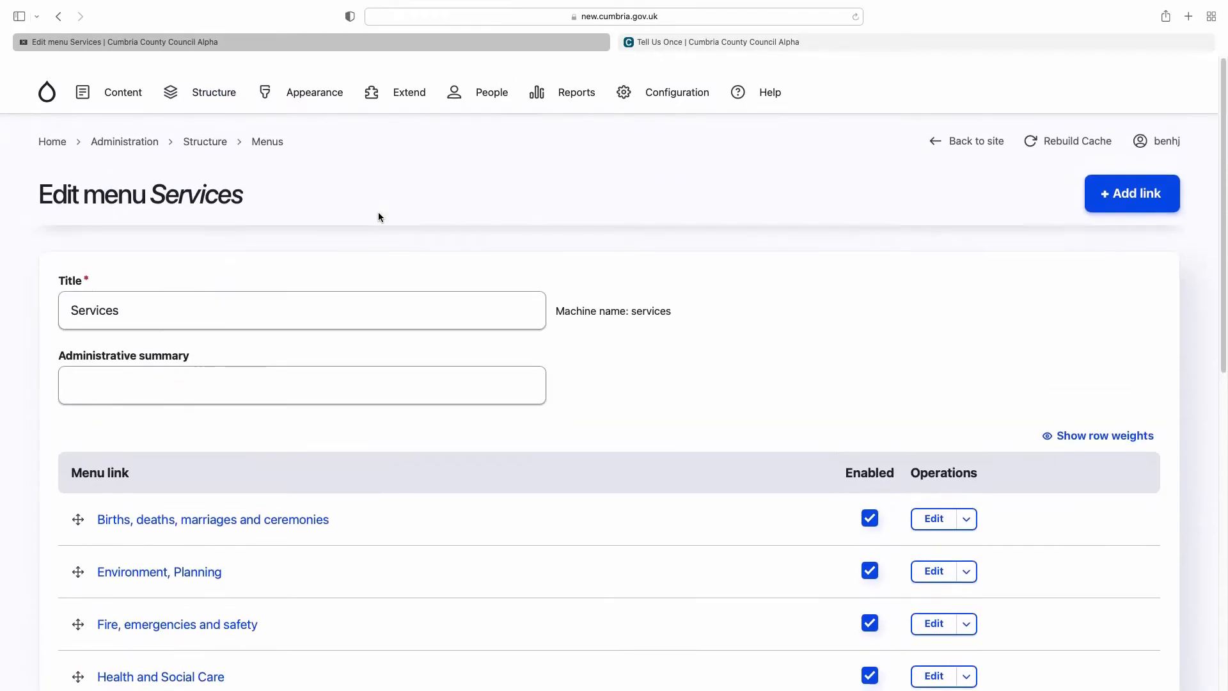
pyautogui.click(742, 42)
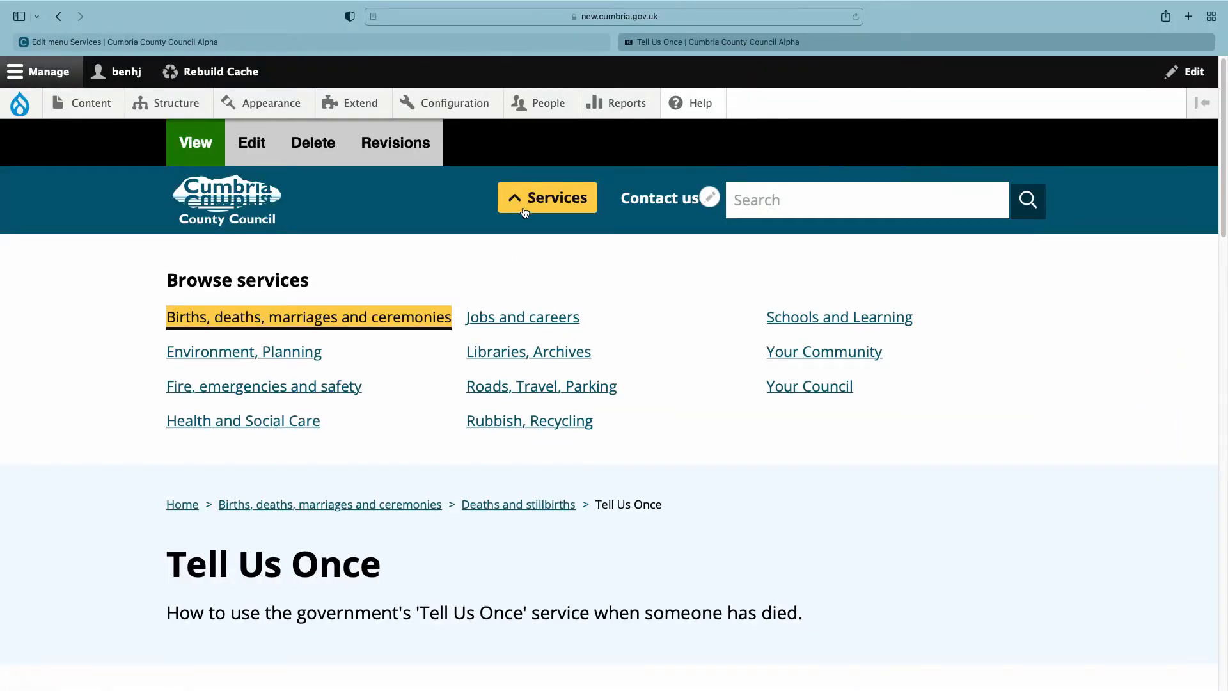
# Compare the current Tell Us Once revision with the 02/06/2021 11:39 revision from its revision history
pyautogui.click(547, 197)
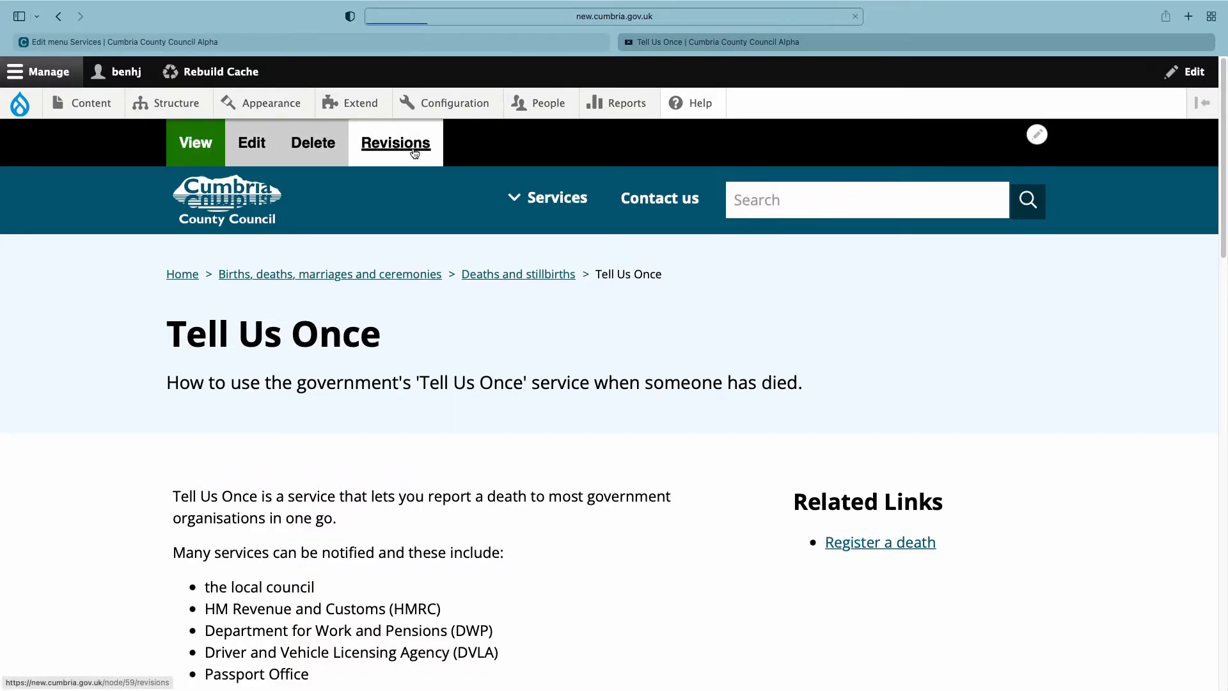
pyautogui.click(396, 144)
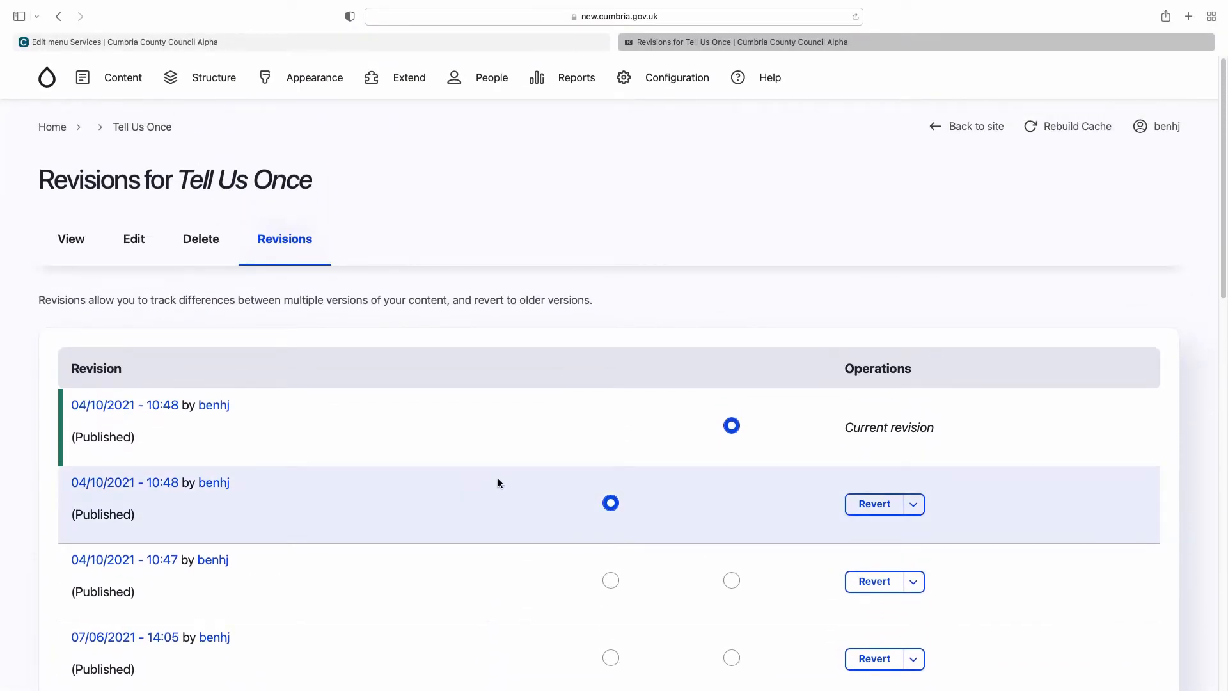
pyautogui.moveTo(116, 422)
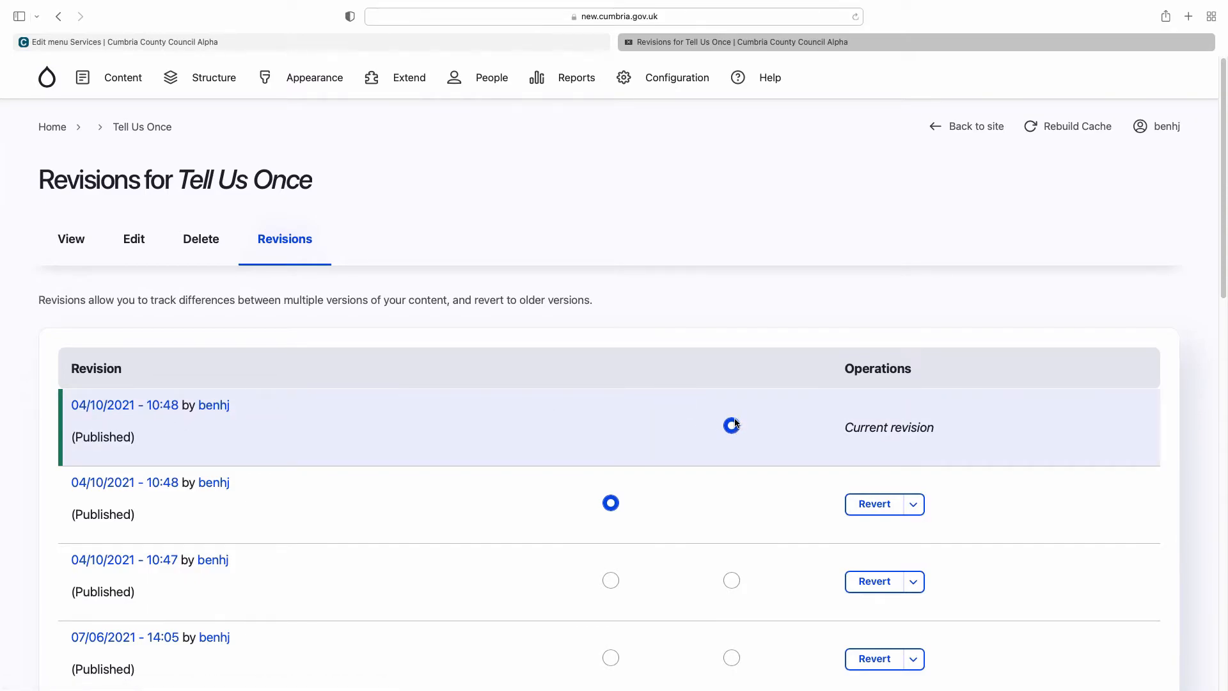
pyautogui.scroll(-3)
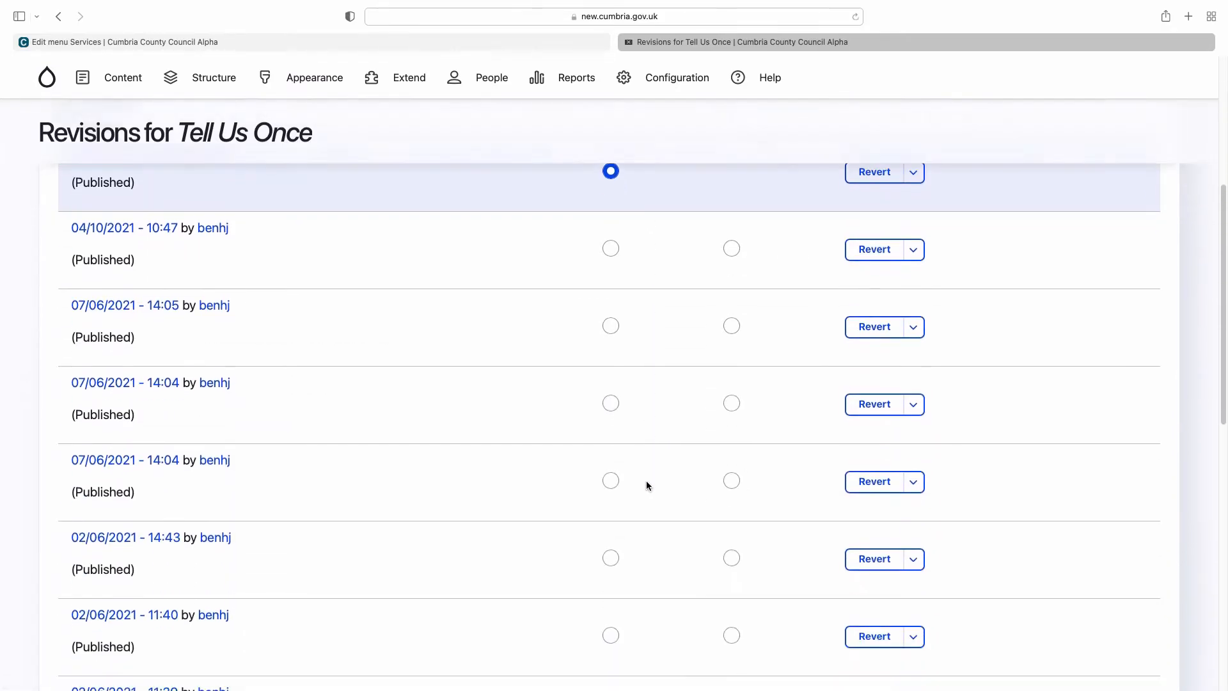
pyautogui.click(612, 563)
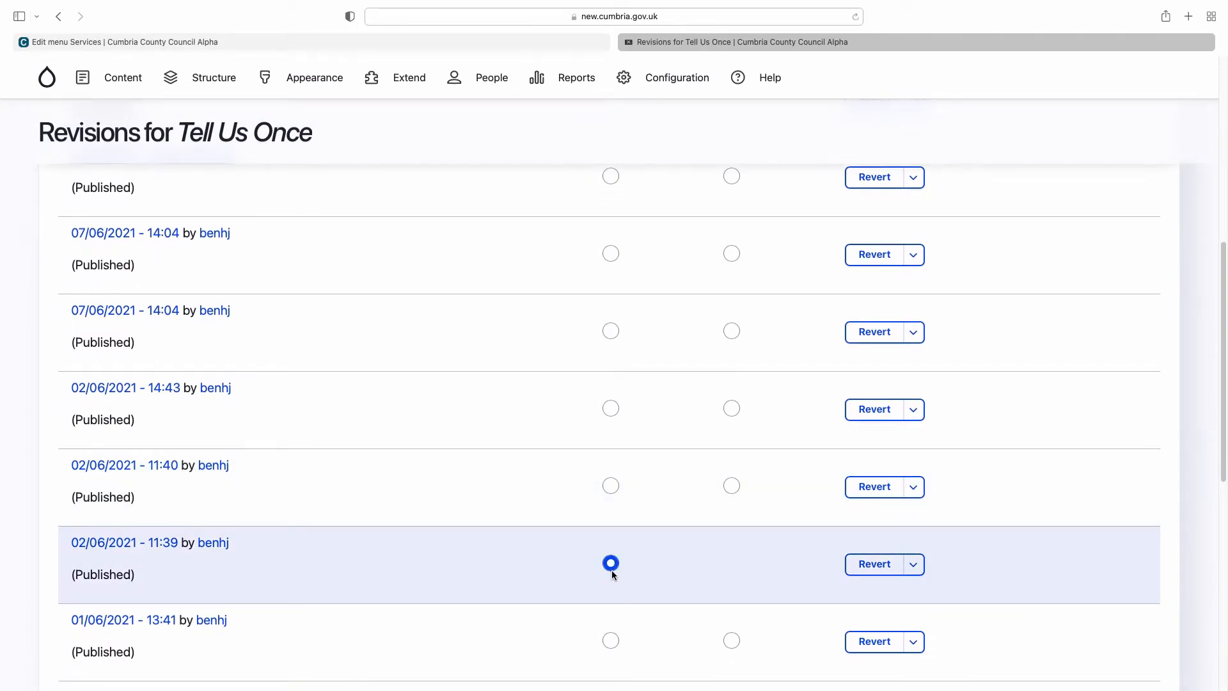
pyautogui.scroll(-3)
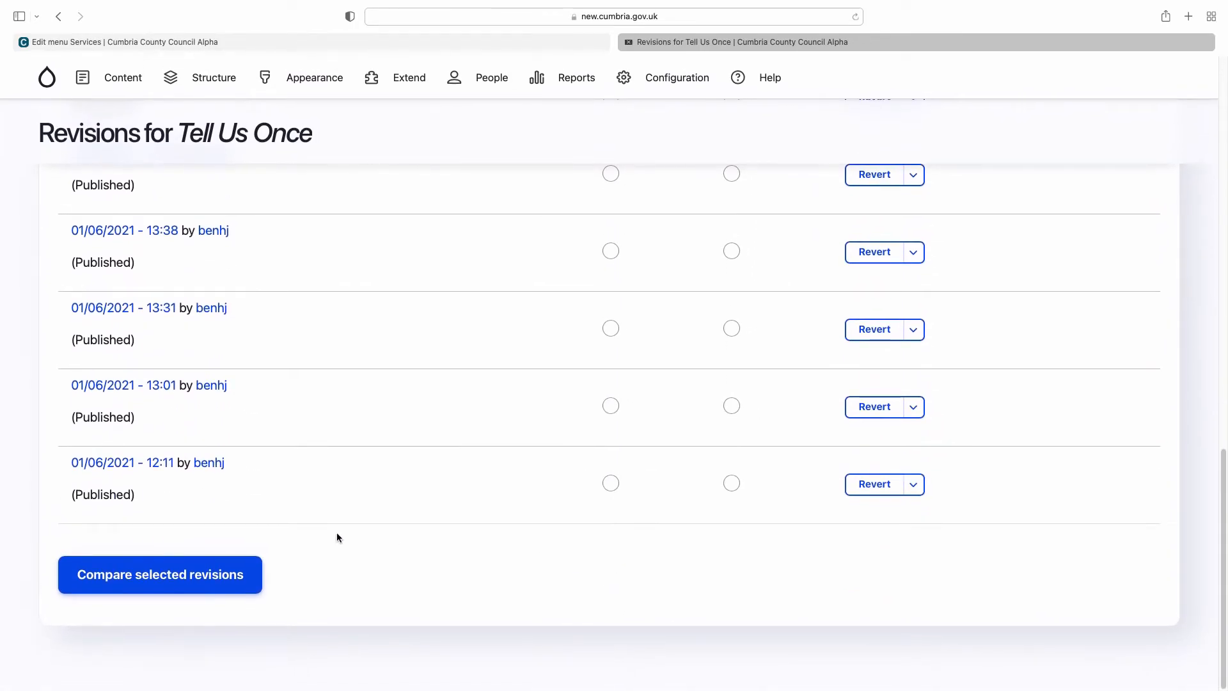
pyautogui.click(141, 574)
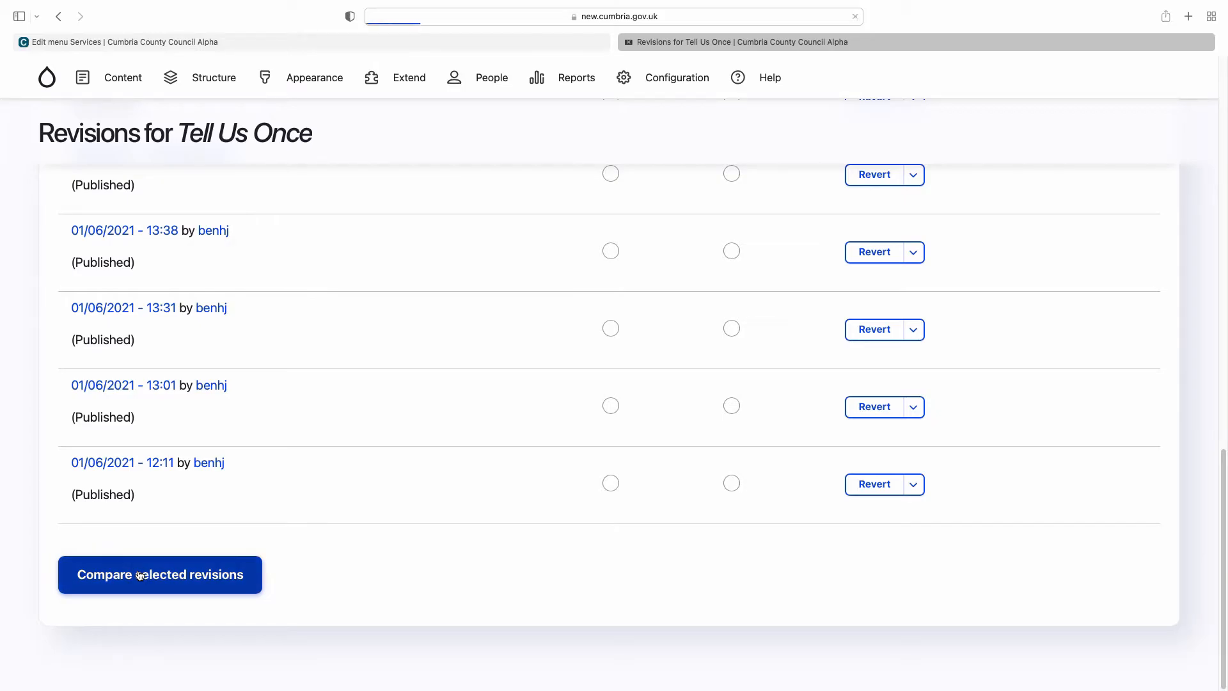
# Review the Diff page's highlighted removed and added wording after "us." between the two revisions
pyautogui.click(160, 574)
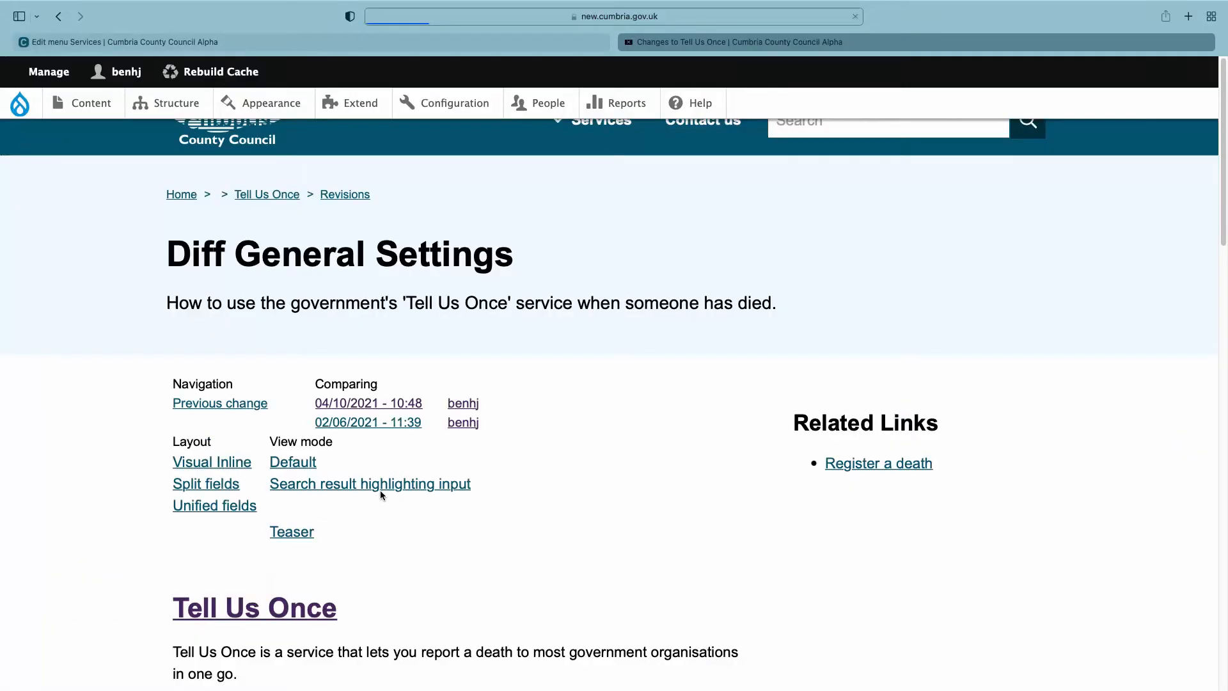
pyautogui.scroll(-3)
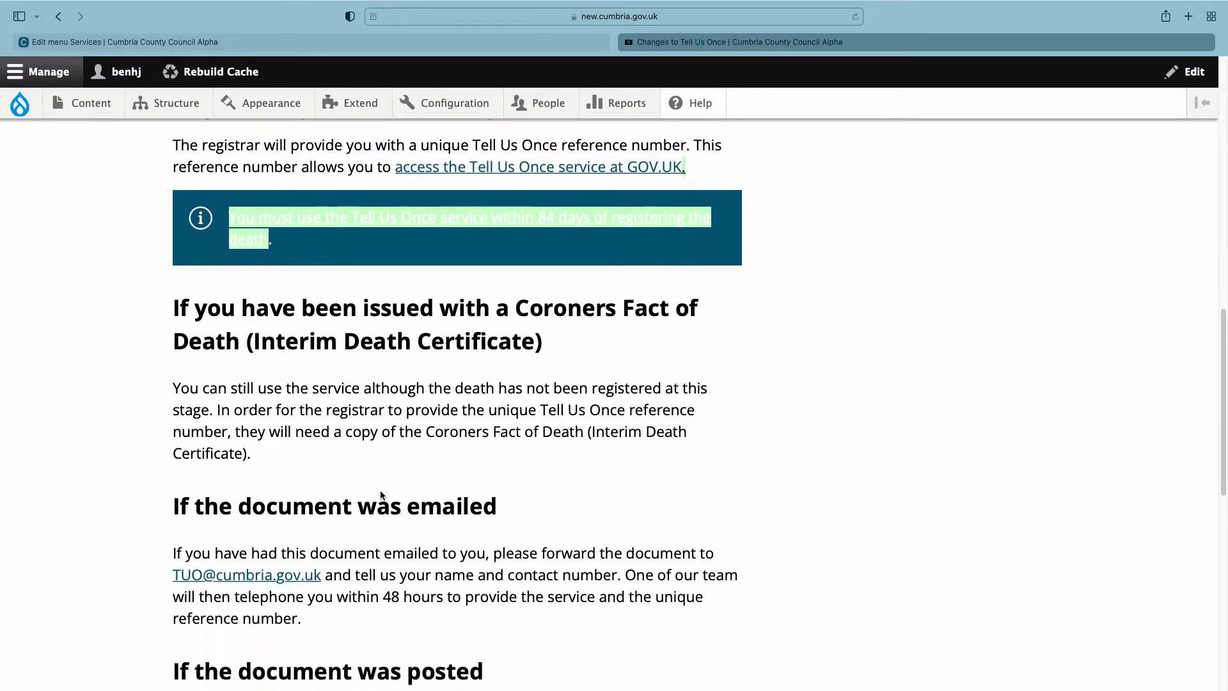
pyautogui.scroll(-3)
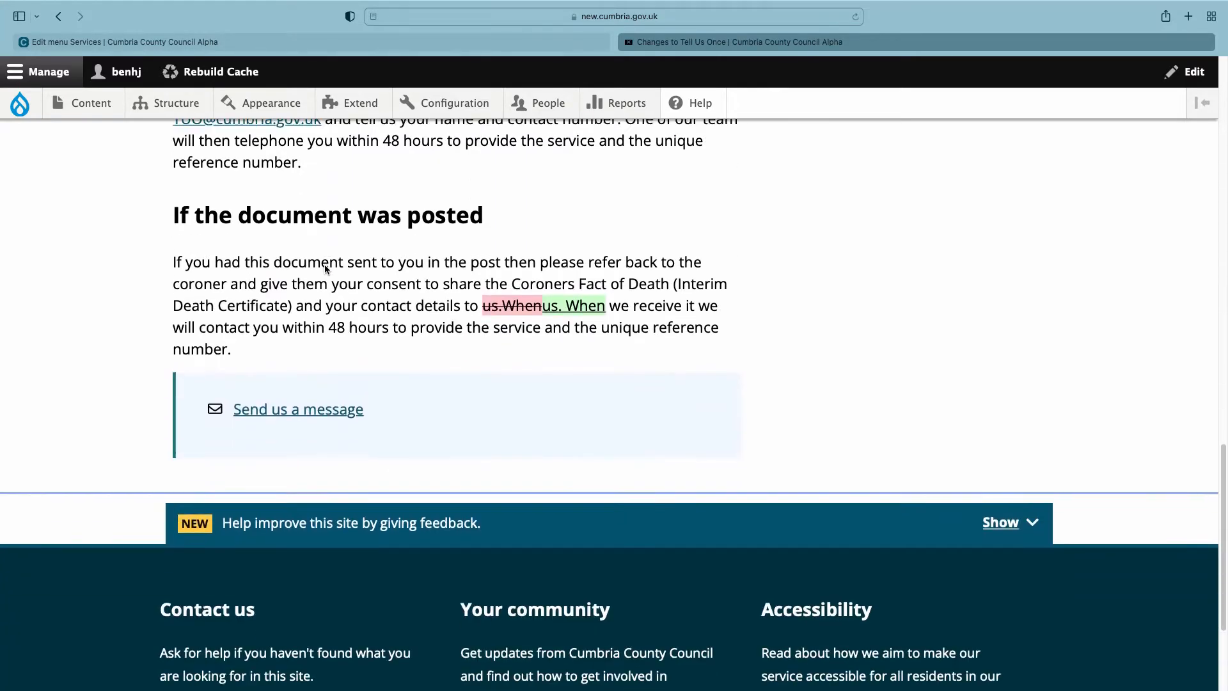
pyautogui.scroll(-3)
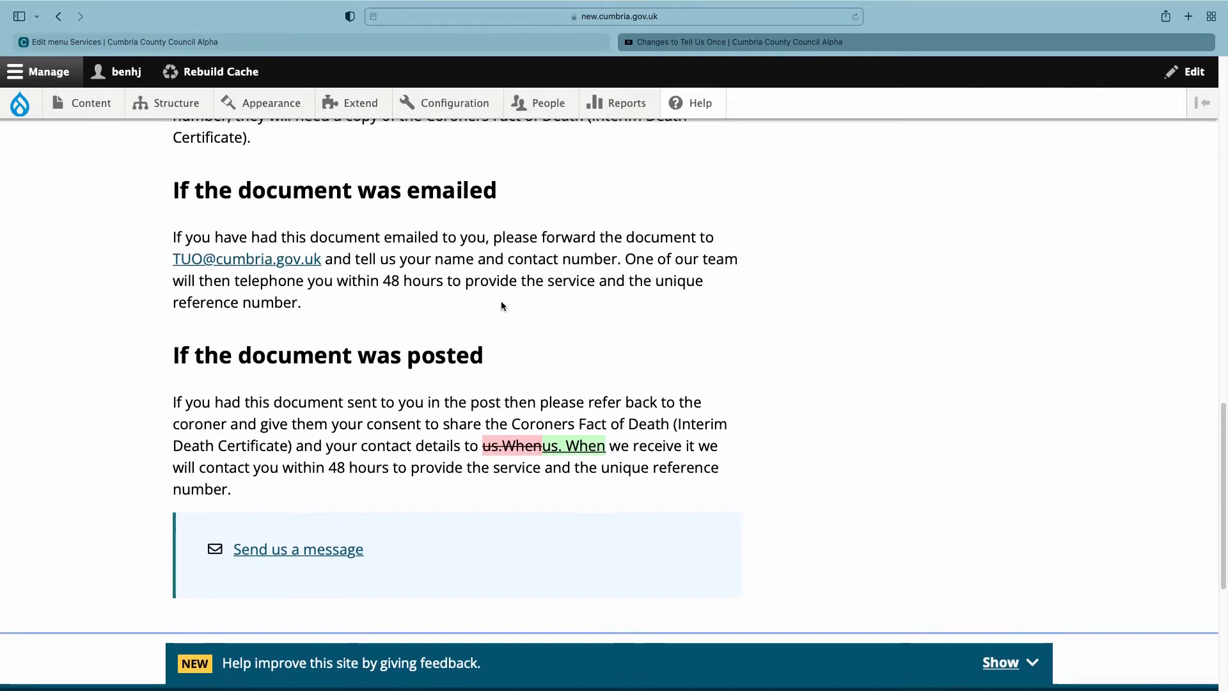
# Return to the Tell Us Once revisions list and bring up its edit form
pyautogui.click(60, 17)
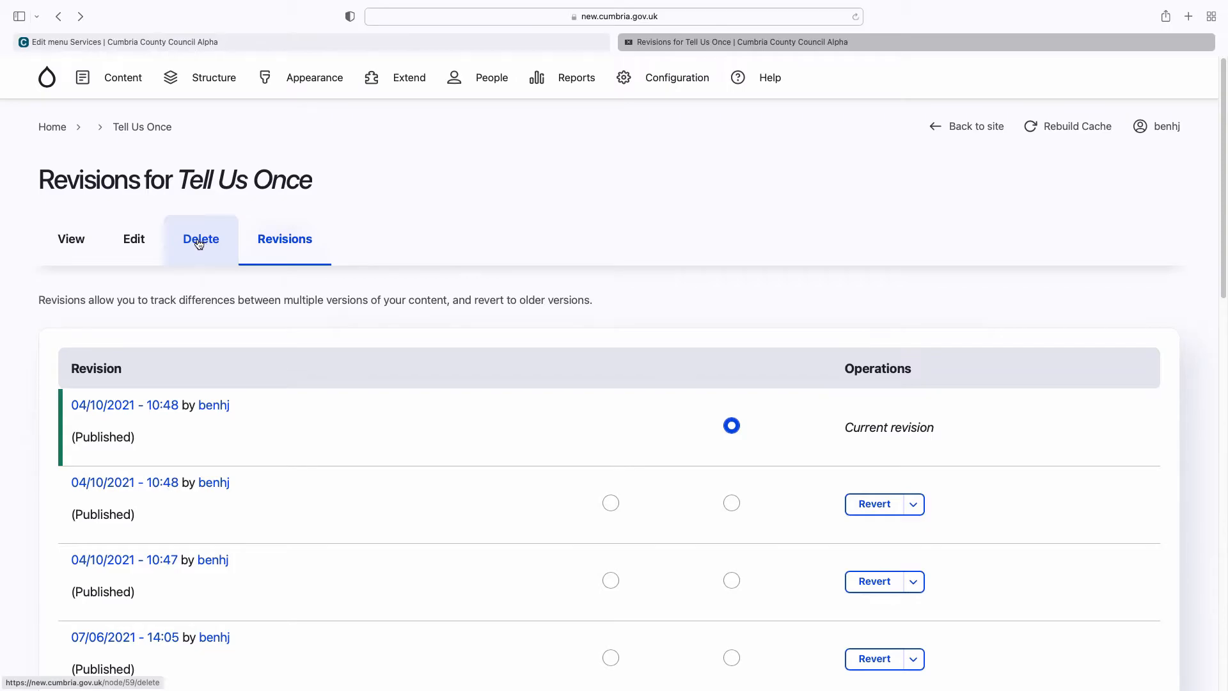
pyautogui.click(135, 239)
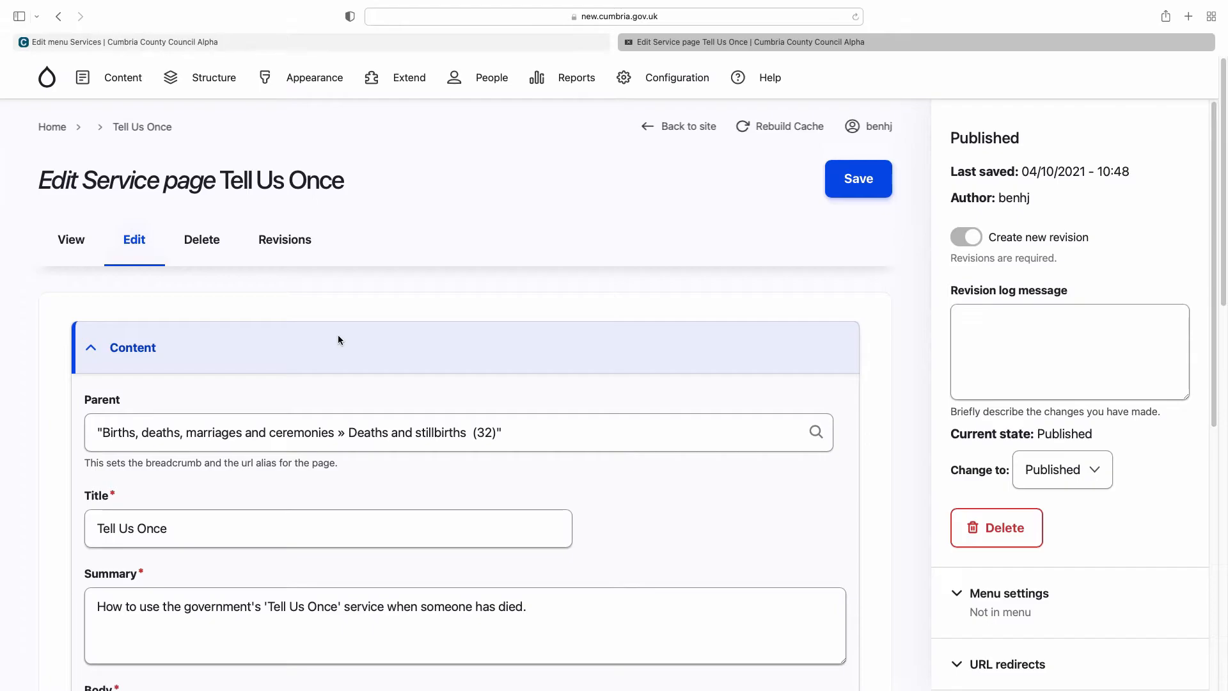
# Inspect the parent page setting and the Body field's rich-text editor toolbar
pyautogui.click(527, 428)
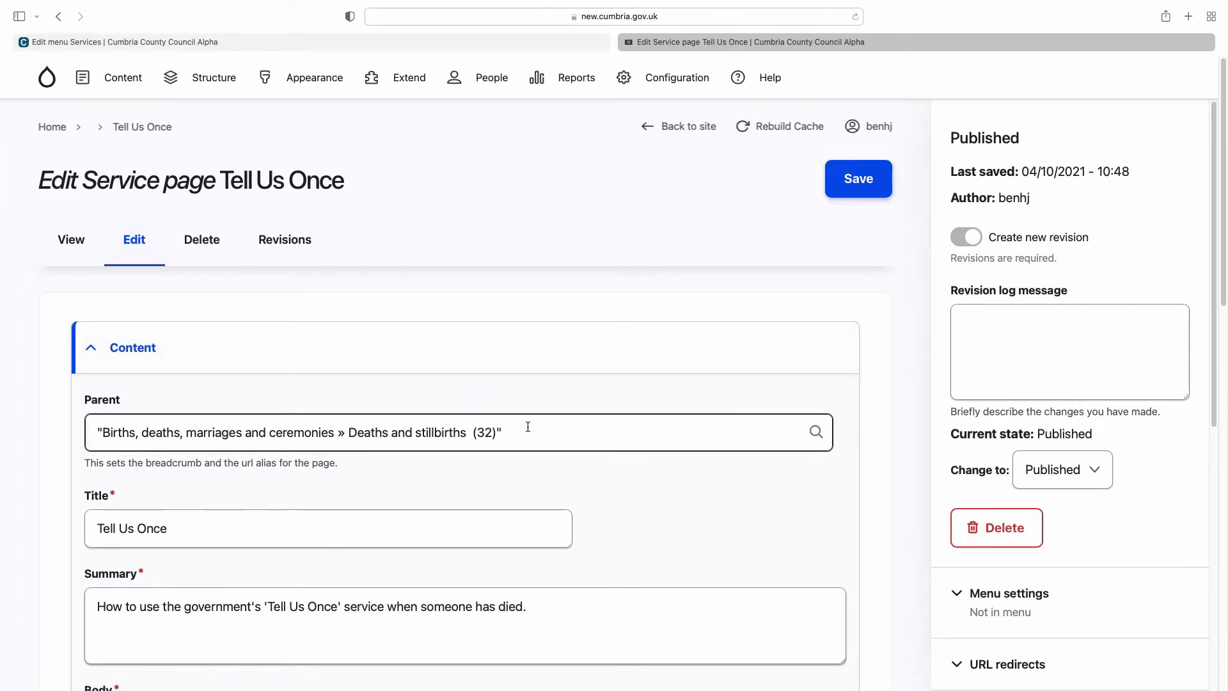
pyautogui.scroll(-3)
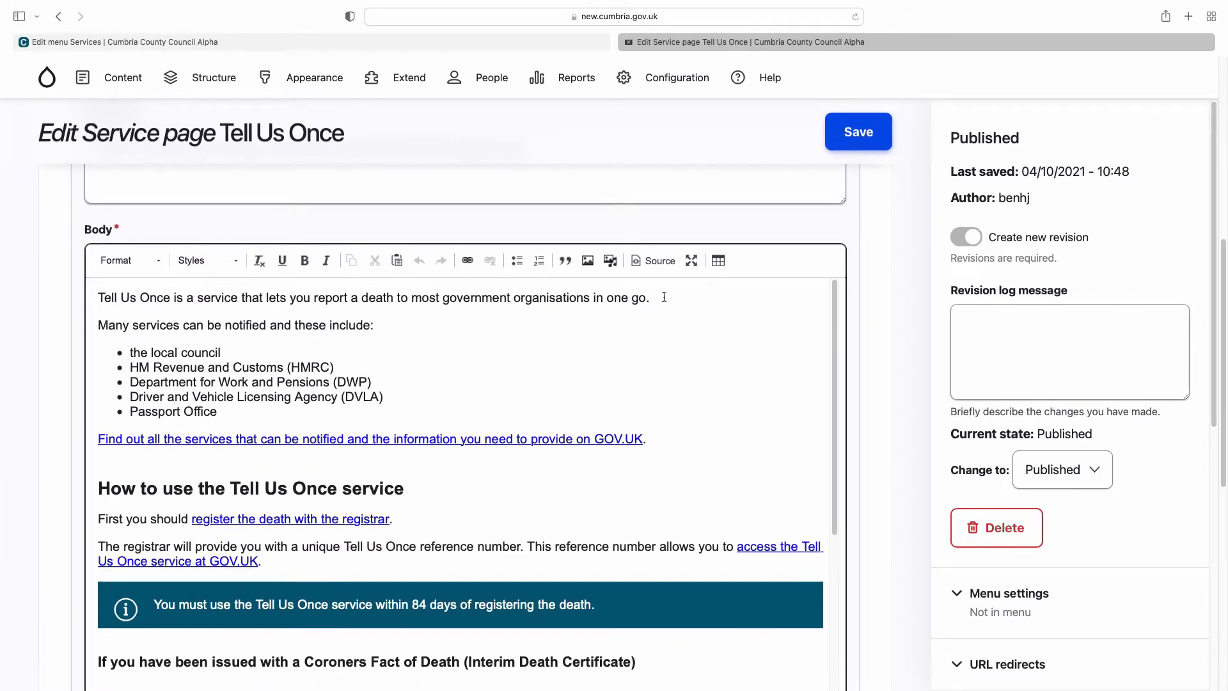
pyautogui.moveTo(629, 266)
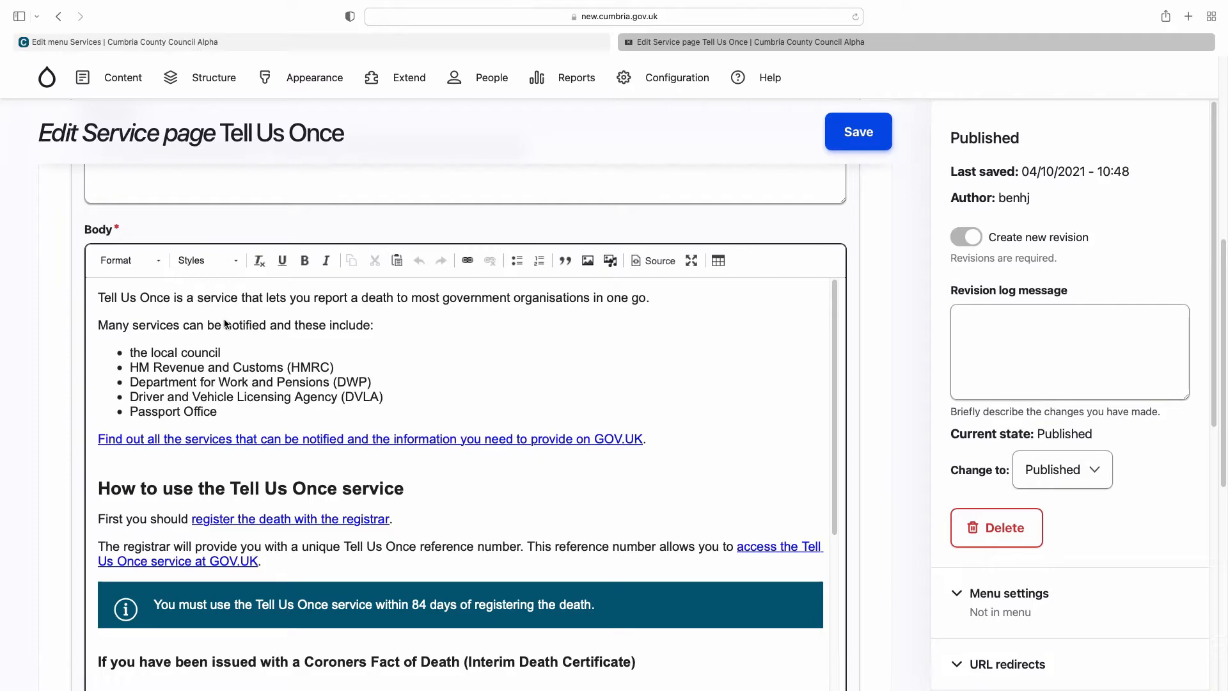
pyautogui.moveTo(517, 261)
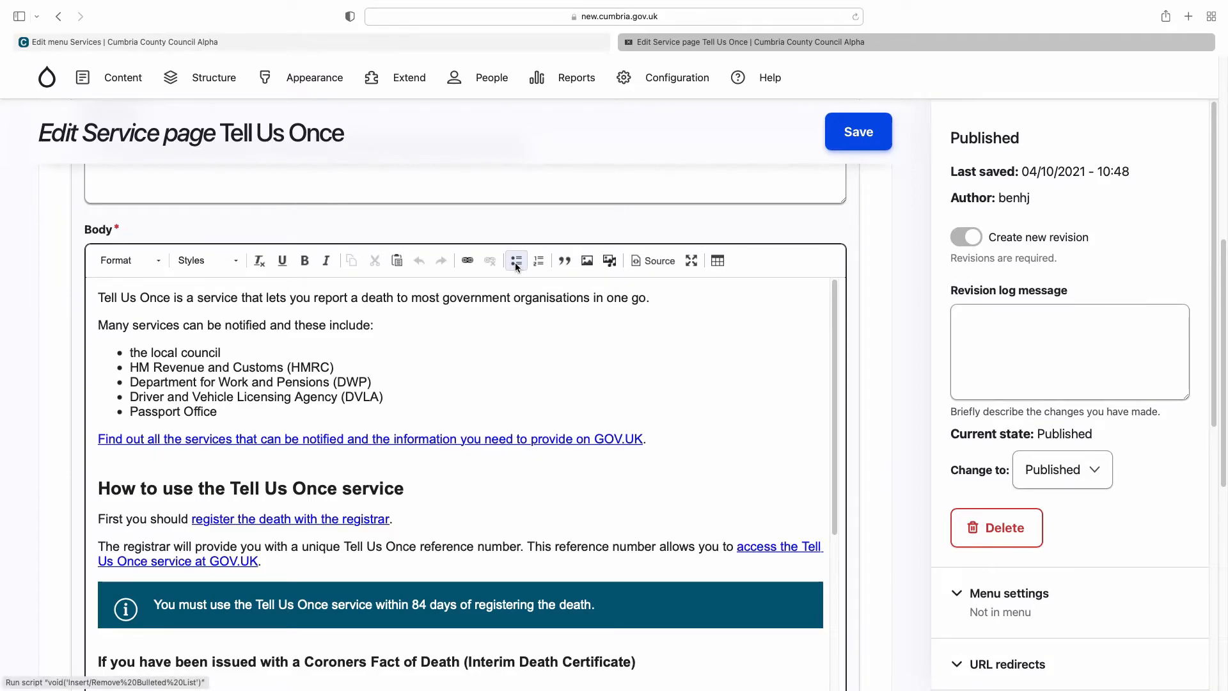
pyautogui.moveTo(327, 260)
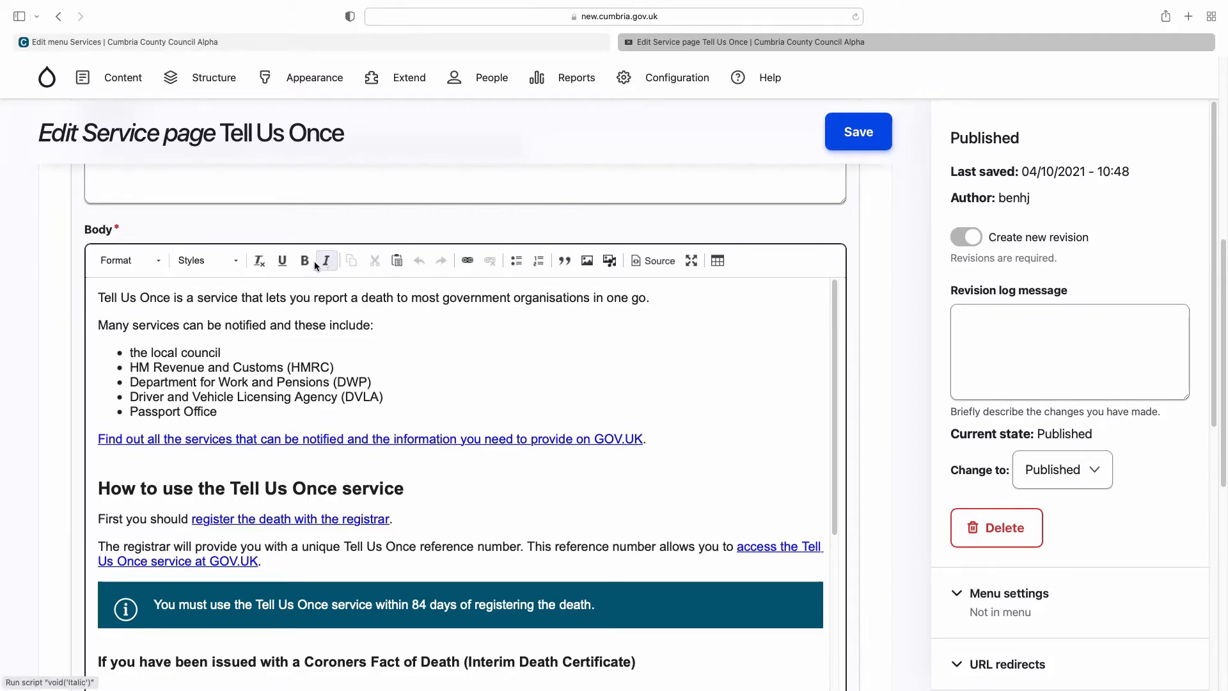
pyautogui.click(304, 261)
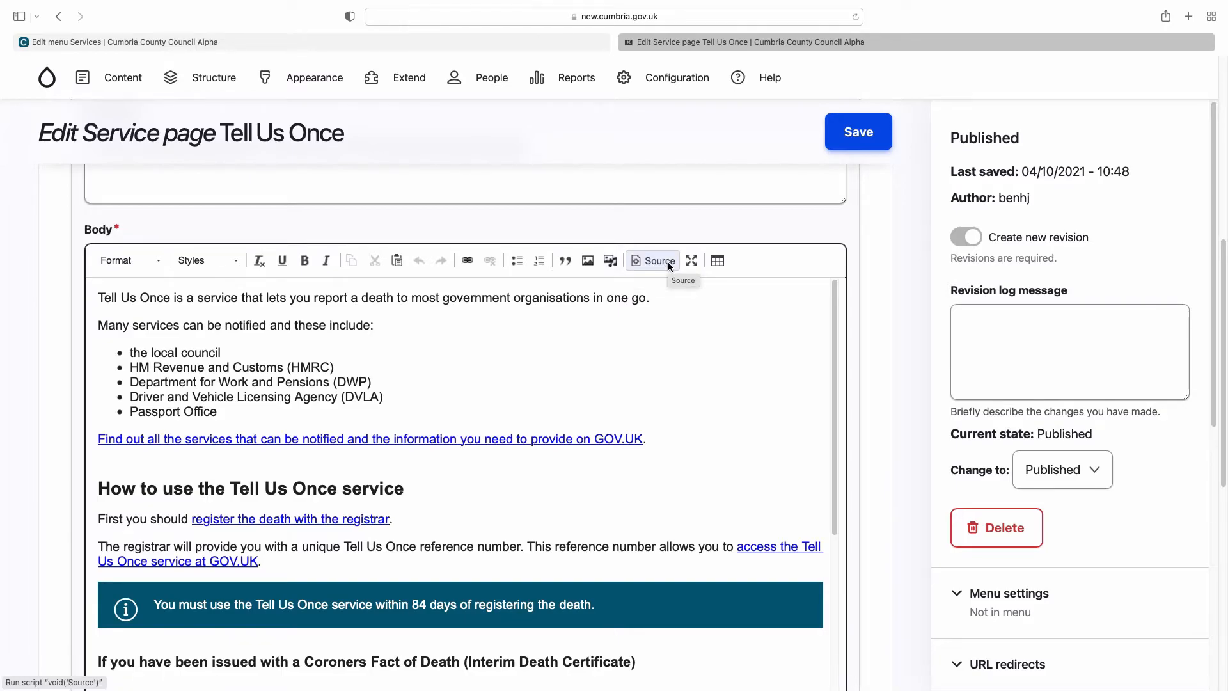
pyautogui.moveTo(717, 261)
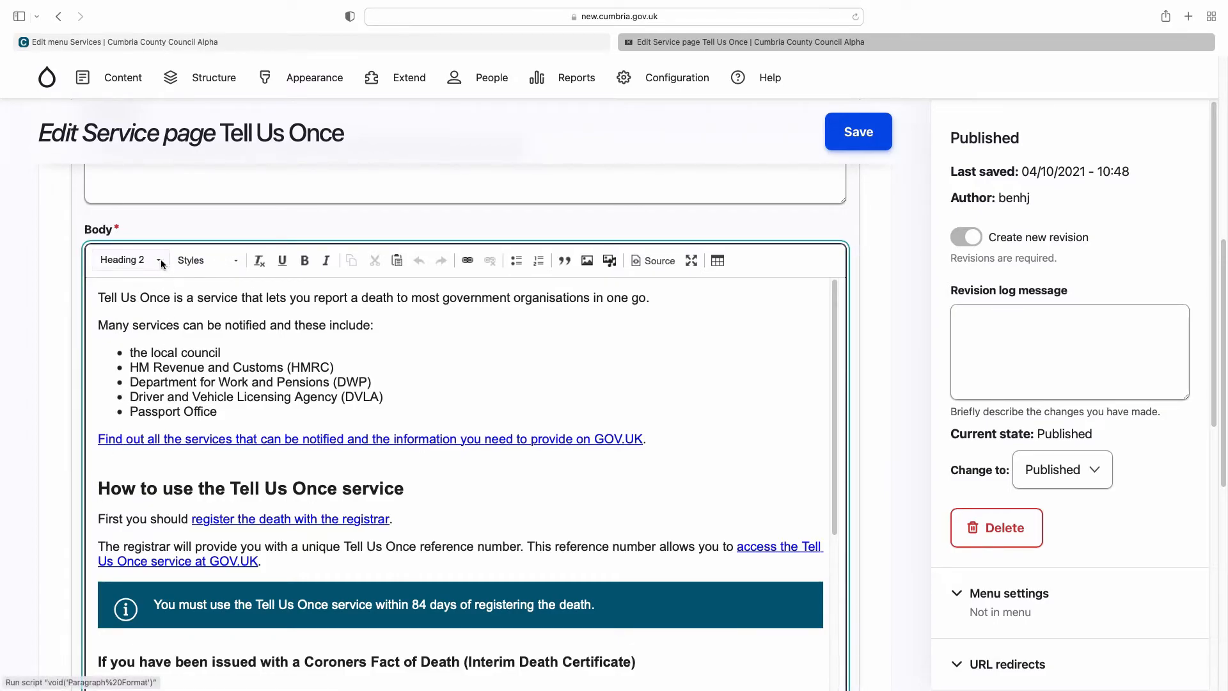
# Style the opening Tell Us Once paragraph as Inset text from the Styles dropdown
pyautogui.click(128, 259)
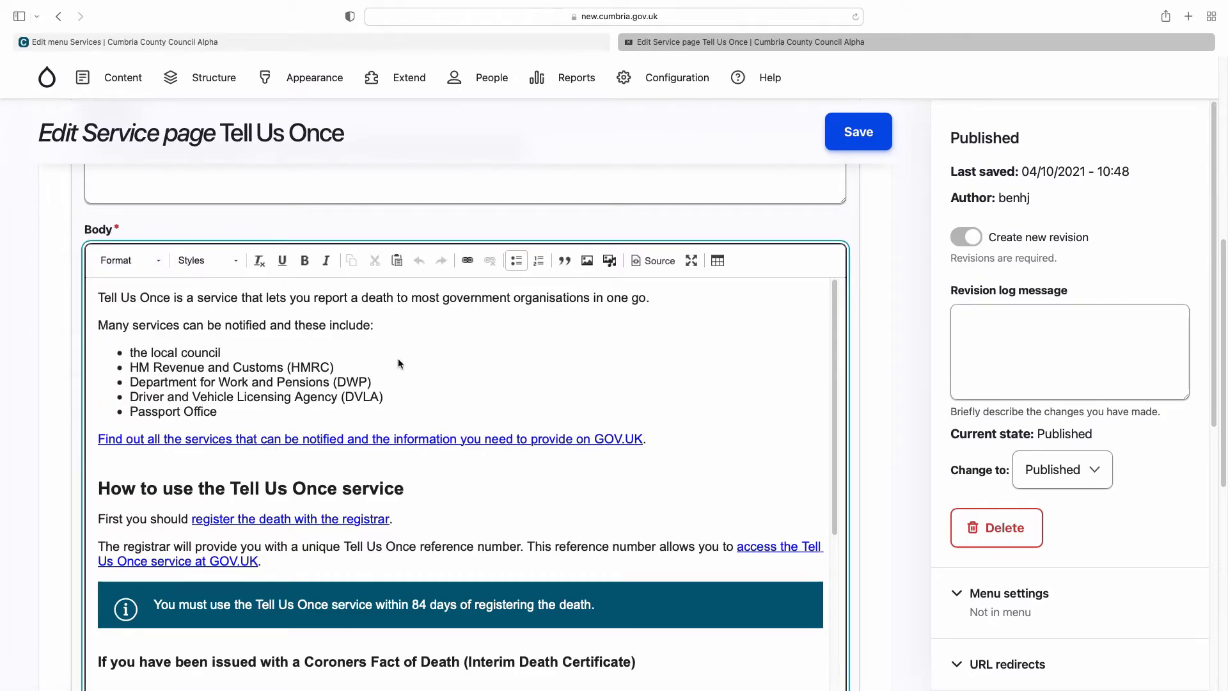
pyautogui.moveTo(215, 266)
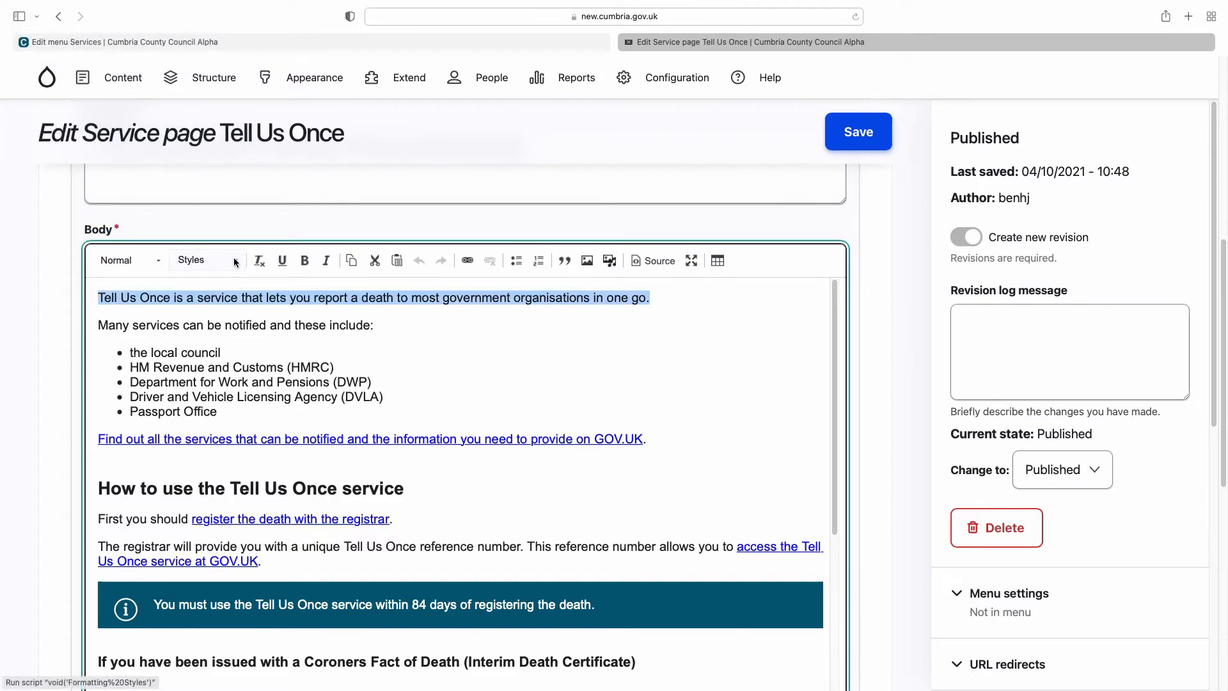
pyautogui.moveTo(236, 261)
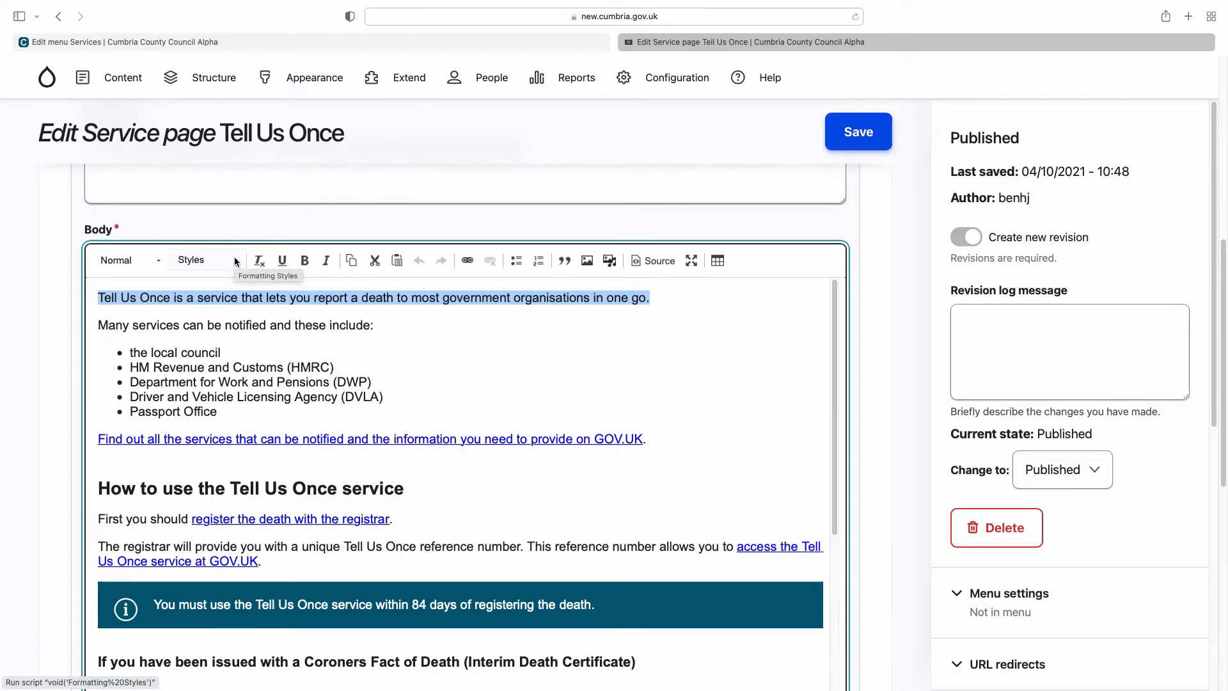
pyautogui.click(204, 260)
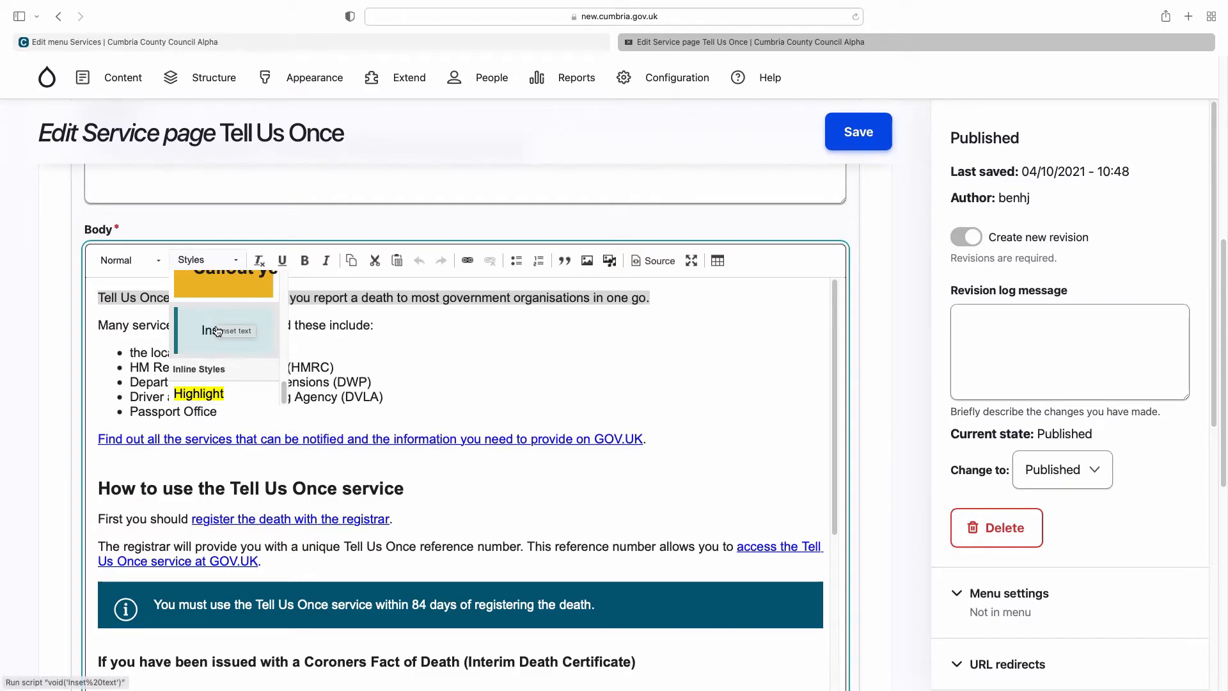
pyautogui.click(228, 330)
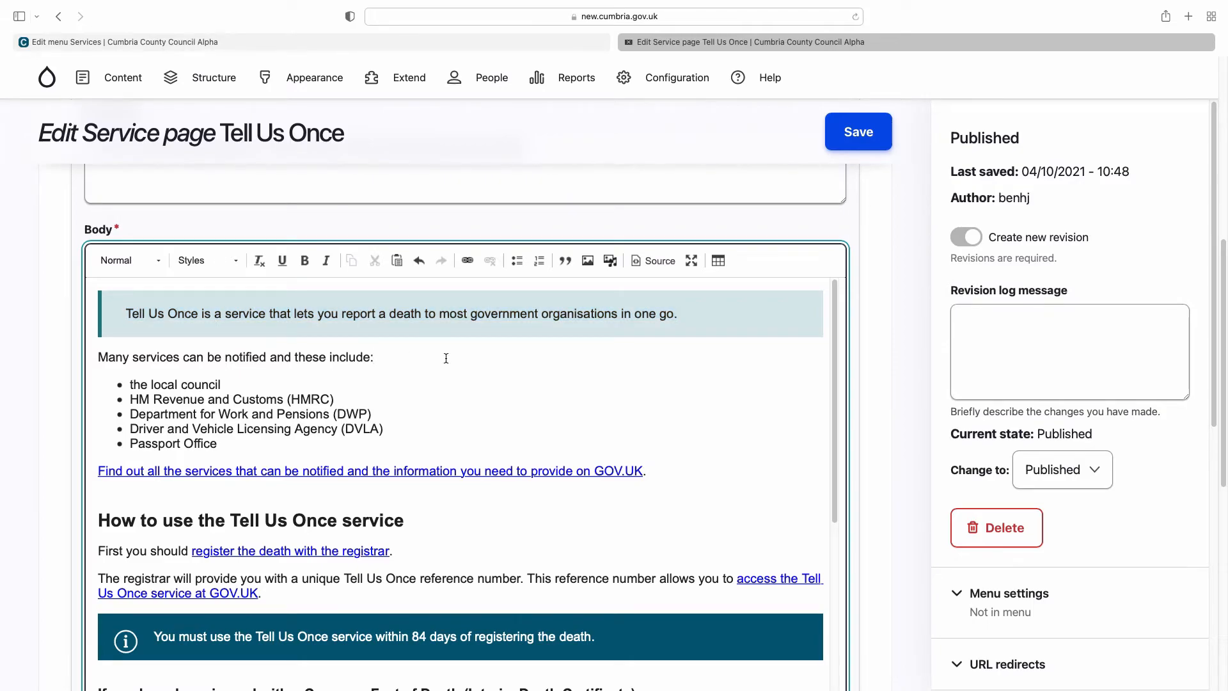
pyautogui.click(374, 358)
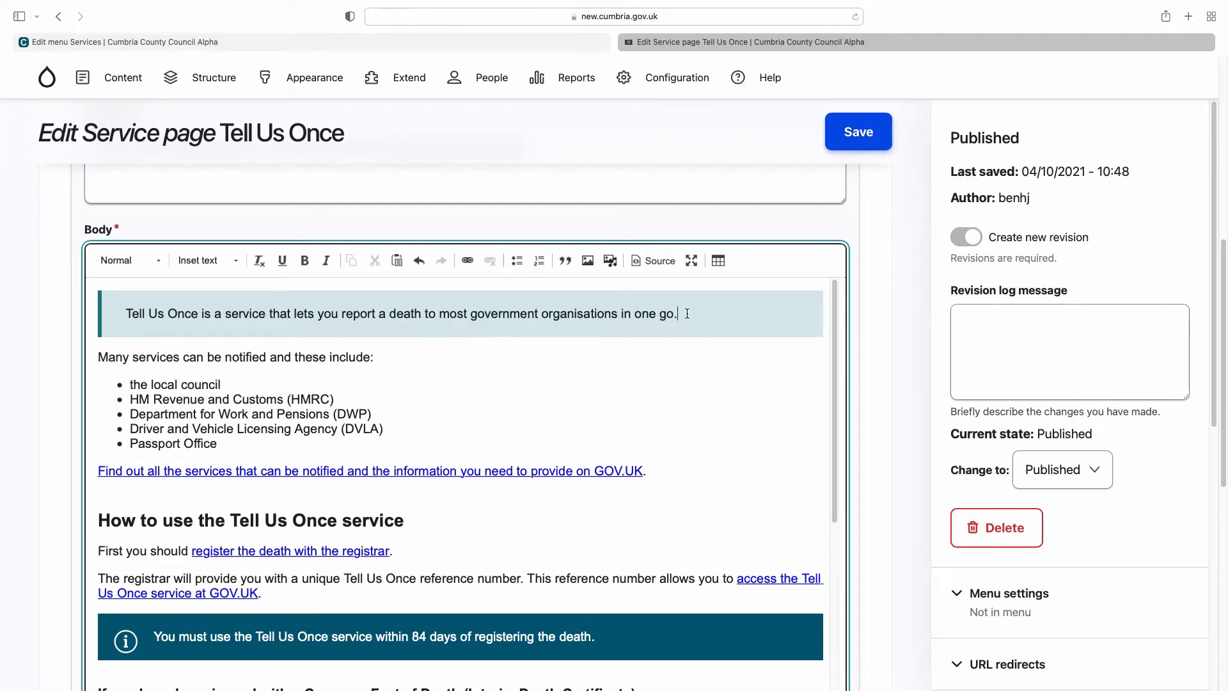
# Style the 'Many services can be notified and these include:' line as an Alert info block
pyautogui.tripleClick(235, 357)
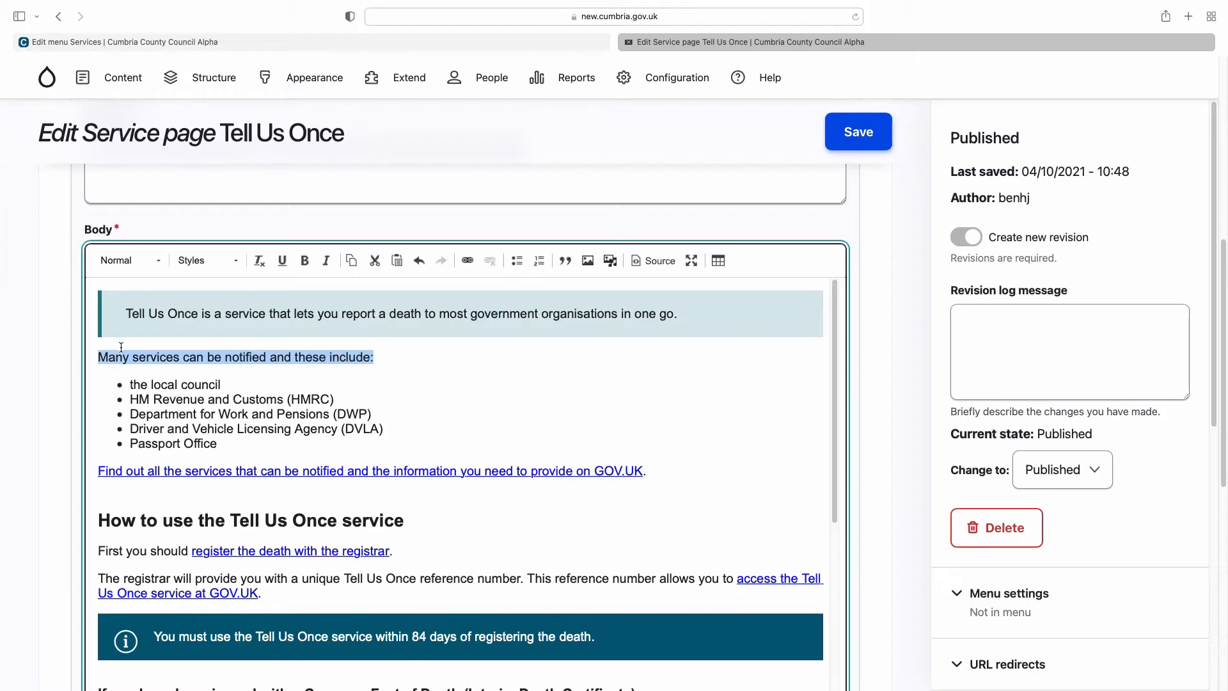
pyautogui.moveTo(235, 261)
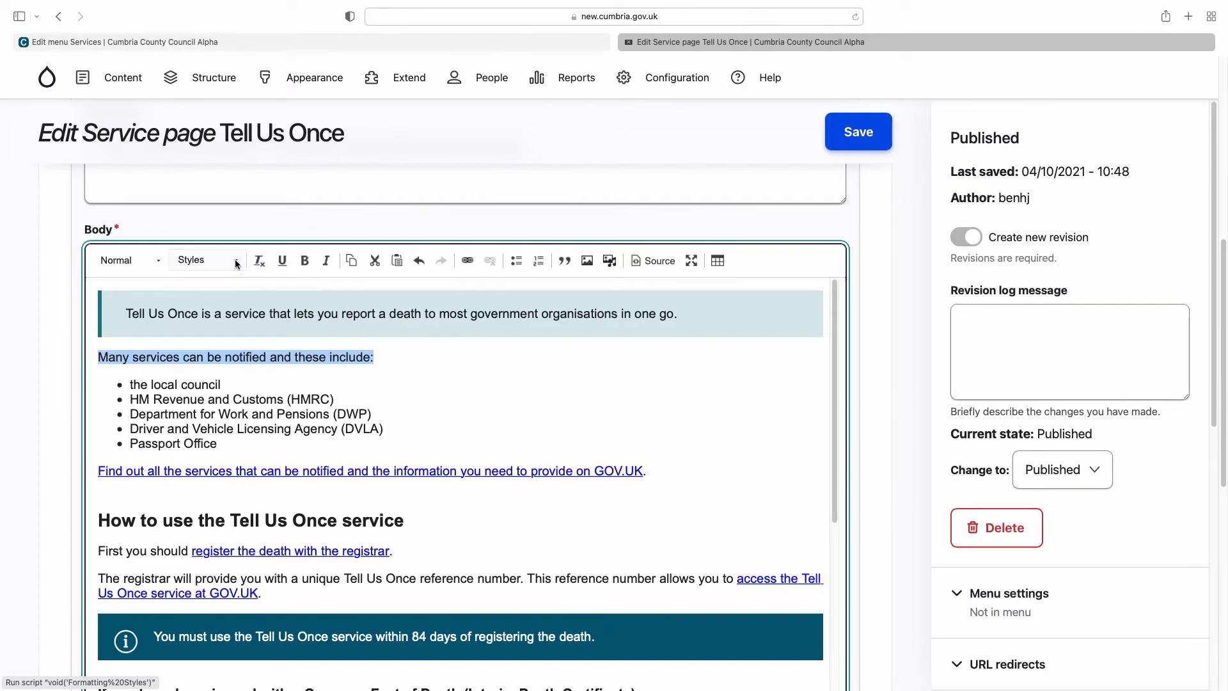
pyautogui.click(208, 259)
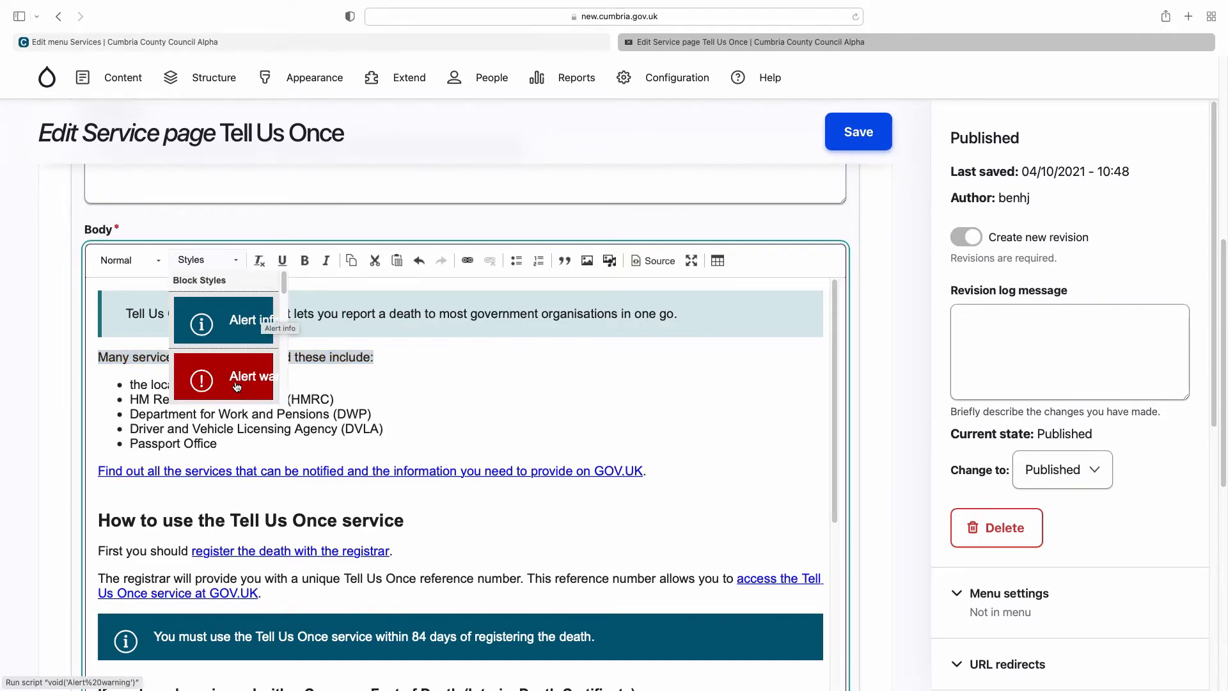
pyautogui.click(243, 320)
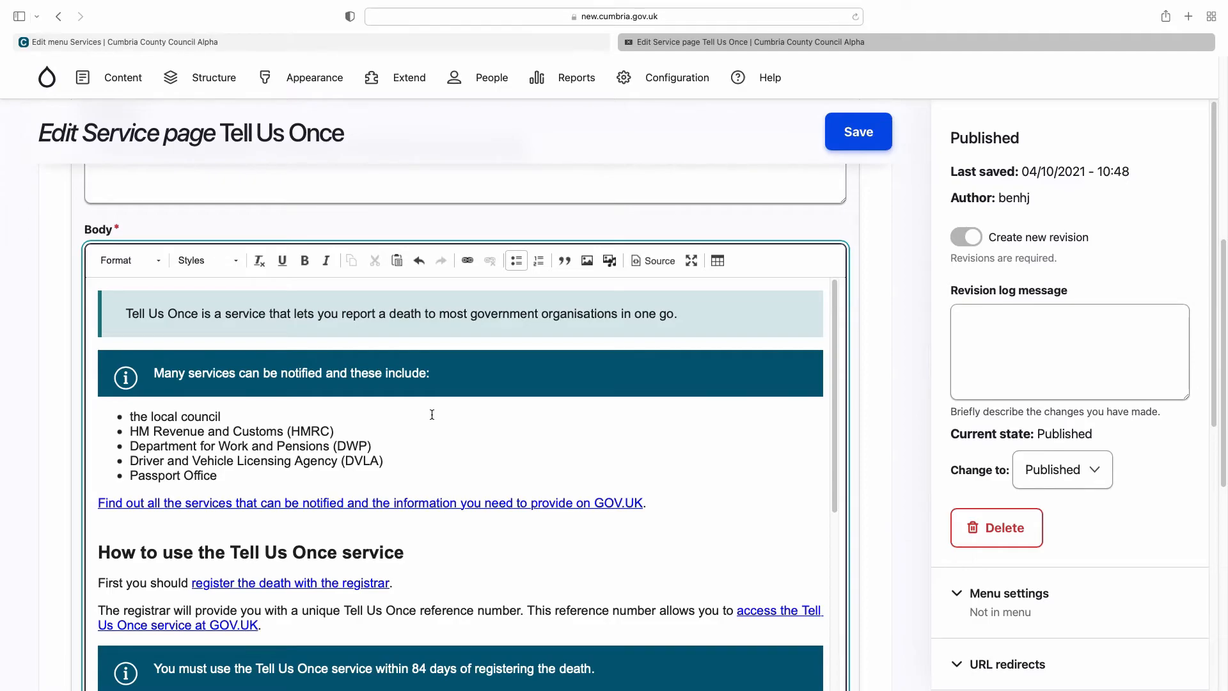
pyautogui.moveTo(445, 407)
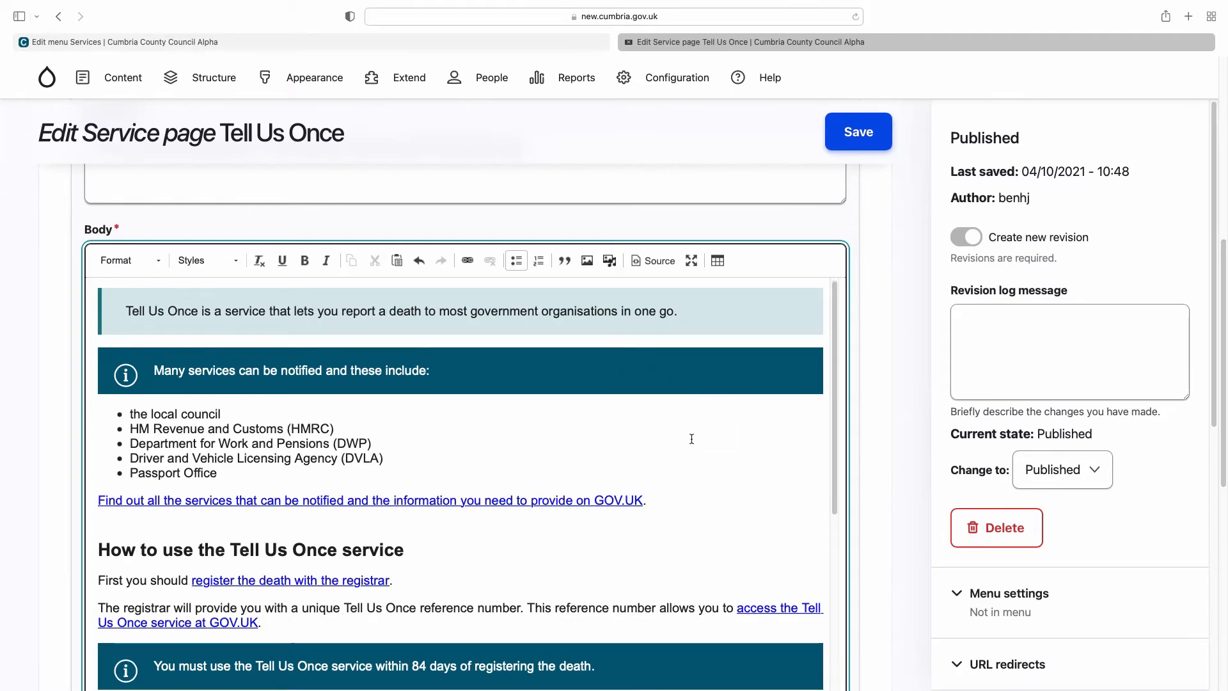
pyautogui.scroll(-3)
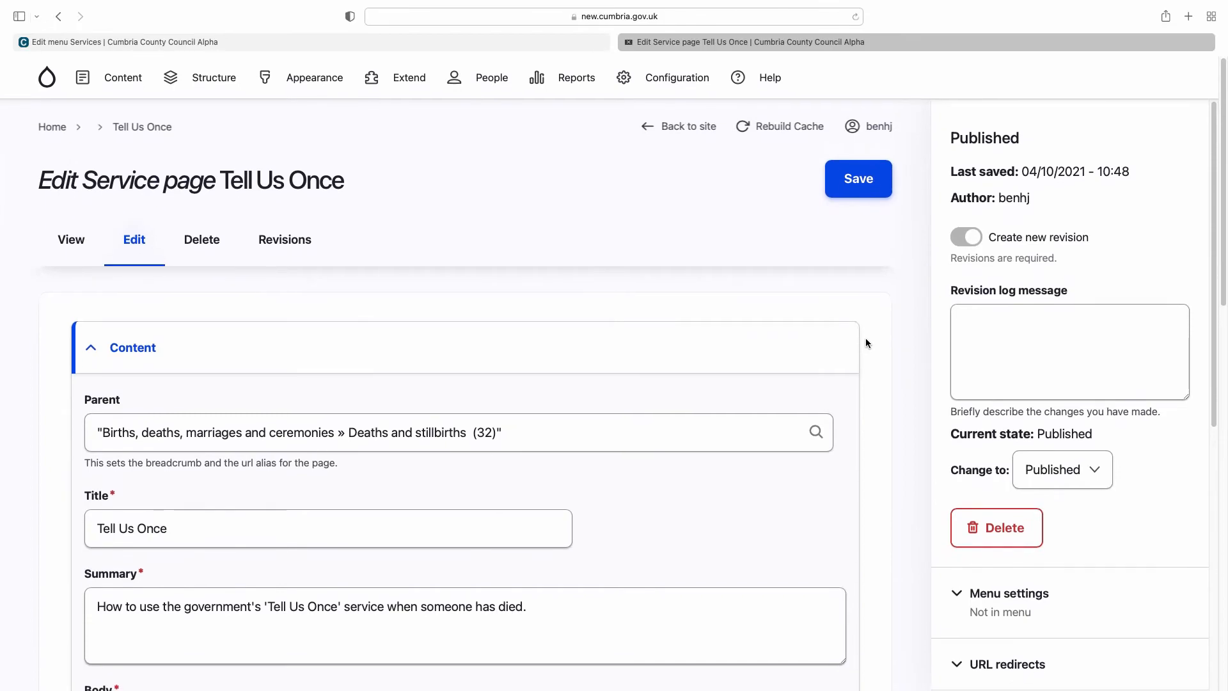
pyautogui.moveTo(942, 164)
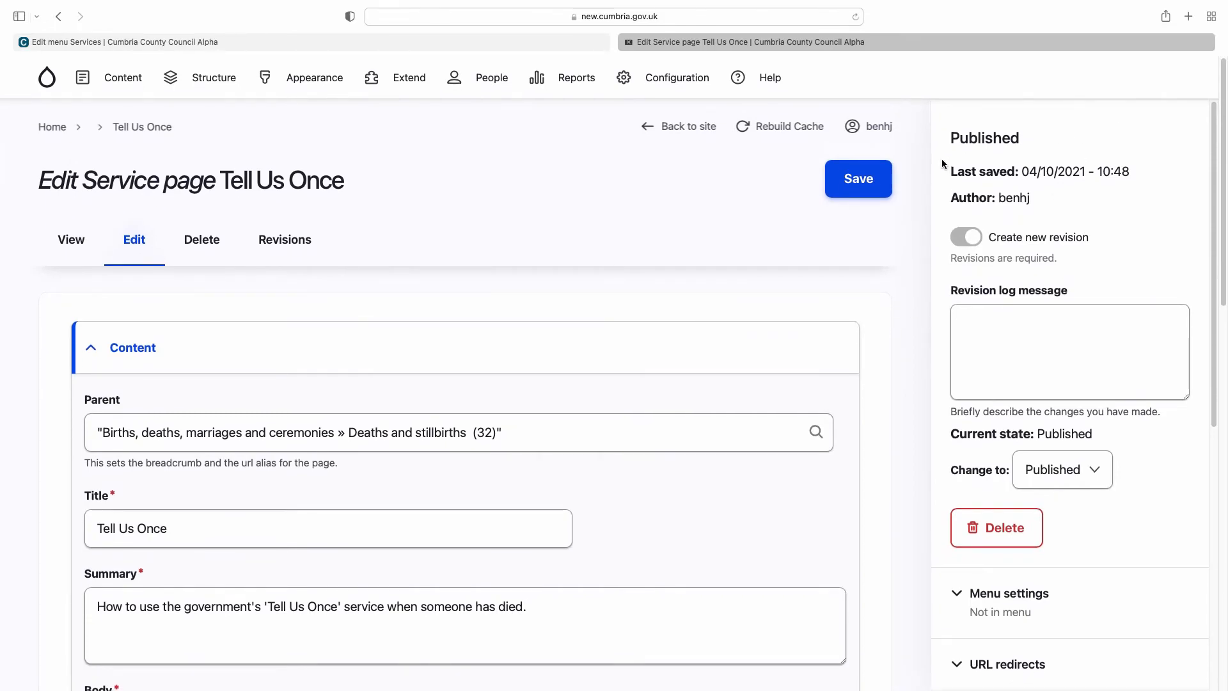
pyautogui.click(966, 238)
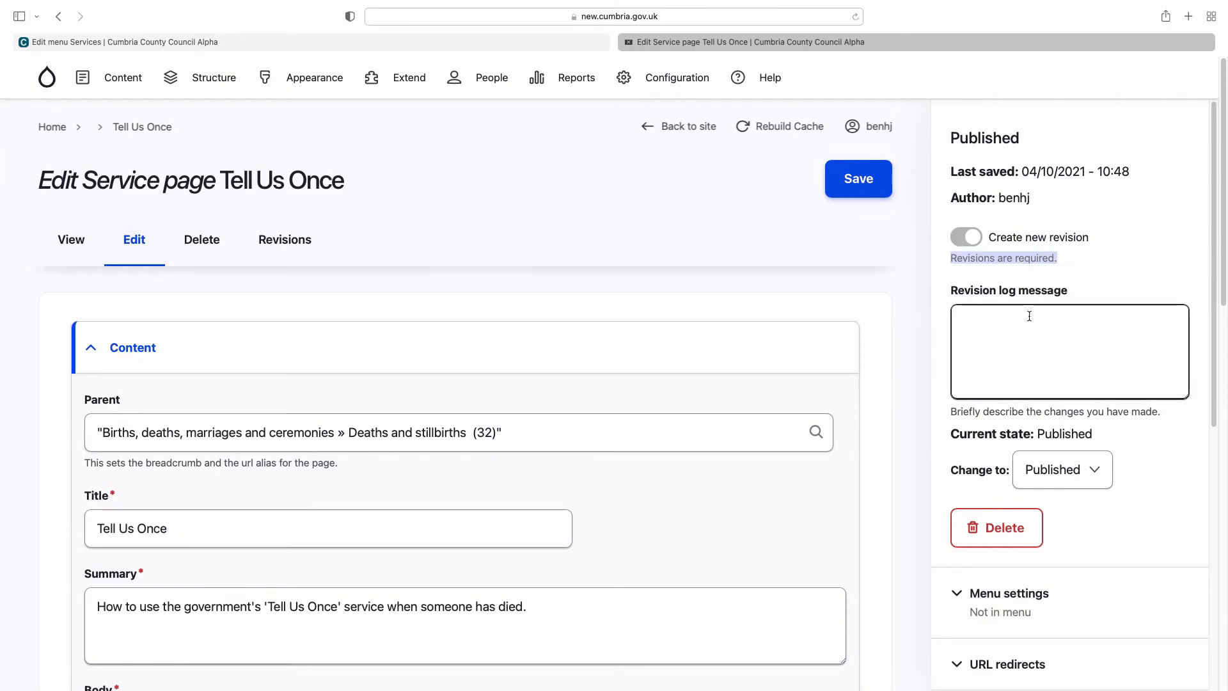
pyautogui.click(1069, 352)
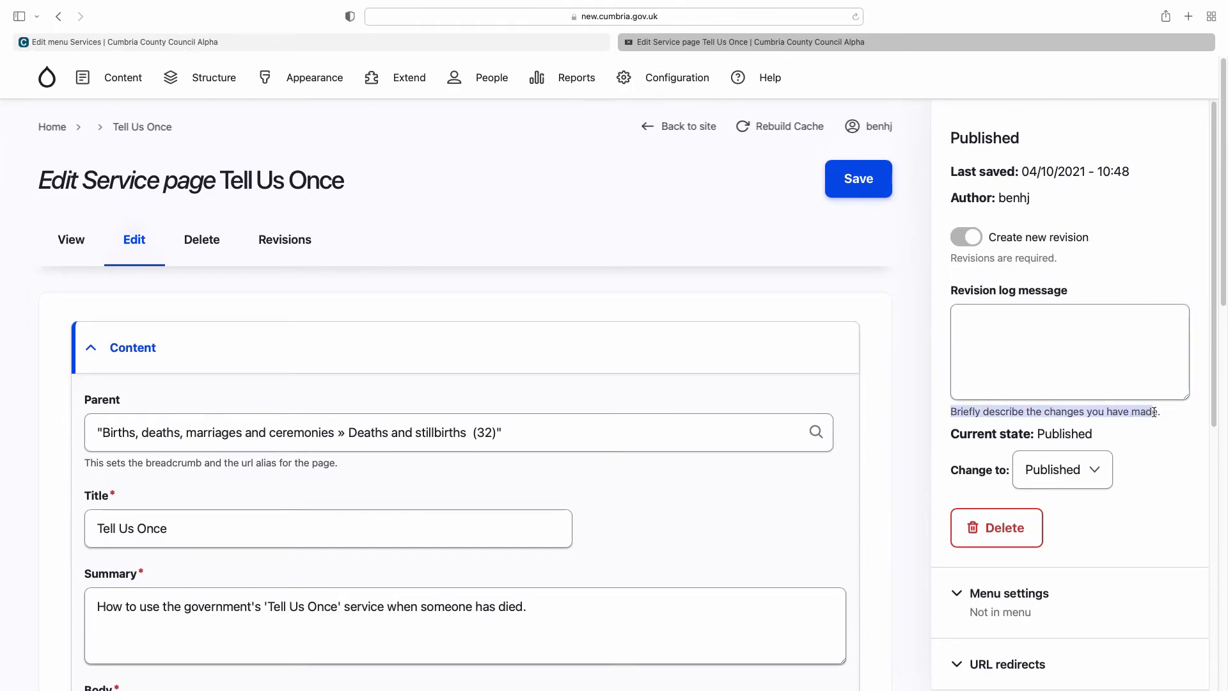
pyautogui.click(1084, 353)
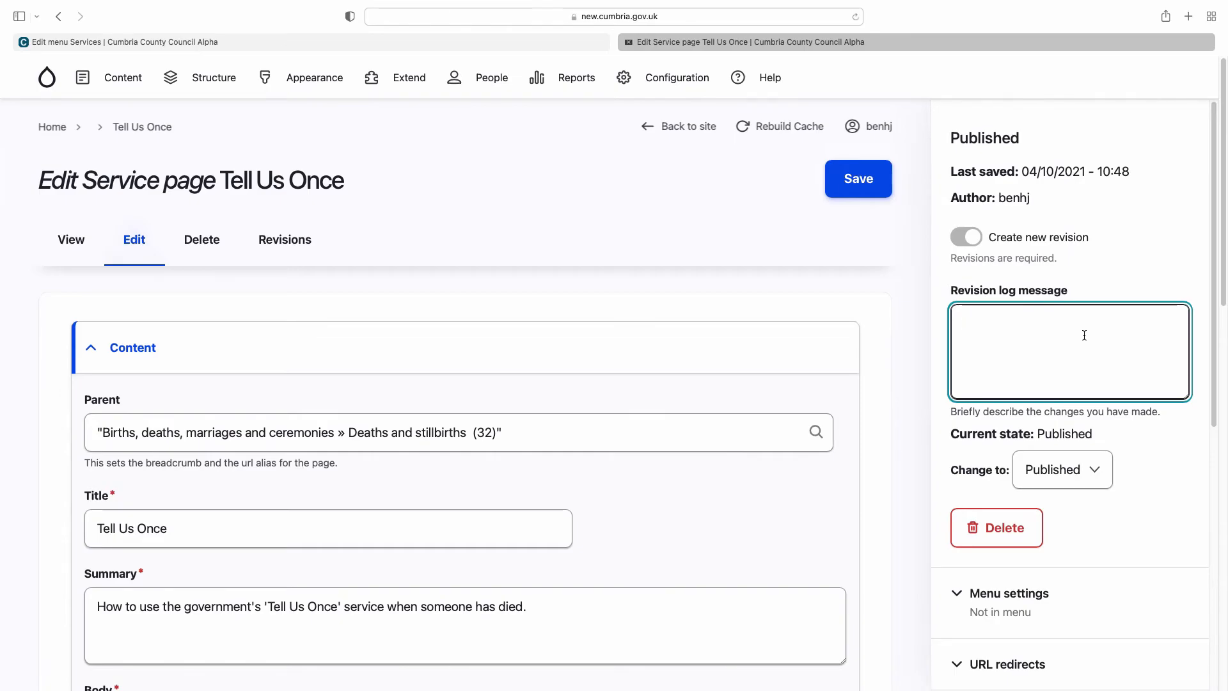
pyautogui.scroll(-3)
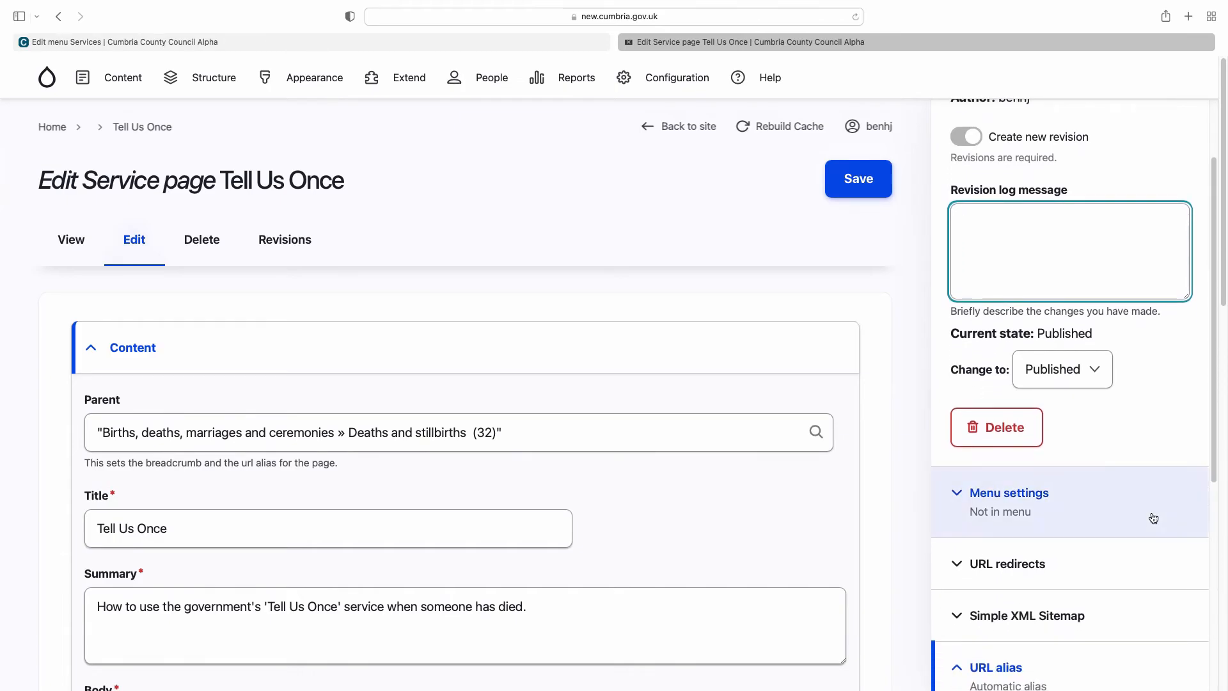
pyautogui.scroll(-3)
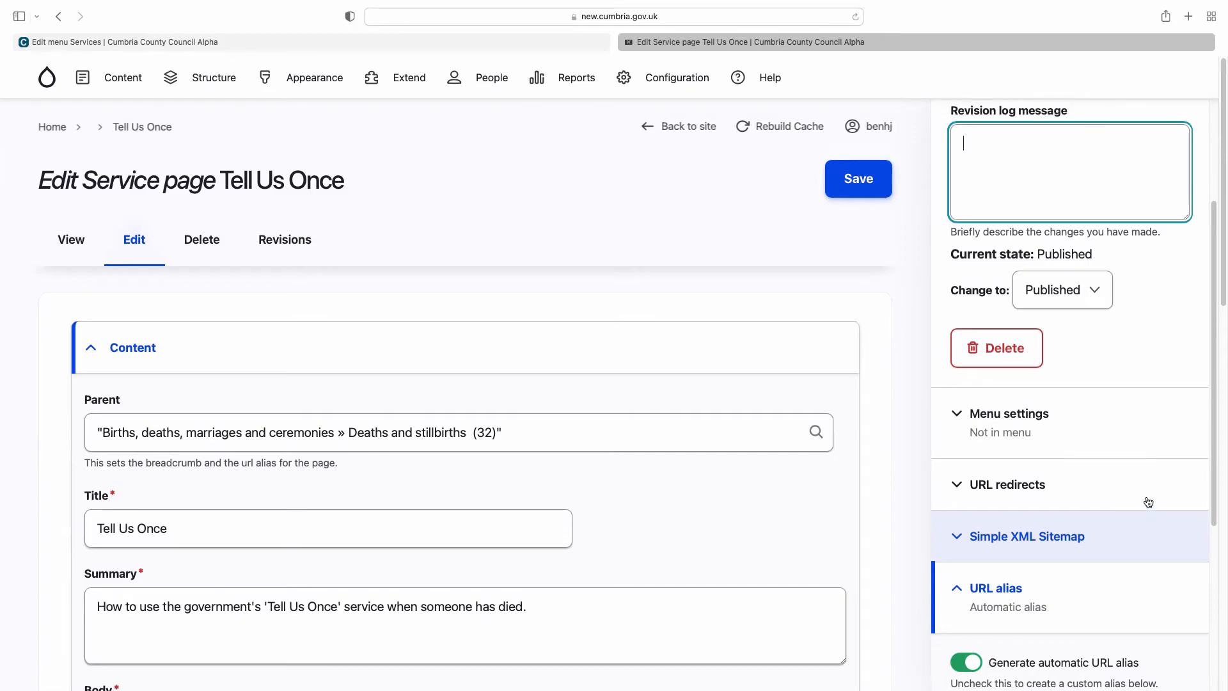
# Keep the moderation state as Published in the Change to dropdown
pyautogui.click(1062, 289)
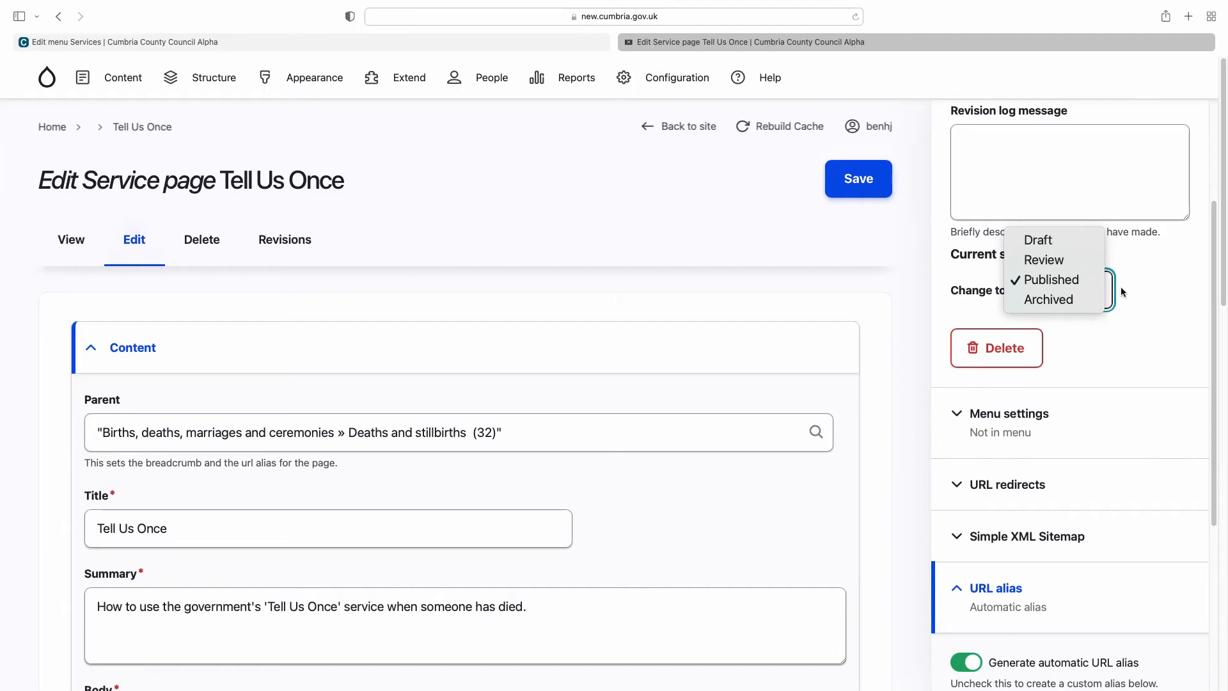
pyautogui.click(1049, 279)
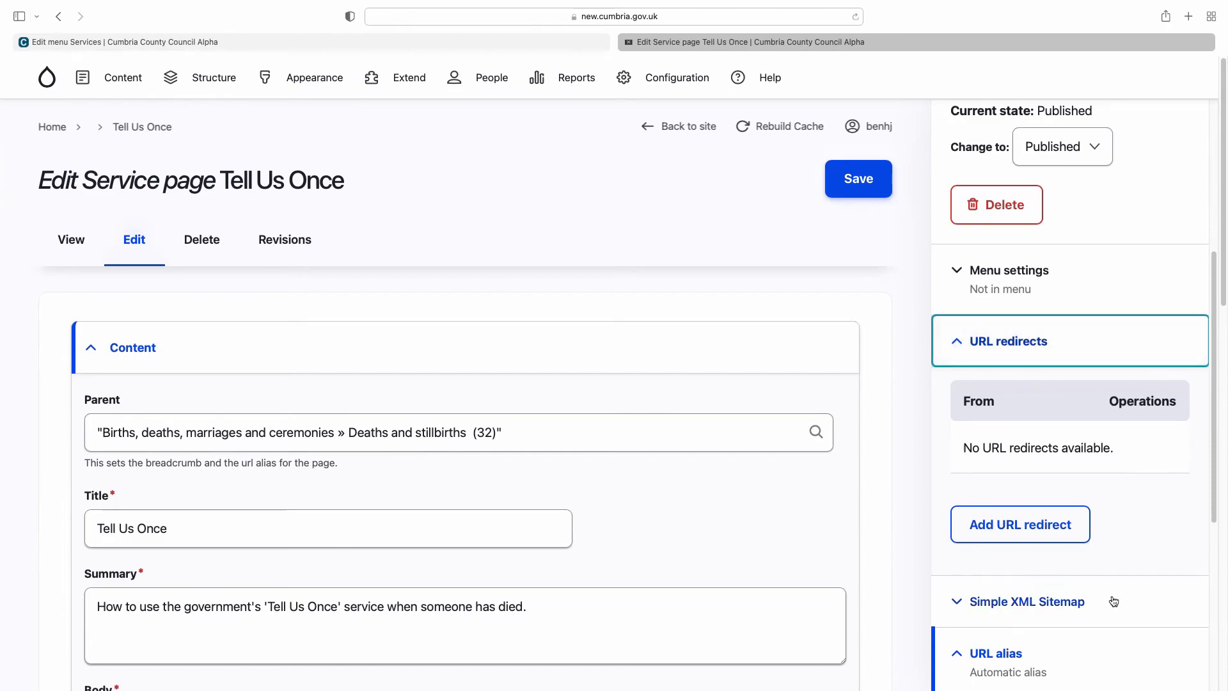
pyautogui.moveTo(999, 536)
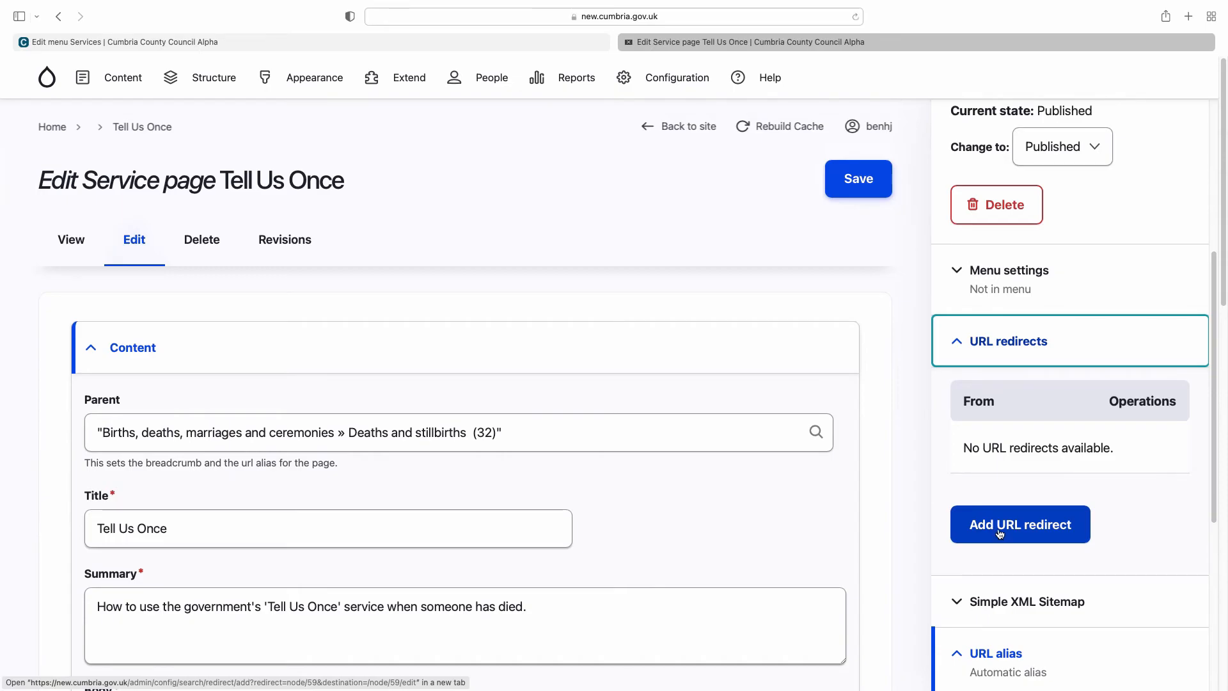
# Collapse URL redirects and bring the URL alias panel with automatic alias generation into view
pyautogui.click(1006, 340)
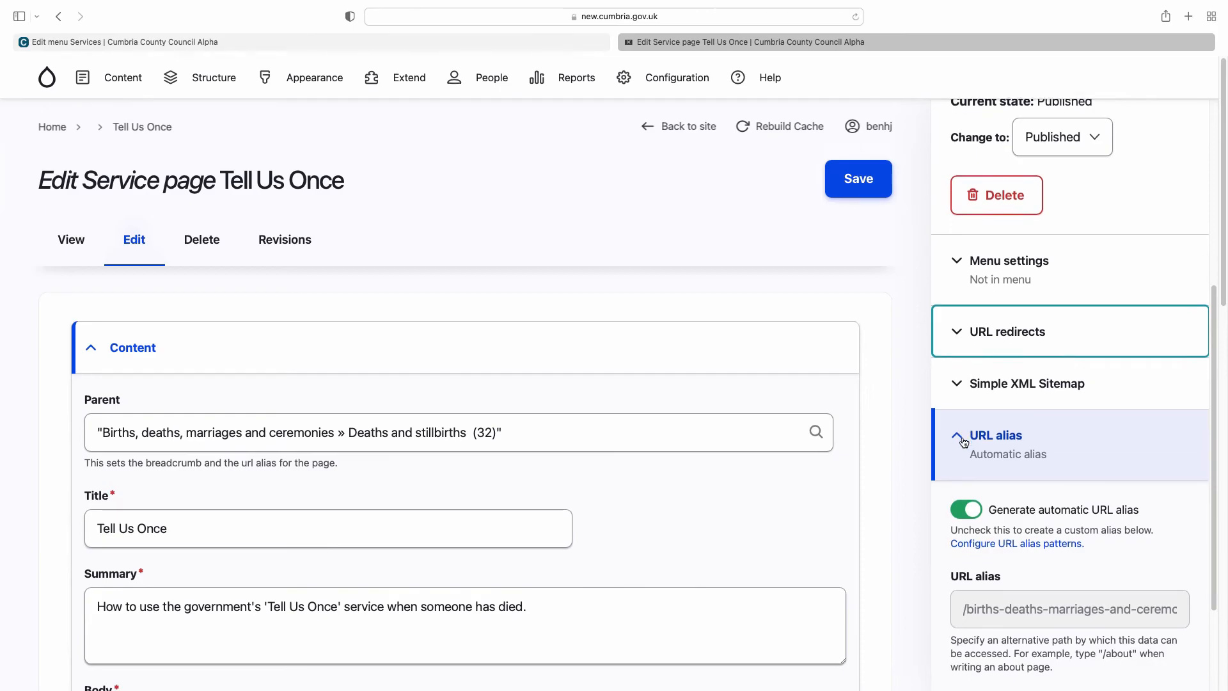
pyautogui.scroll(-3)
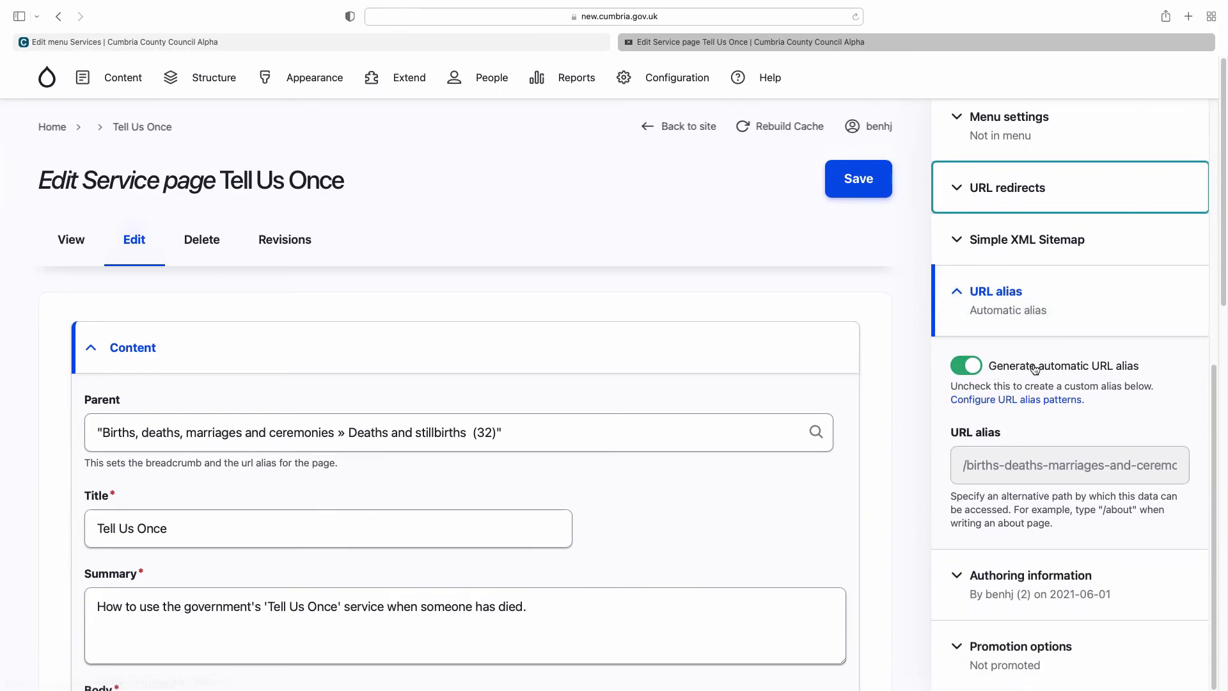
pyautogui.moveTo(995, 381)
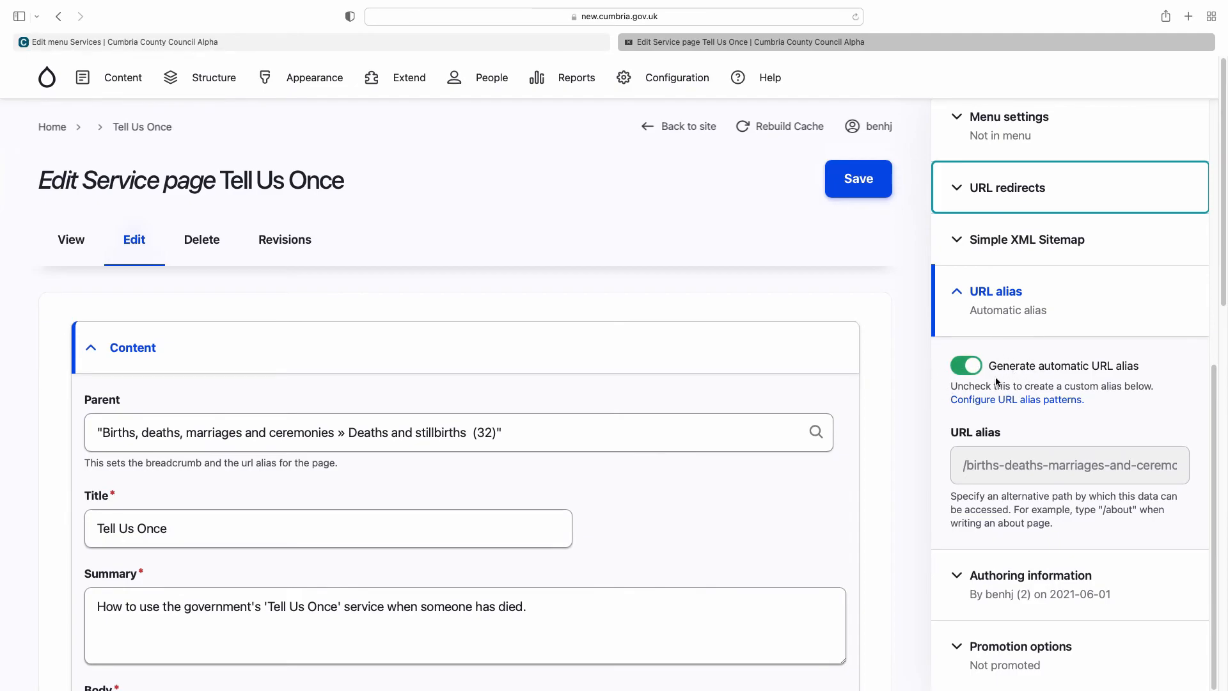
pyautogui.moveTo(1008, 371)
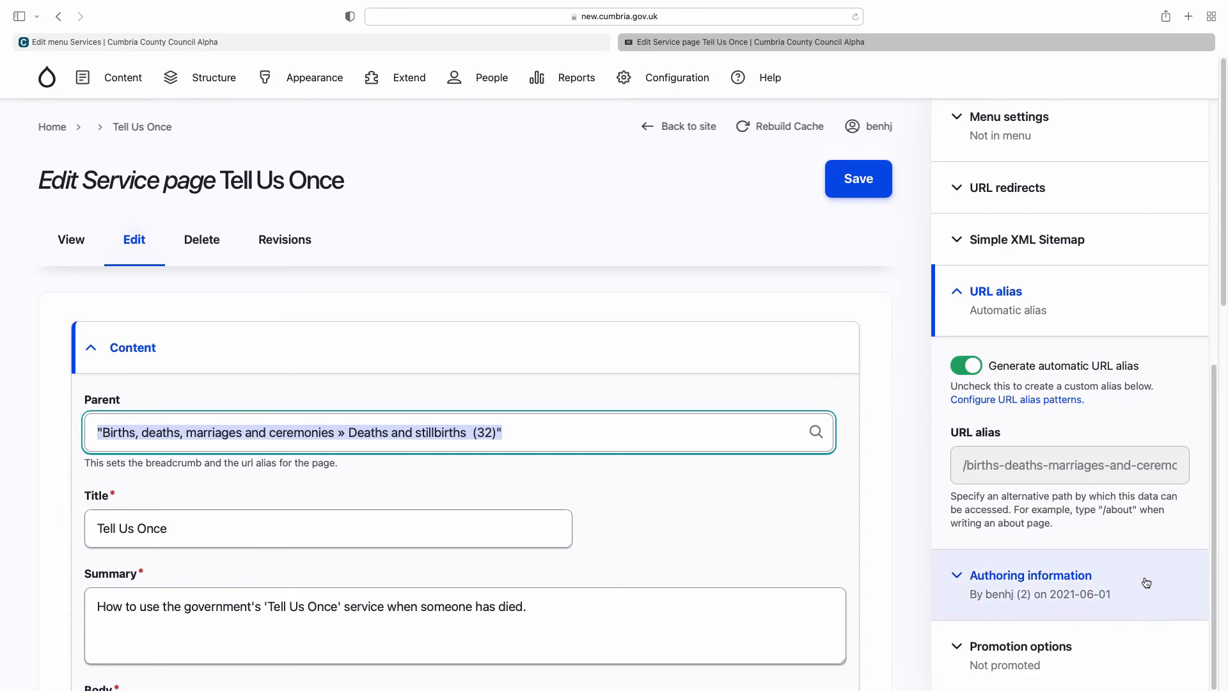
# Review Authoring information, then return to the Content overview via the admin toolbar's Content link
pyautogui.scroll(-3)
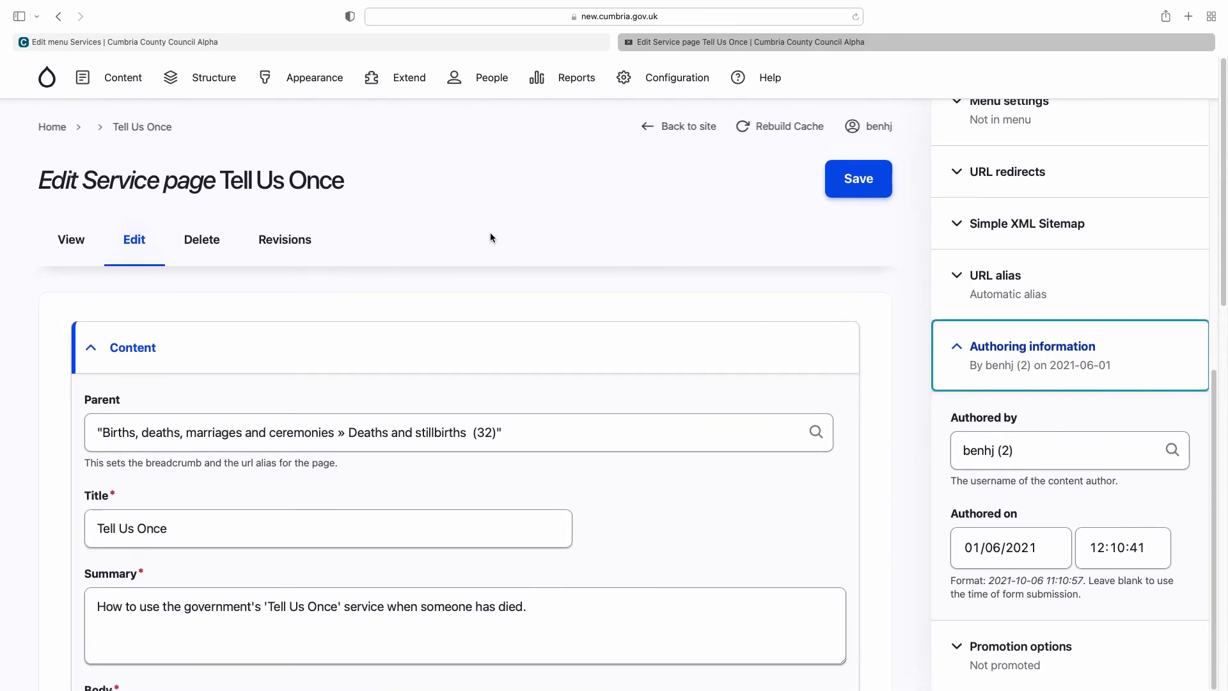
pyautogui.moveTo(521, 188)
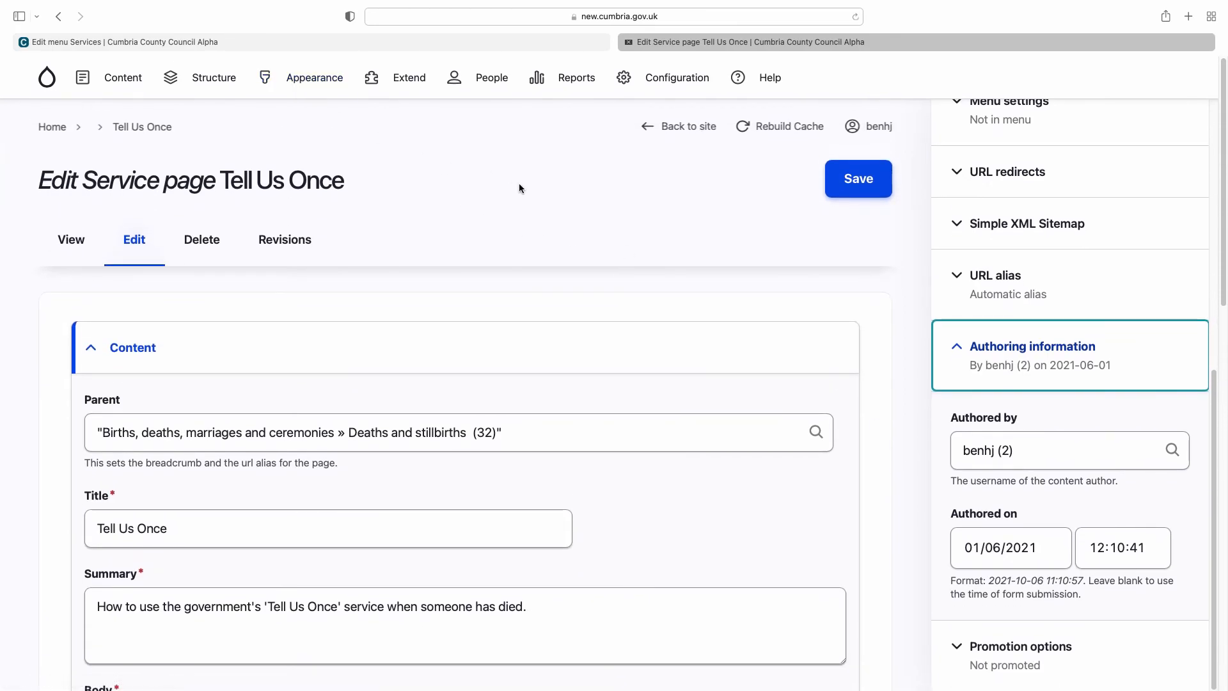
pyautogui.click(123, 76)
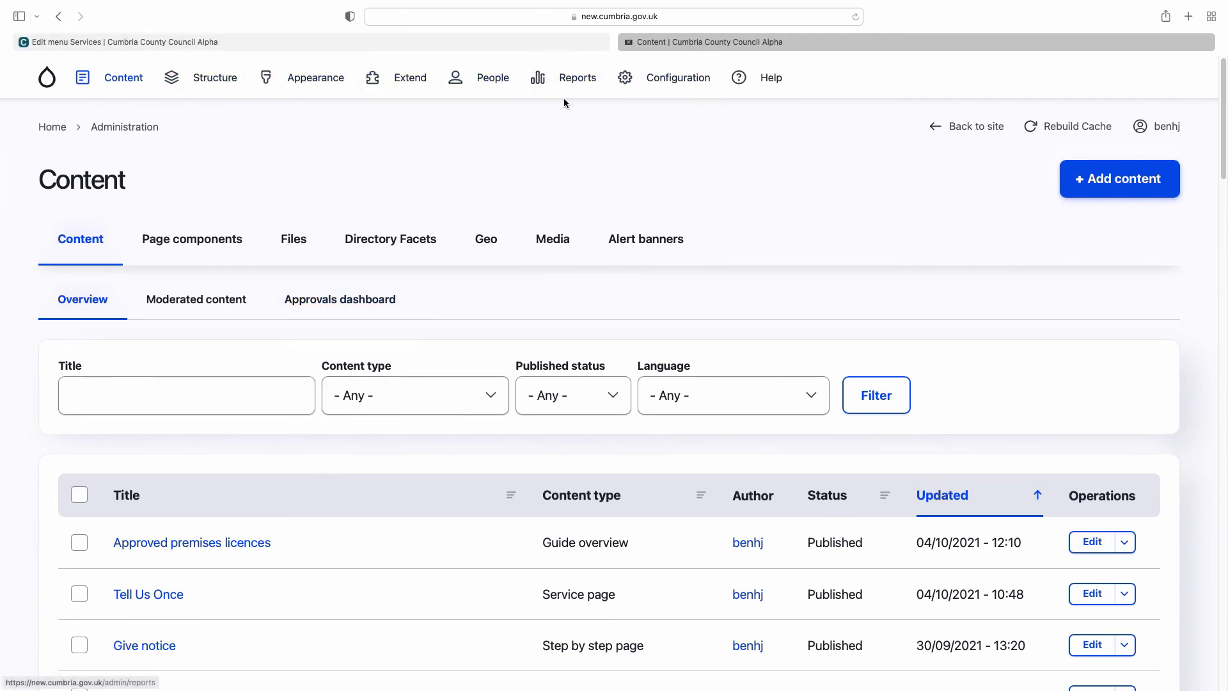
pyautogui.click(123, 77)
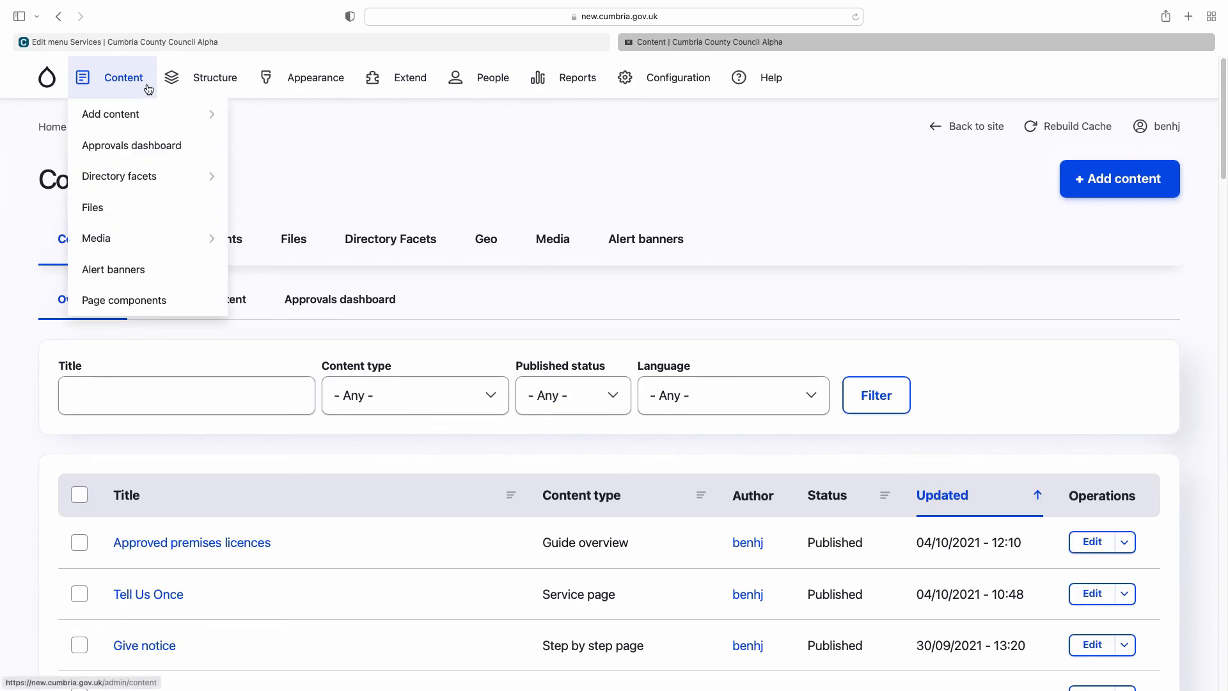